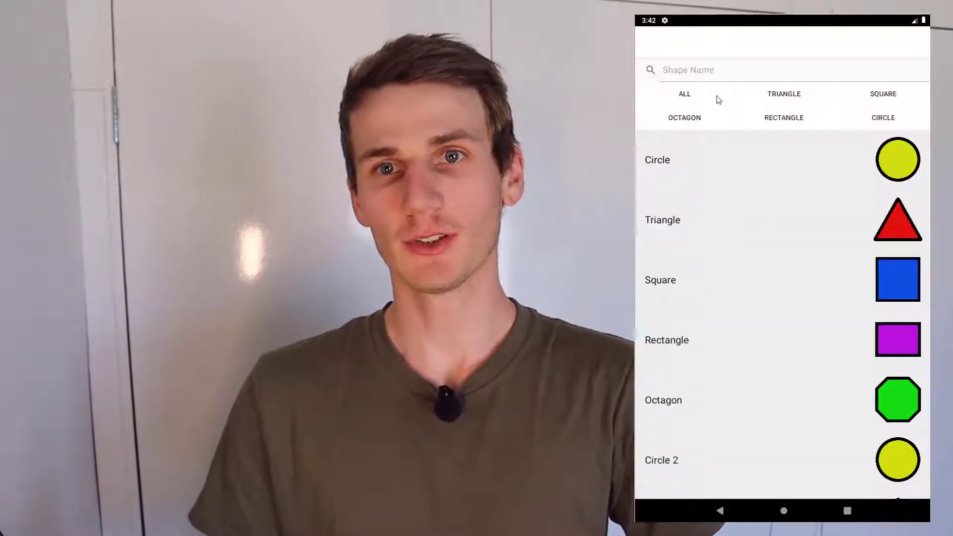
Search the shape list for 'cir', then 'tri', clearing the search each time
left_click(730, 70)
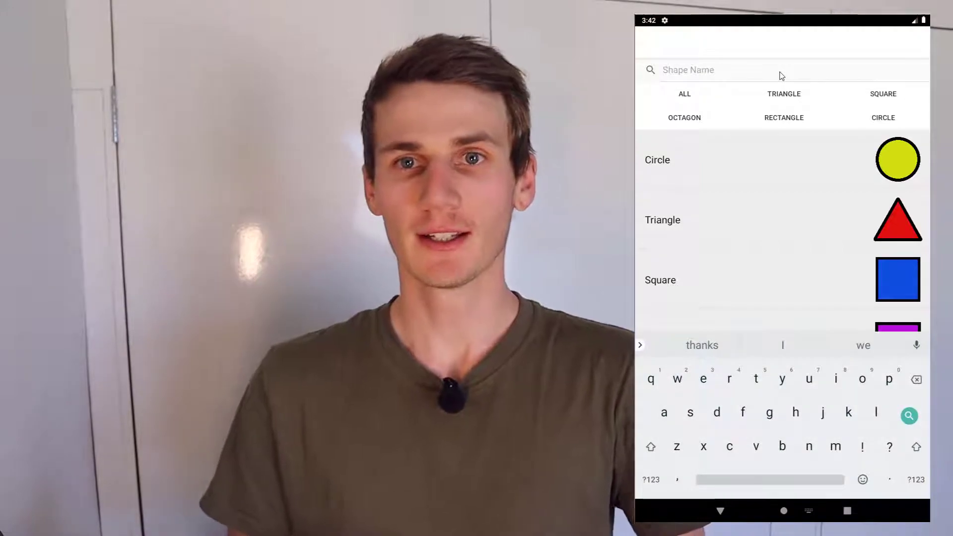
type("c")
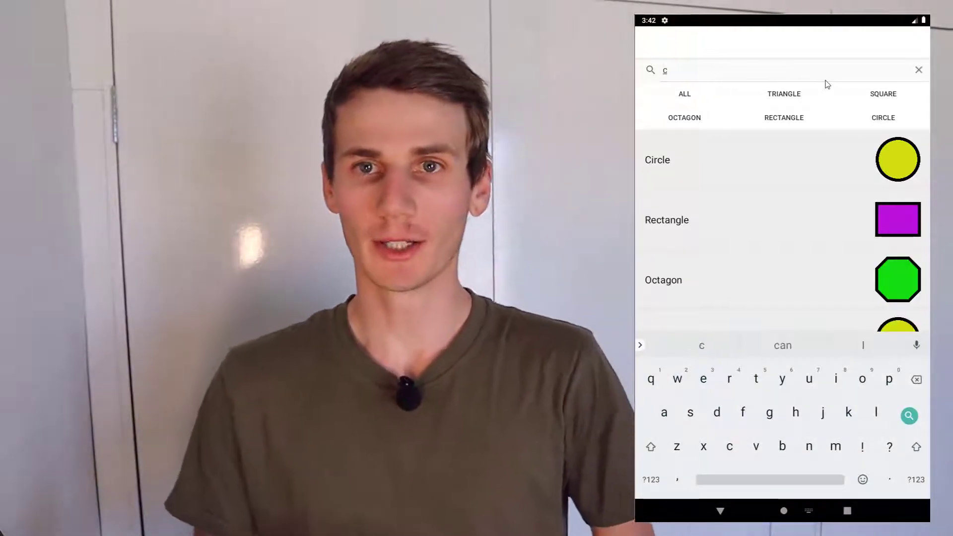
type("ircle")
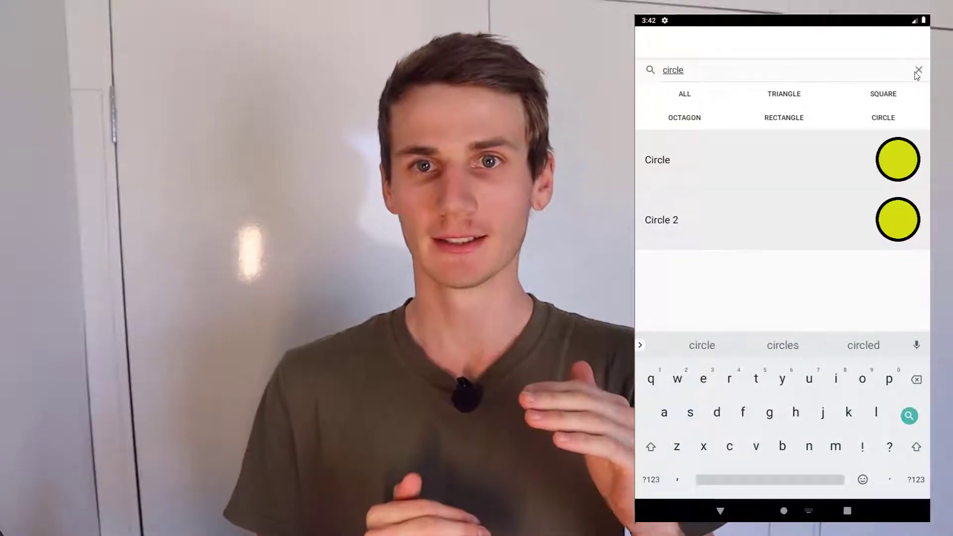
left_click(918, 70)
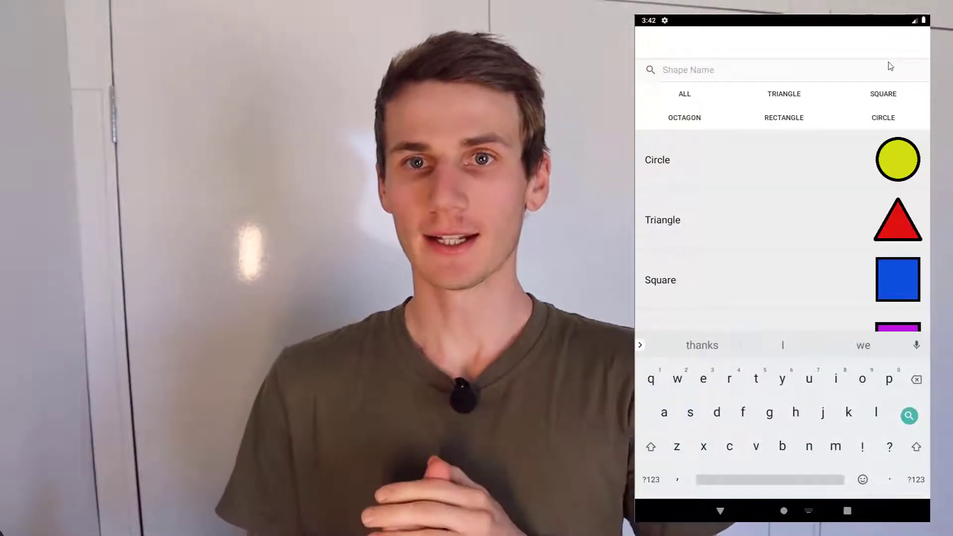
type("tri")
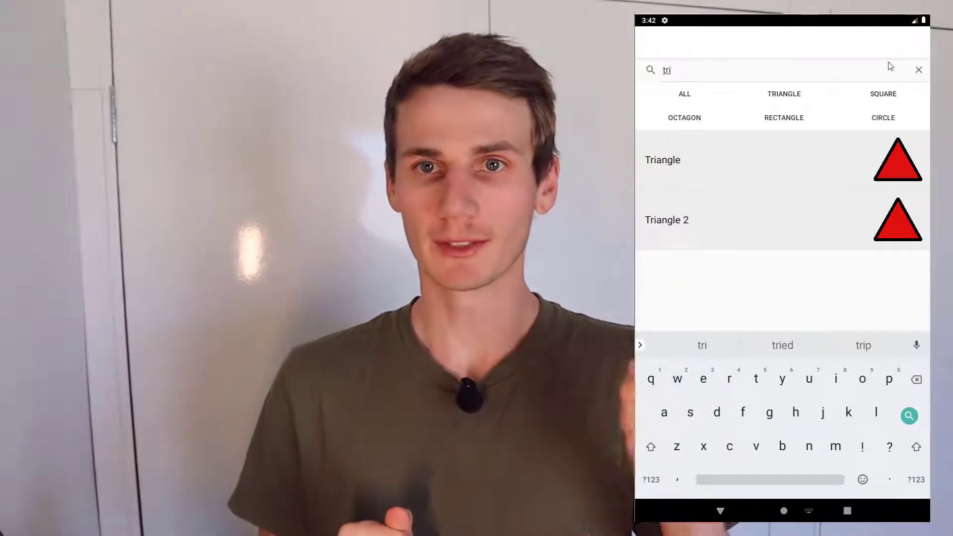
left_click(919, 70)
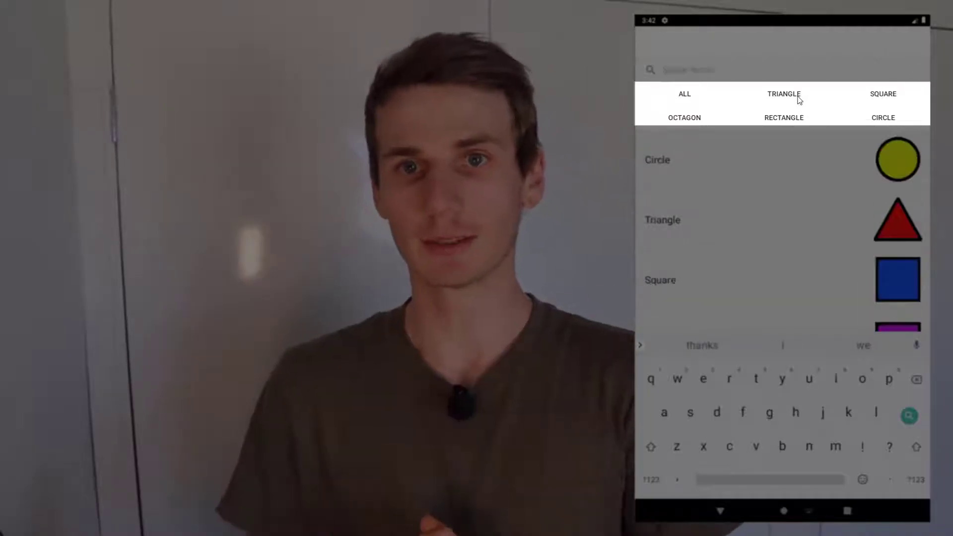
Filter the list with the Square, Rectangle, Circle, Octagon and Triangle buttons in turn
left_click(883, 94)
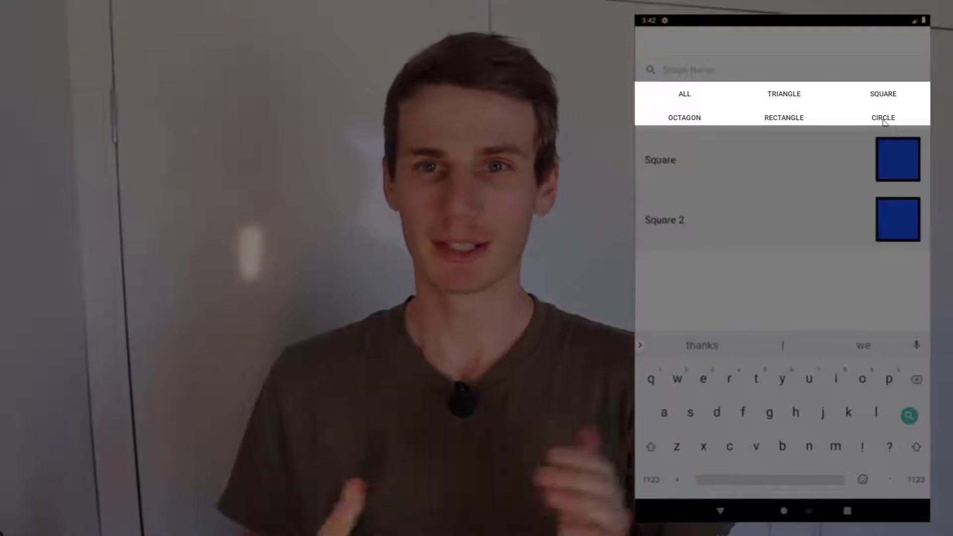
left_click(783, 117)
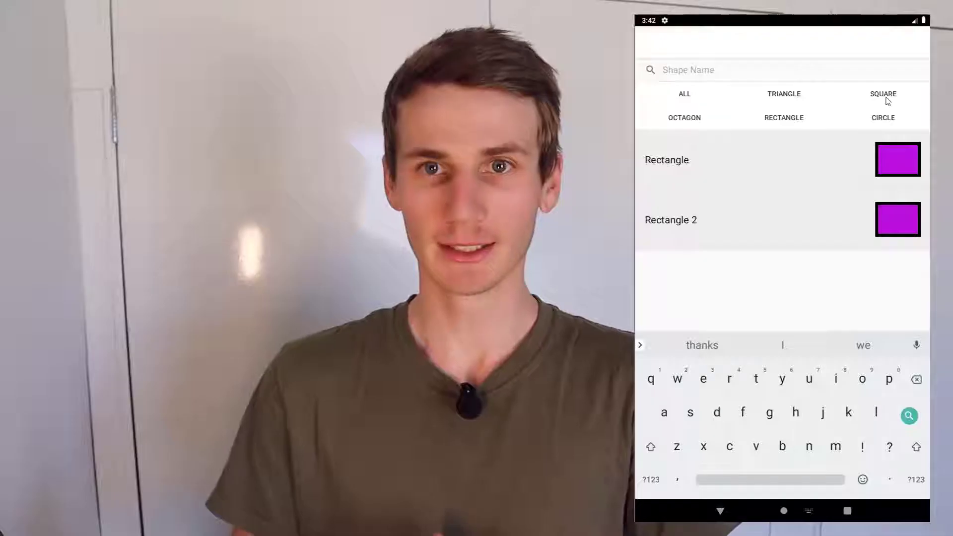
left_click(882, 117)
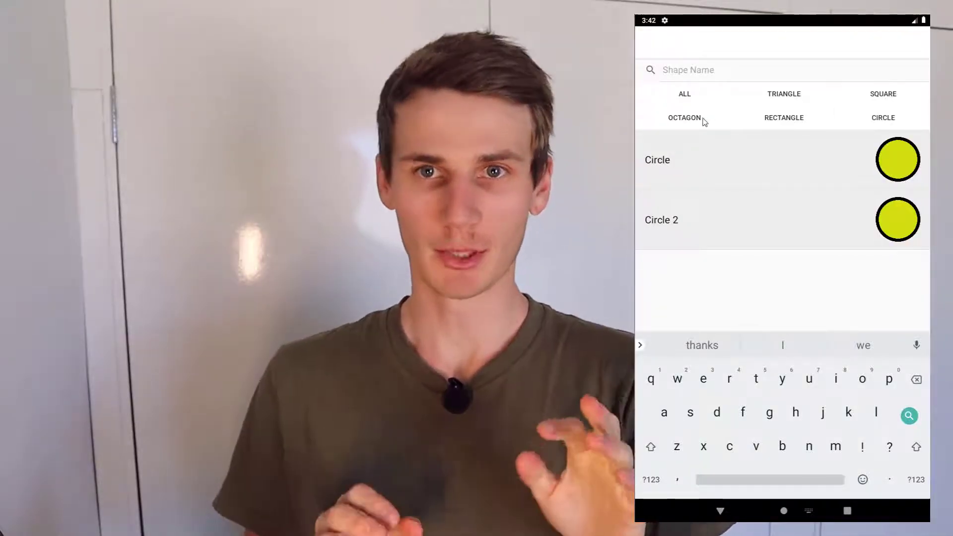
left_click(685, 117)
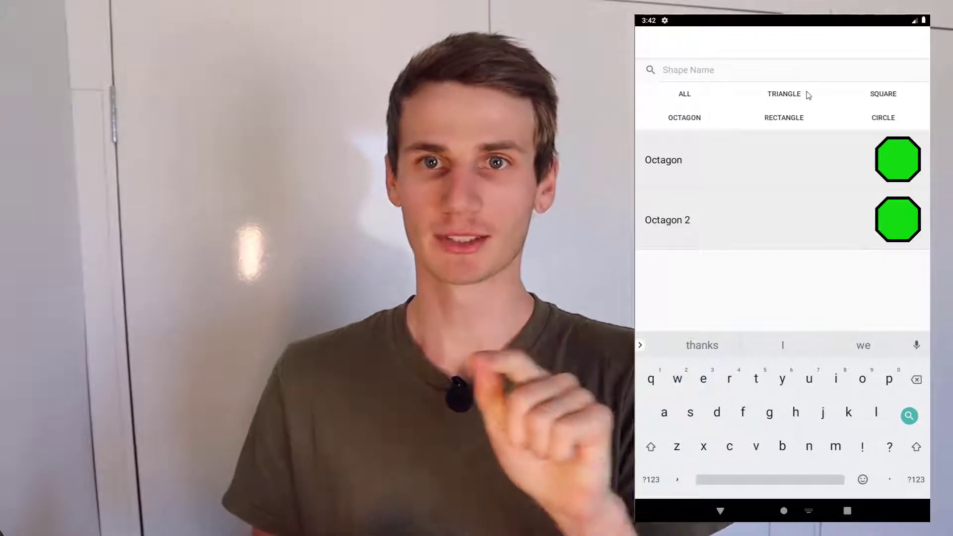
left_click(784, 117)
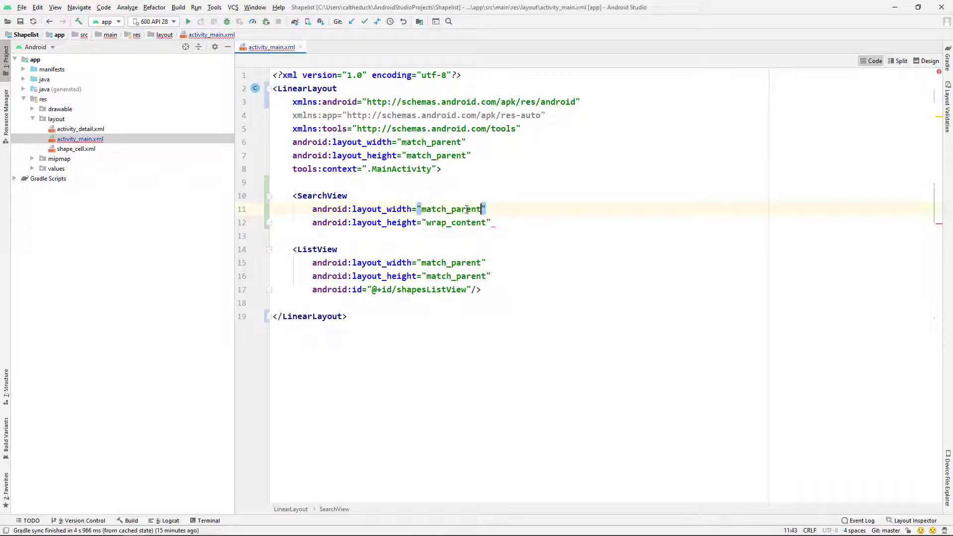
Add id, iconifiedByDefault="false" and queryHint "Shape Name" to the SearchView, and orientation="vertical" to the LinearLayout
type("id:id=\"@+id/shapeListSearchView")
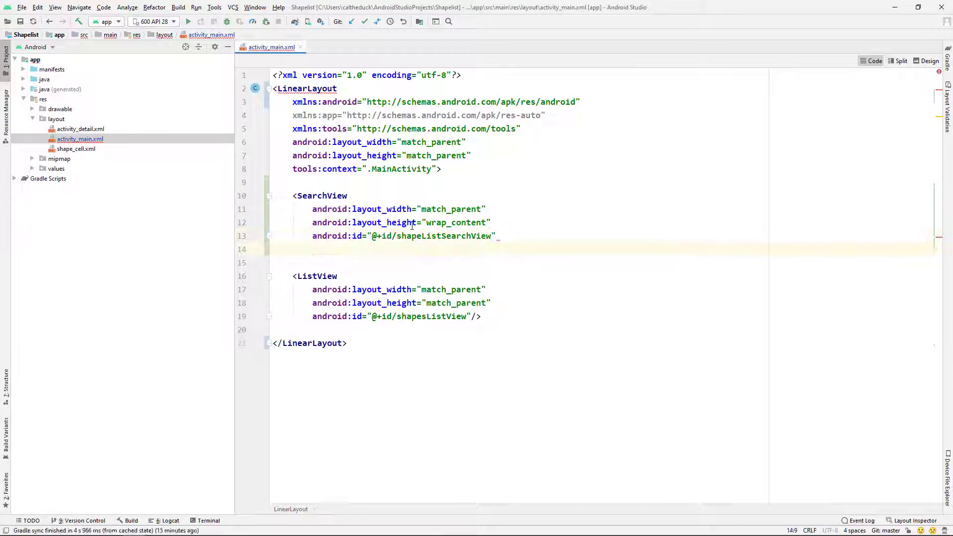
type("android:iconifiedByDefault=\"false\"")
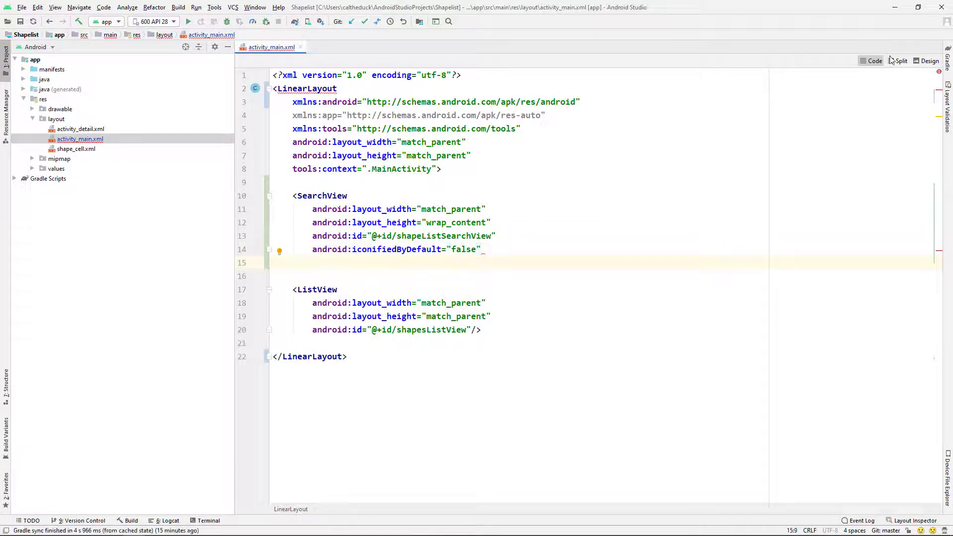
left_click(900, 60)
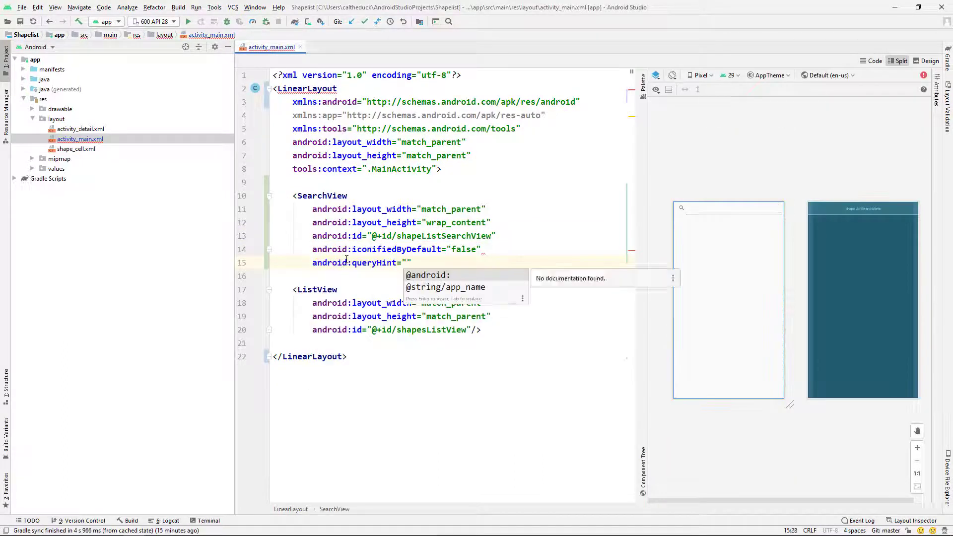
type("Shape Name")
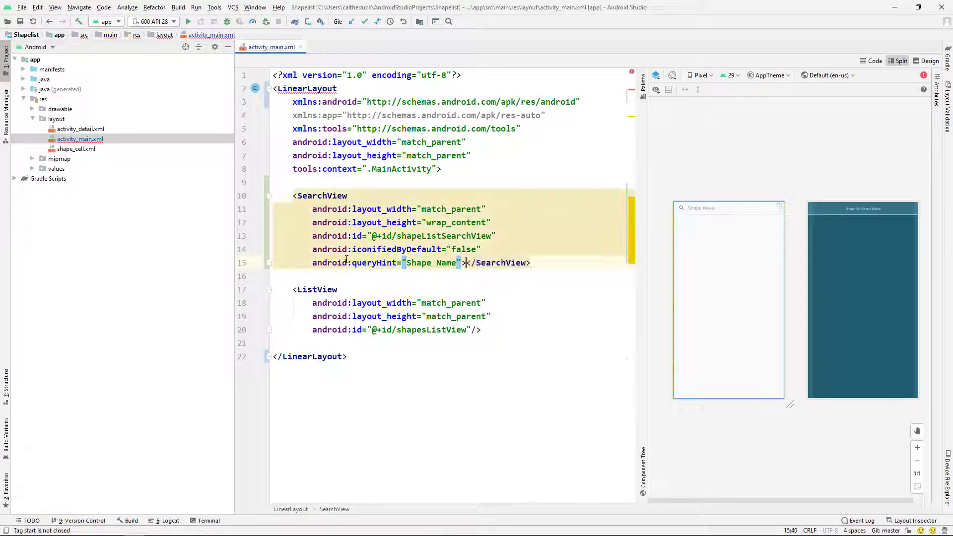
type("android:orientation=\"vertical\"")
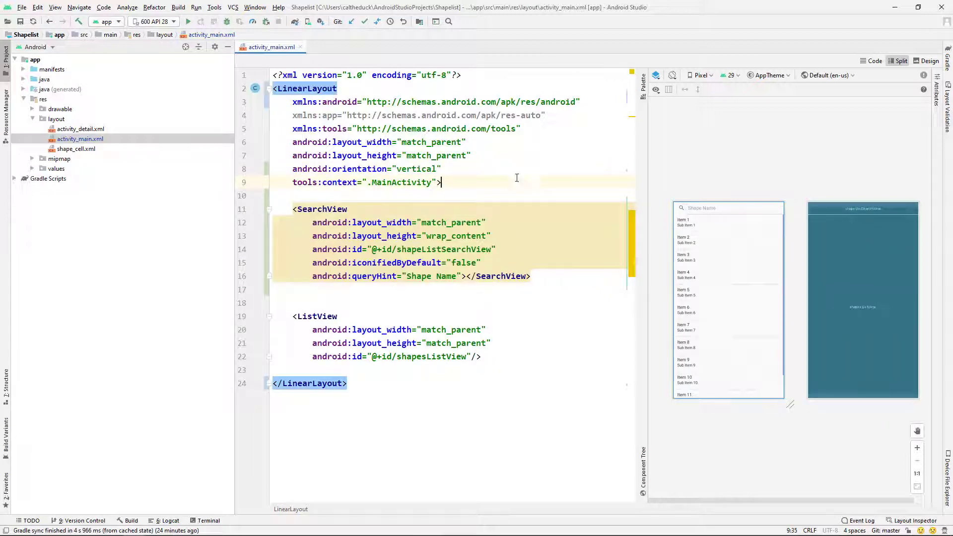
In MainActivity.java, start initSearchWidgets() with a findViewById cast to SearchView
left_click(341, 47)
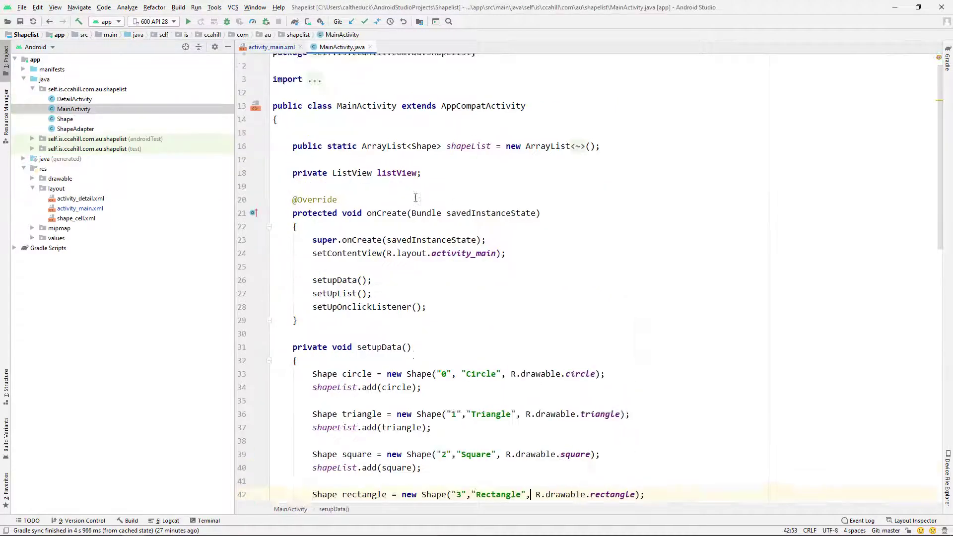
type("initSearchWidgets(")
type("SearchView")
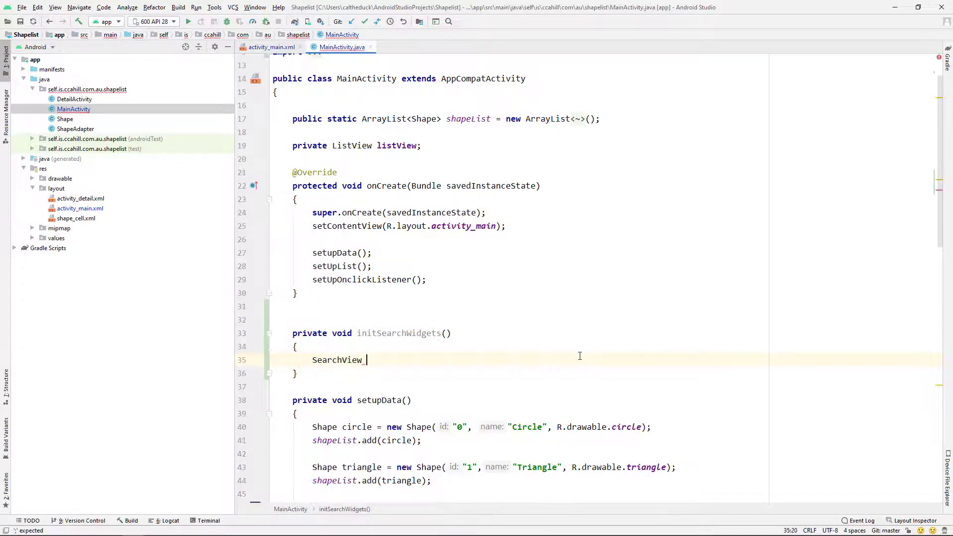
type("searchView = (SearchView) findViewById(R.id.shapeListSearchView);")
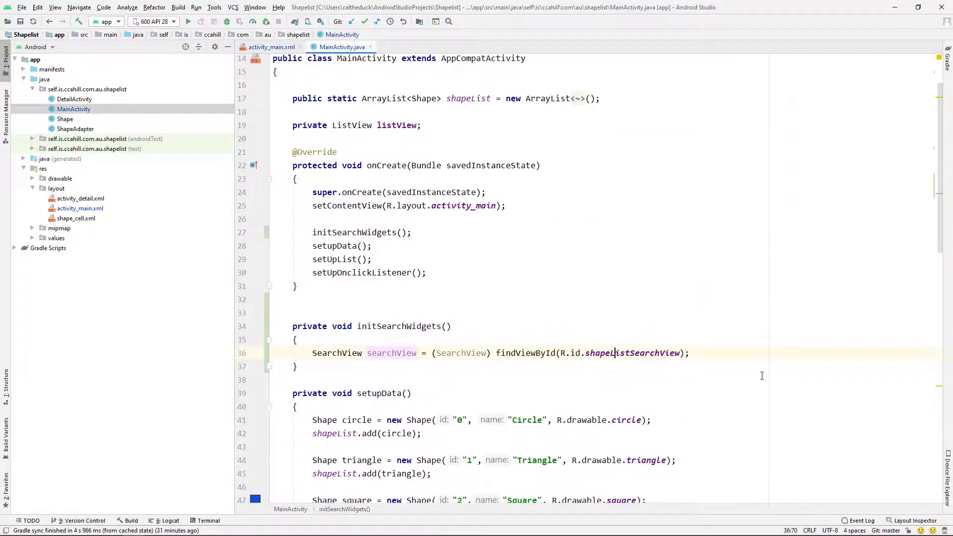
Attach a new SearchView.OnQueryTextListener via setOnQueryTextListener with stub handlers
type("searchView.")
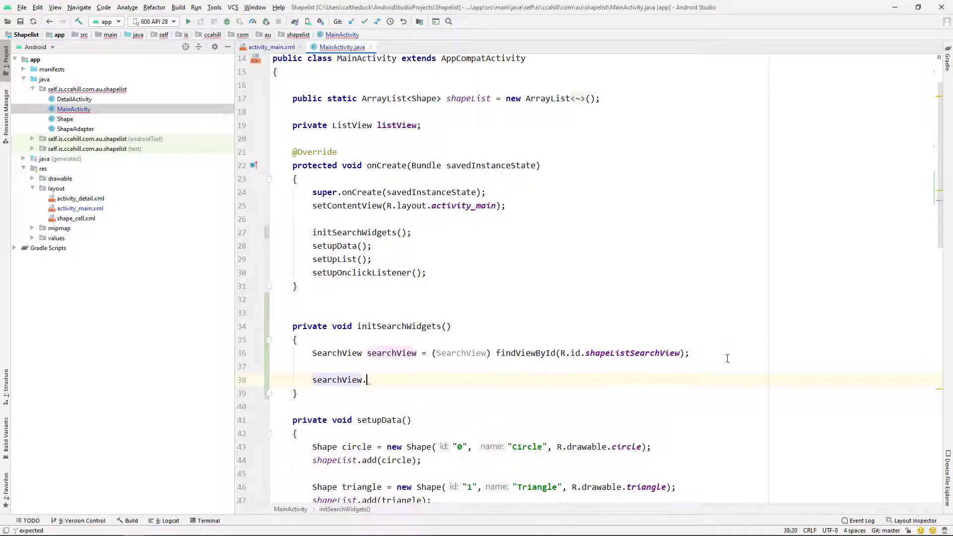
type("seton")
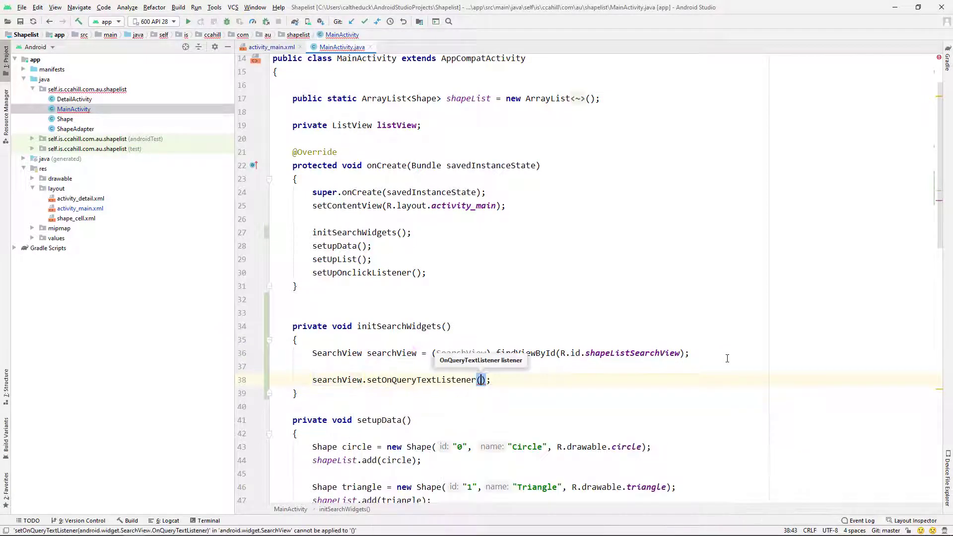
type("new SearchView.OnQueryTextListener(")
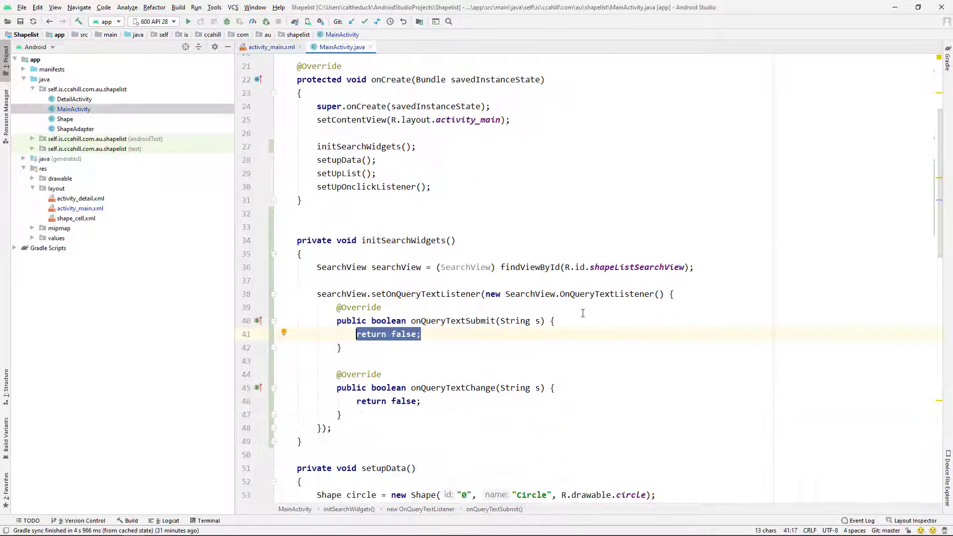
scroll("down", 3)
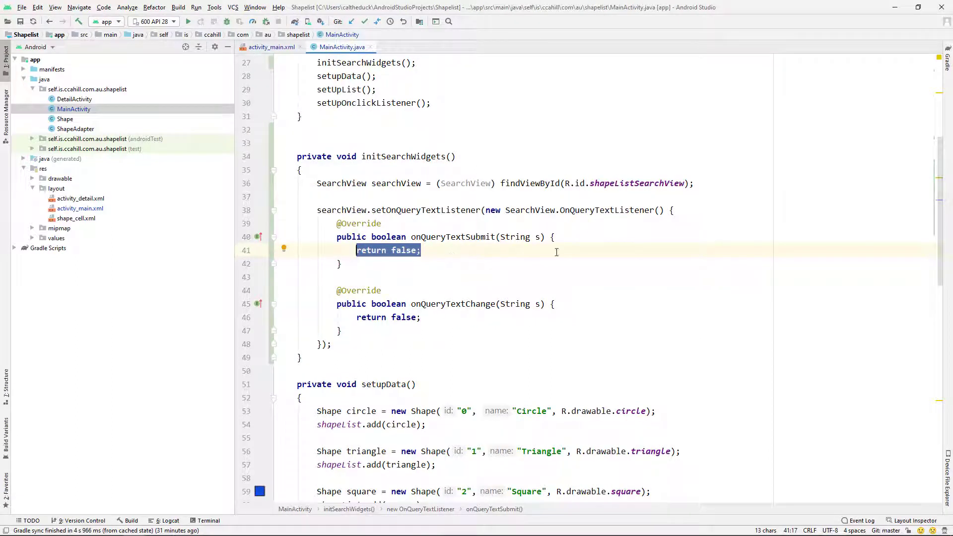
scroll("down", 3)
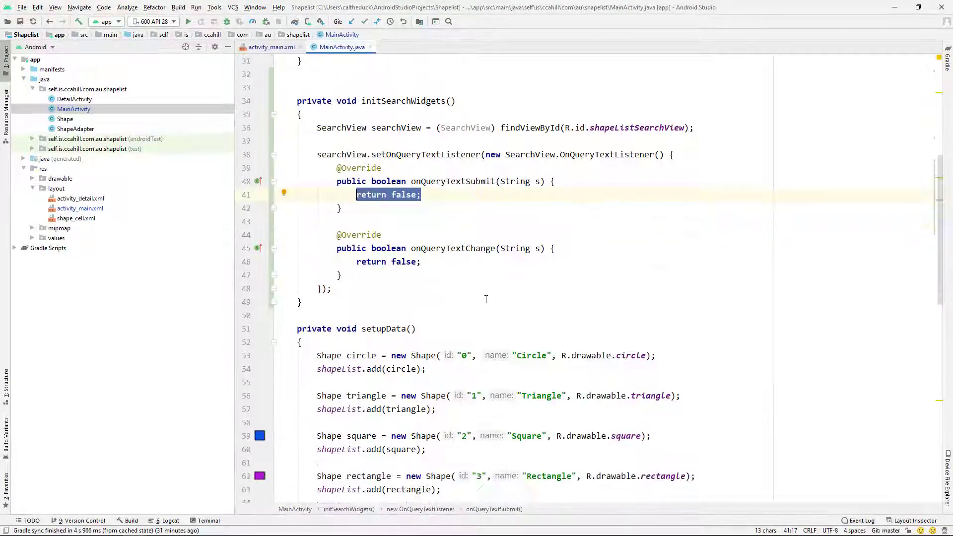
mouse_move(429, 274)
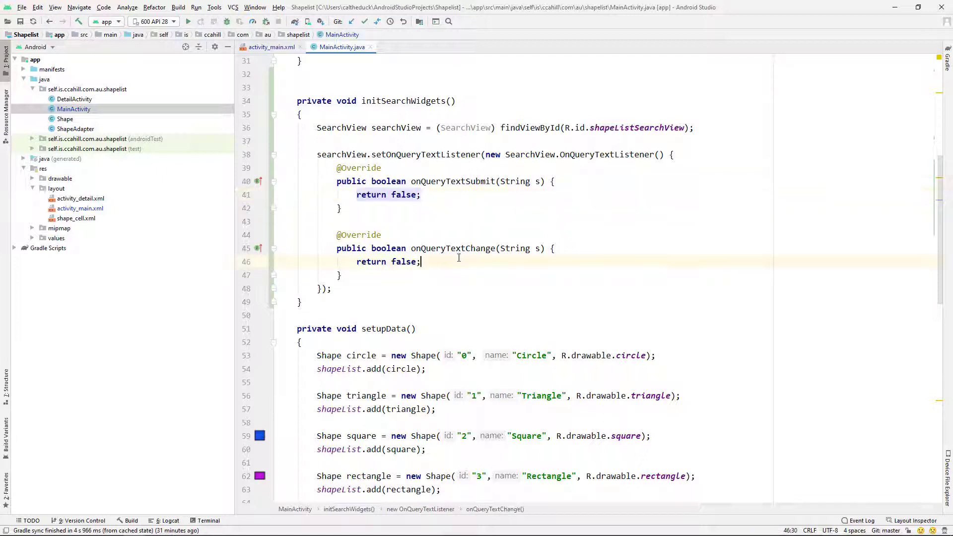
In onQueryTextChange, declare ArrayList<Shape> filteredShapes = new ArrayList<>()
left_click(552, 249)
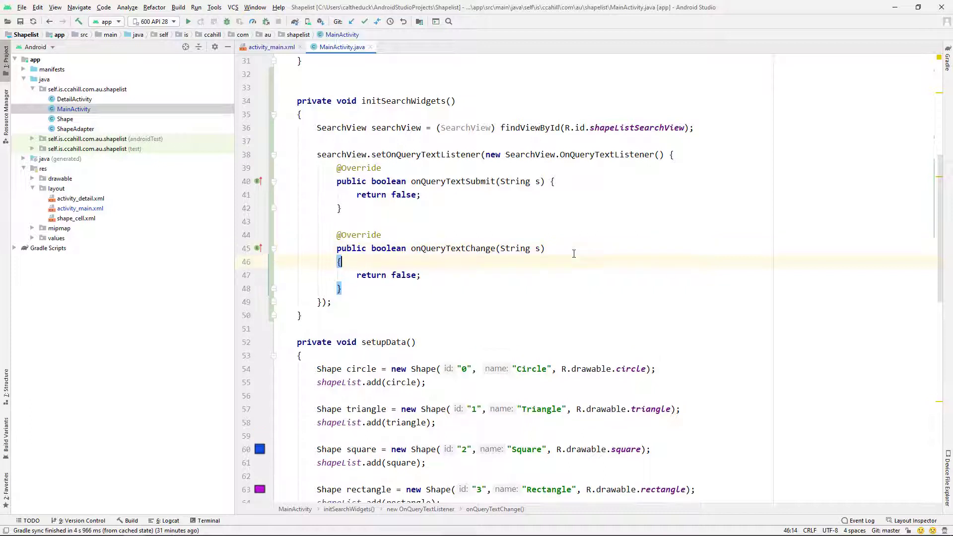
key("enter")
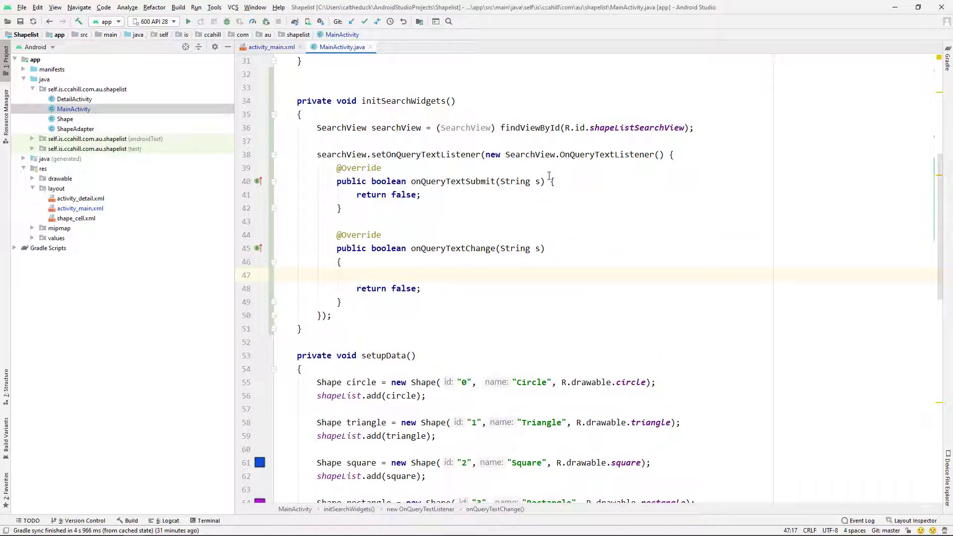
left_click(357, 275)
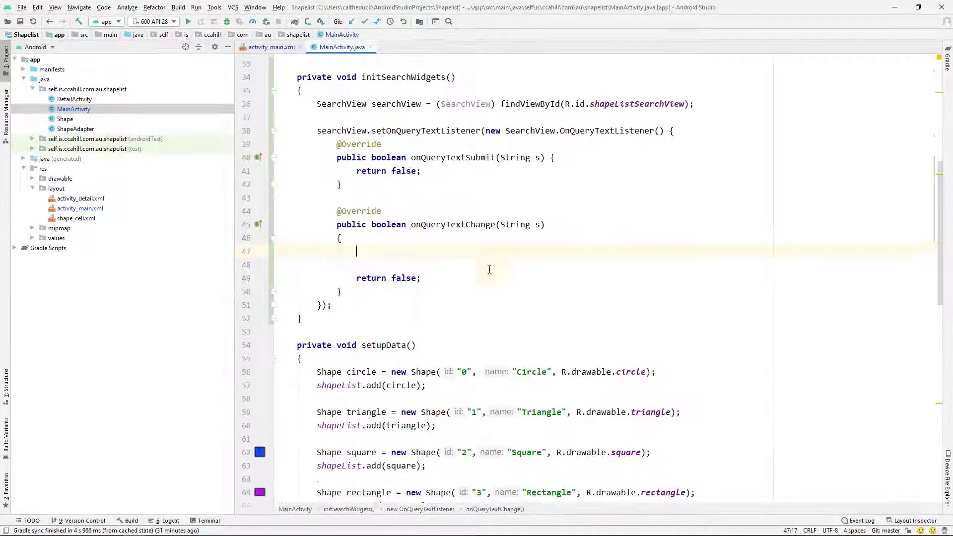
scroll("up", 3)
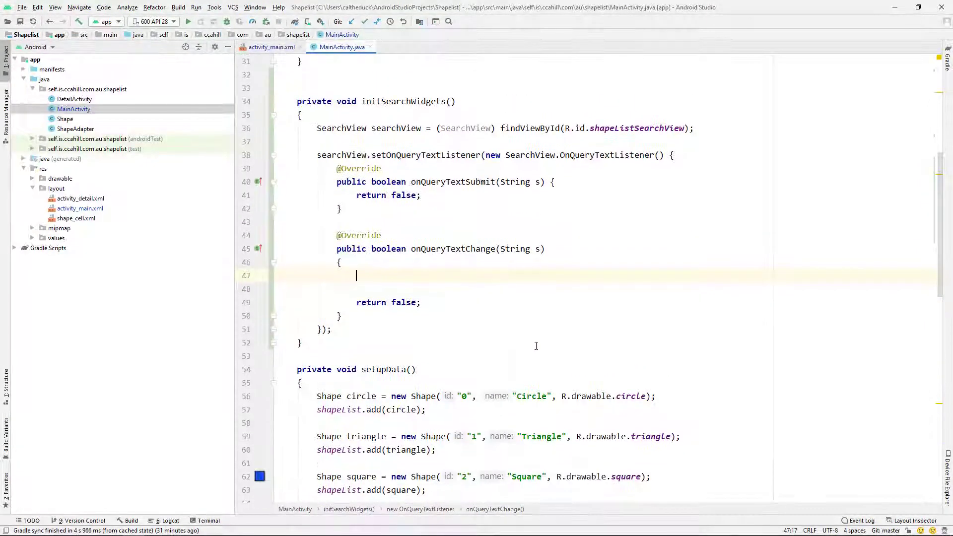
type("ArrayList")
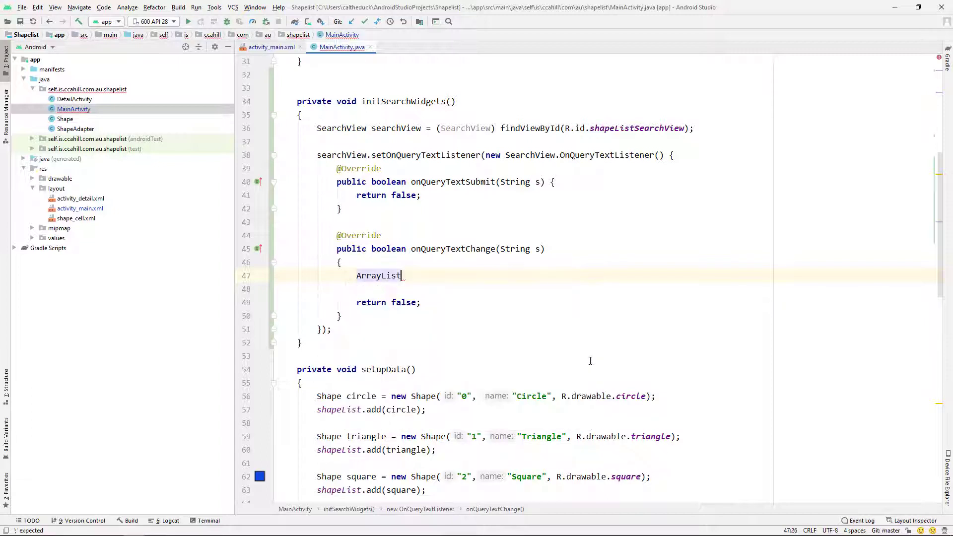
type("<Shape>")
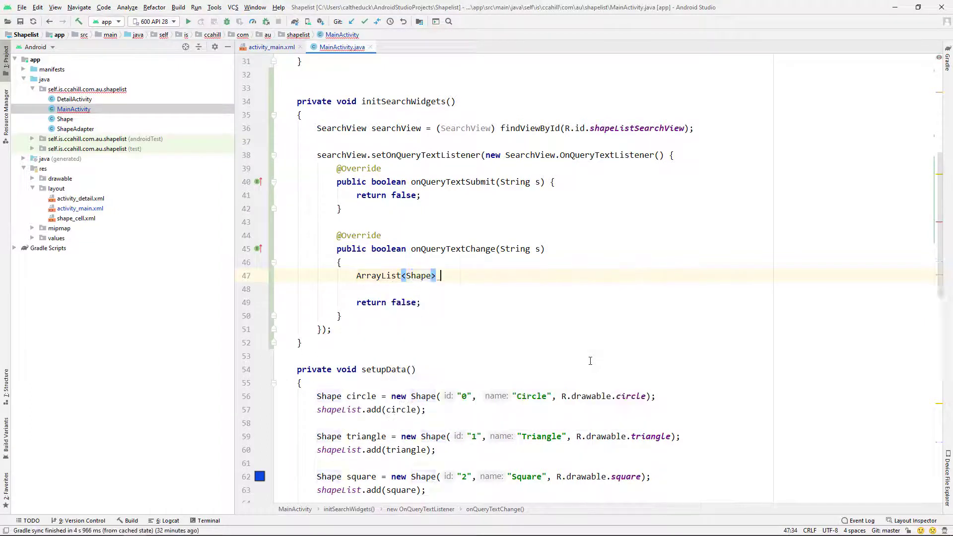
type("filteredShapes")
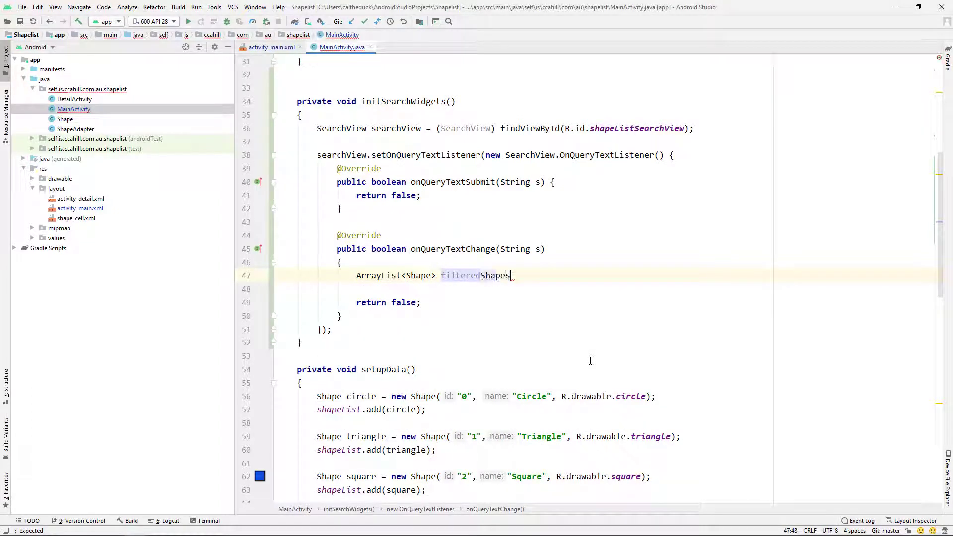
type("= new ArrayList<Shape>(")
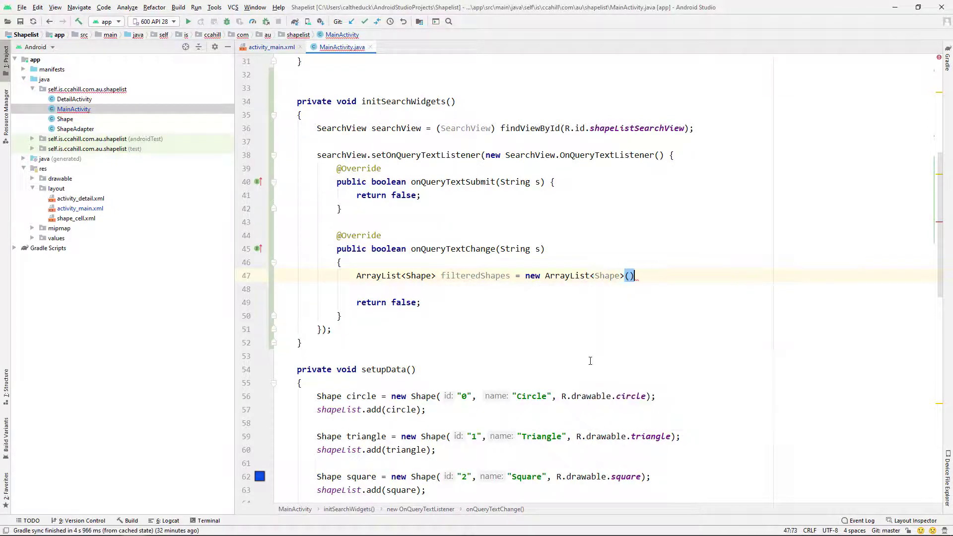
Loop over shapeList with an if testing shape name lowercase contains s.toLowerCase()
type("for(Shape")
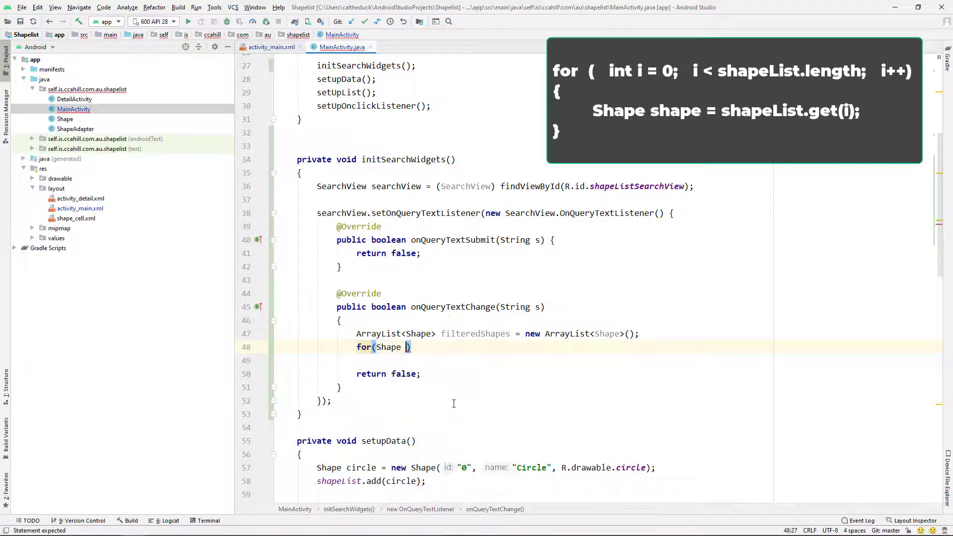
type("shape:")
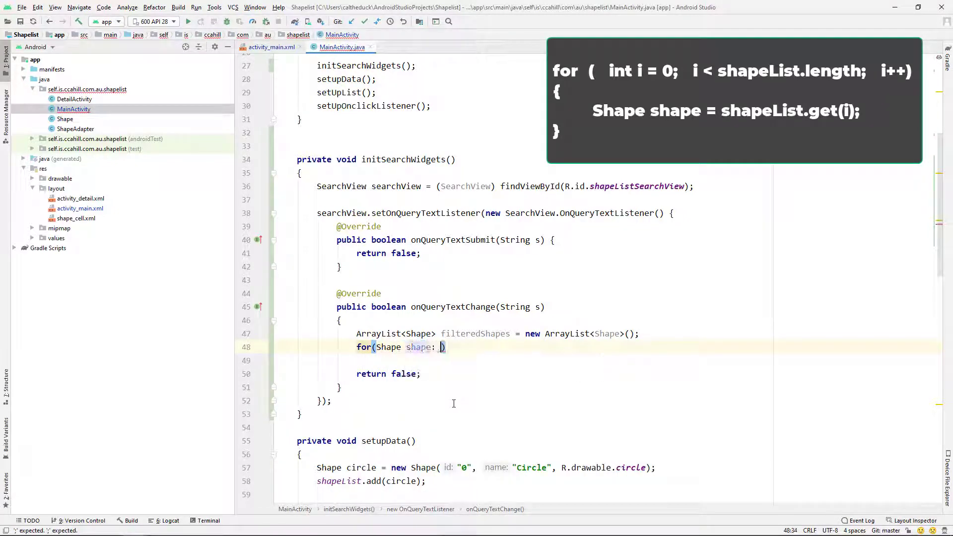
type("Sha")
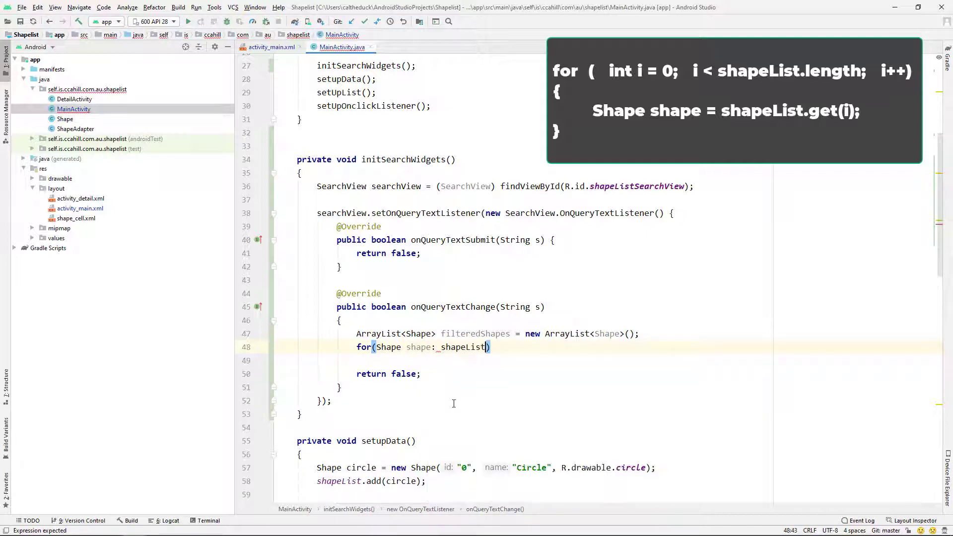
type("{")
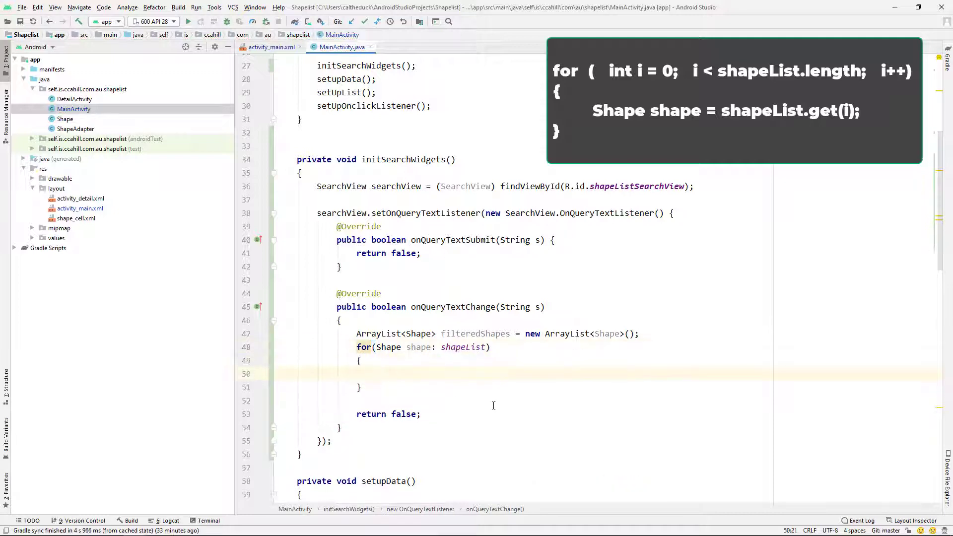
type("if(shap")
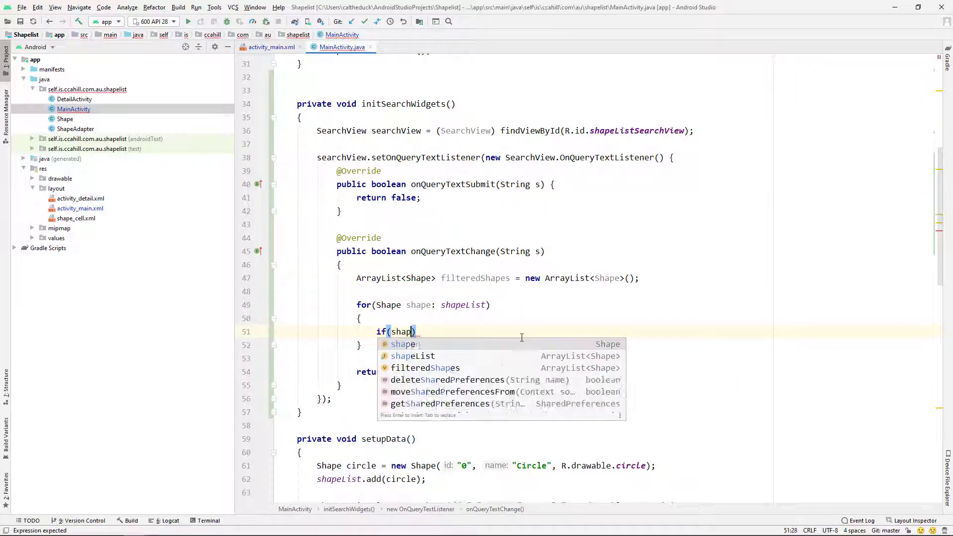
type("e.getName(")
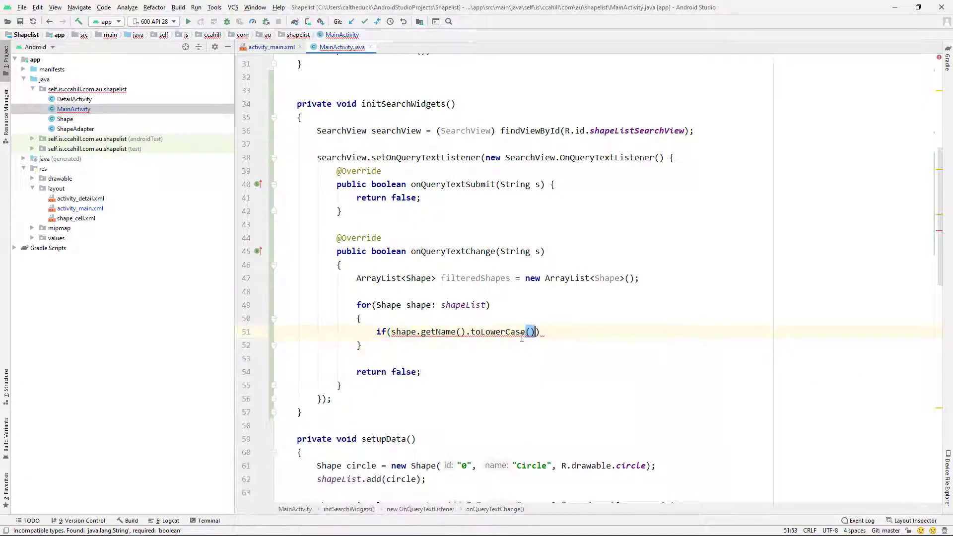
type("contains(")
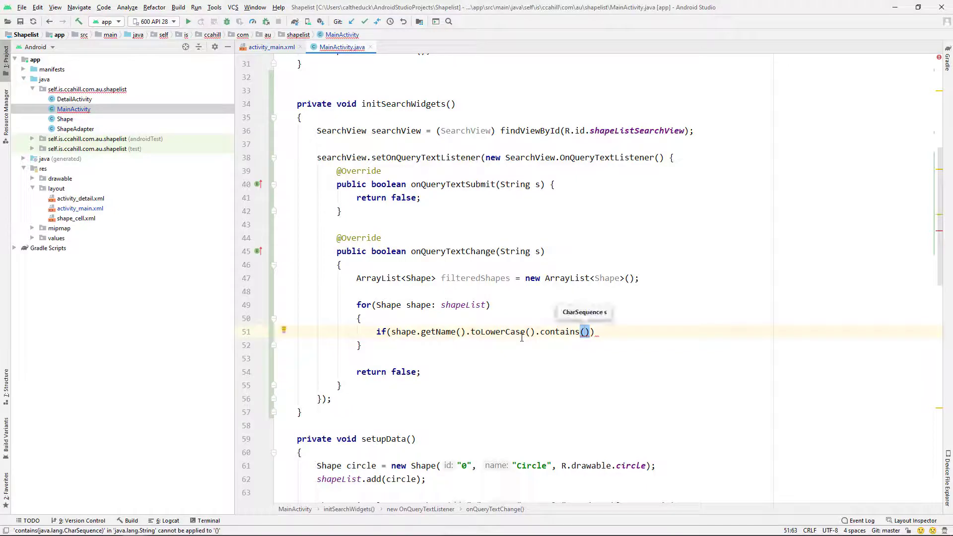
type("s.")
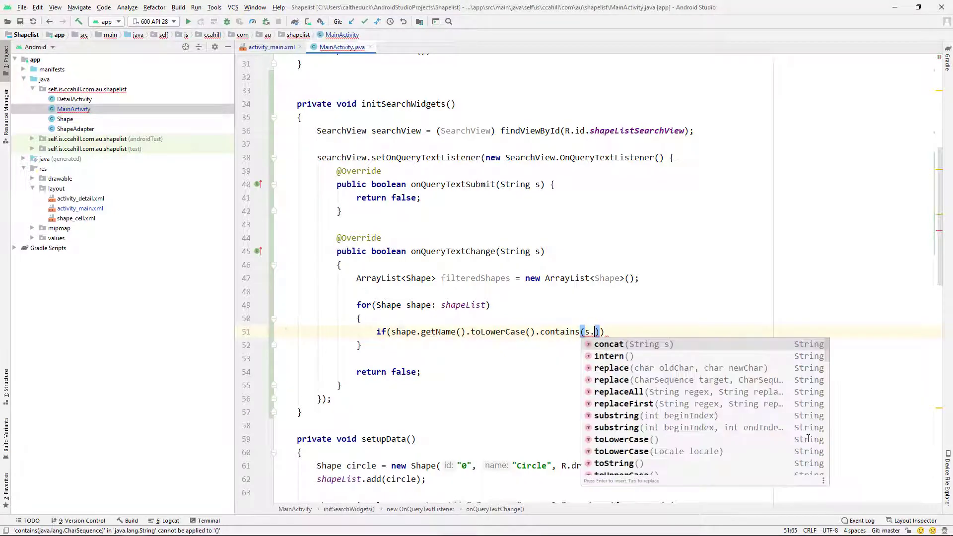
left_click(621, 439)
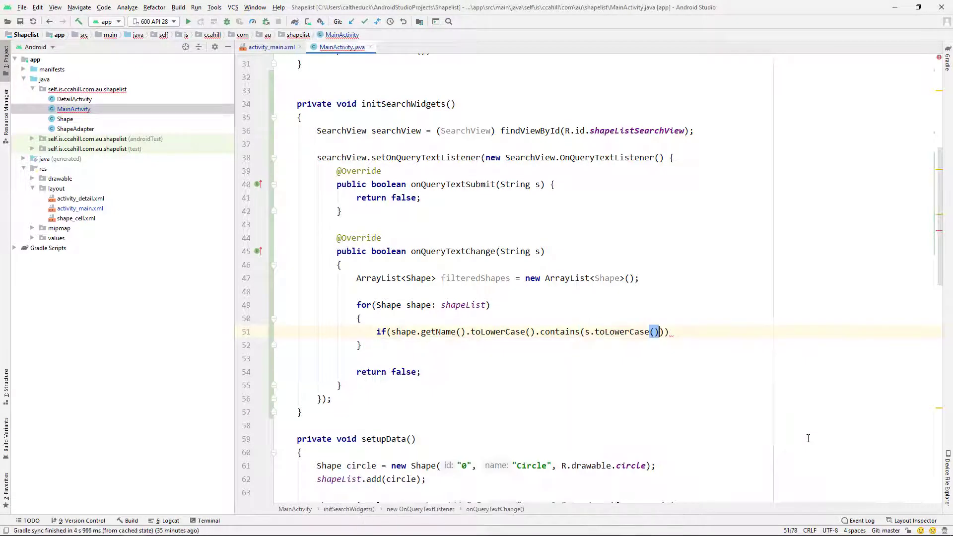
key("enter")
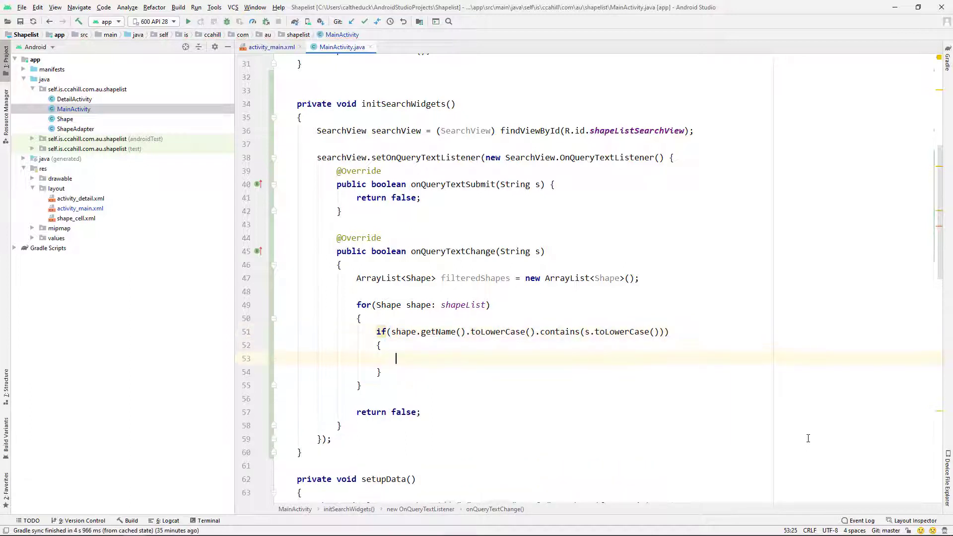
Add each matching shape to filteredShapes and begin the ShapeAdapter line
type("filteredShapes.ad")
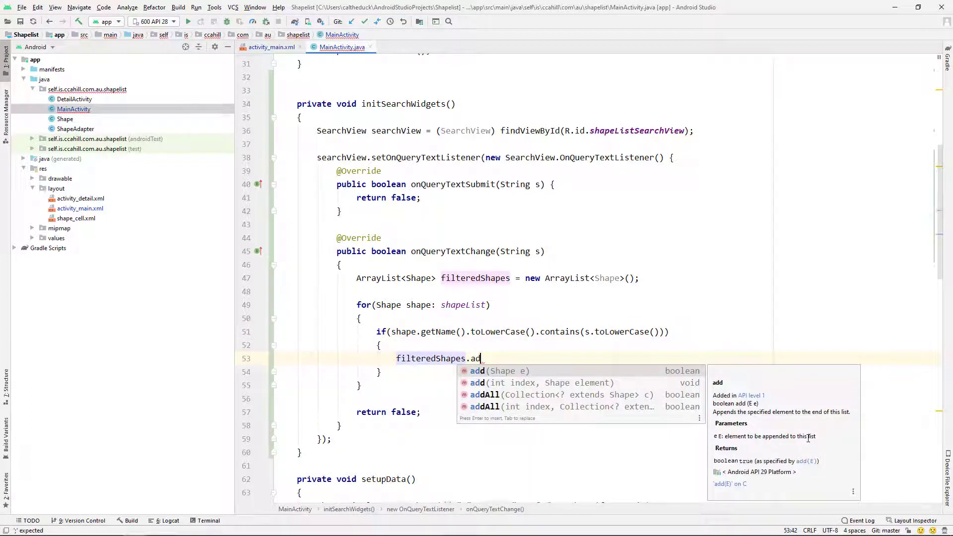
key("Enter")
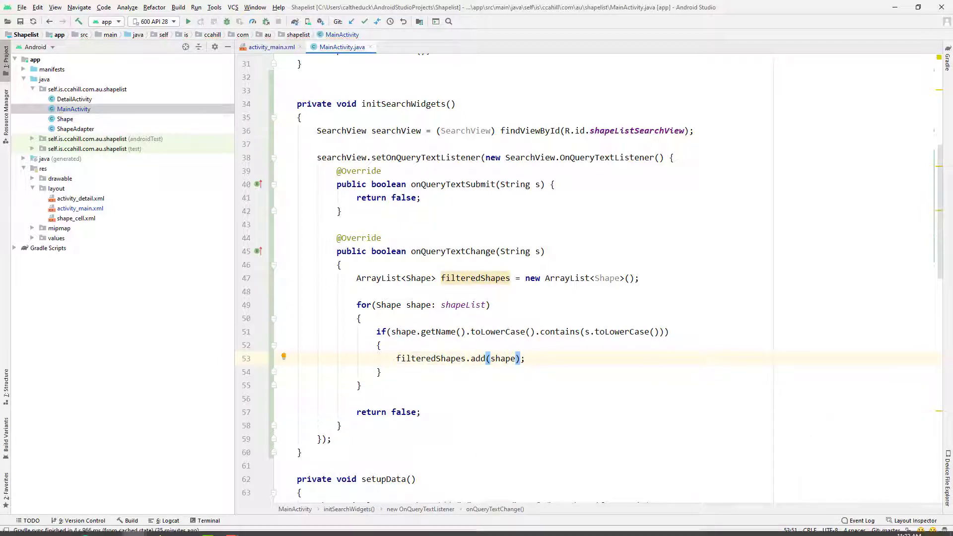
type("ShapeAdapter")
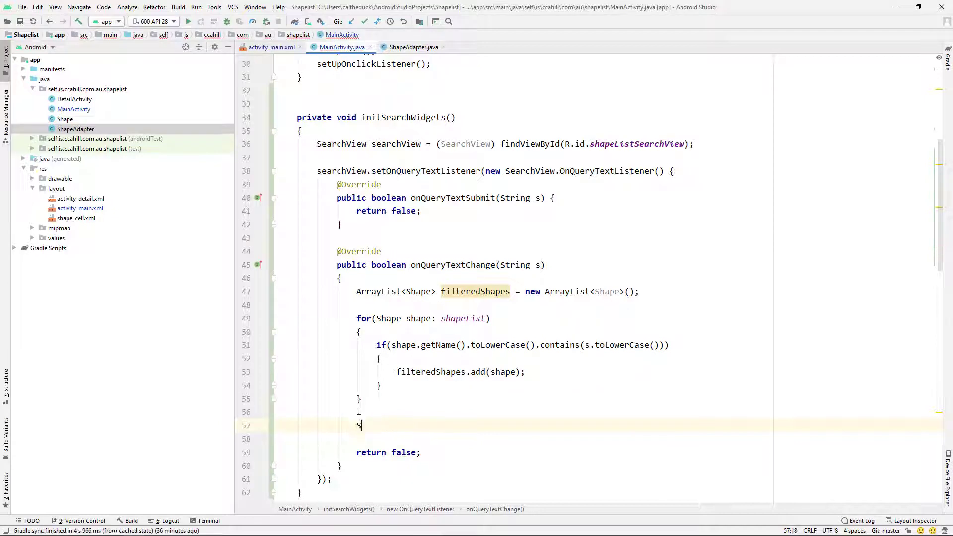
Create a ShapeAdapter from getApplicationContext(), 0, filteredShapes and set it on the listView
type("hapeAdapter adapter =")
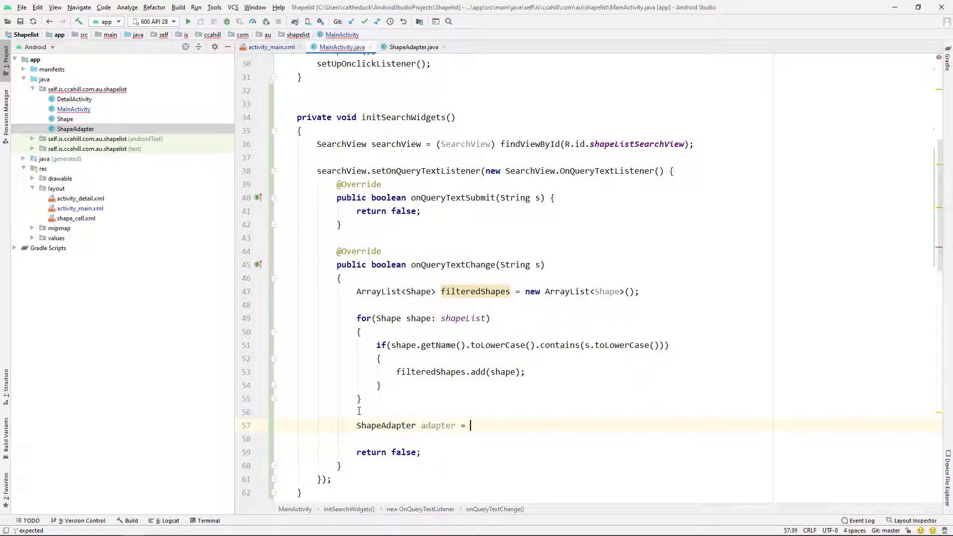
type("new ShapeAdapter()")
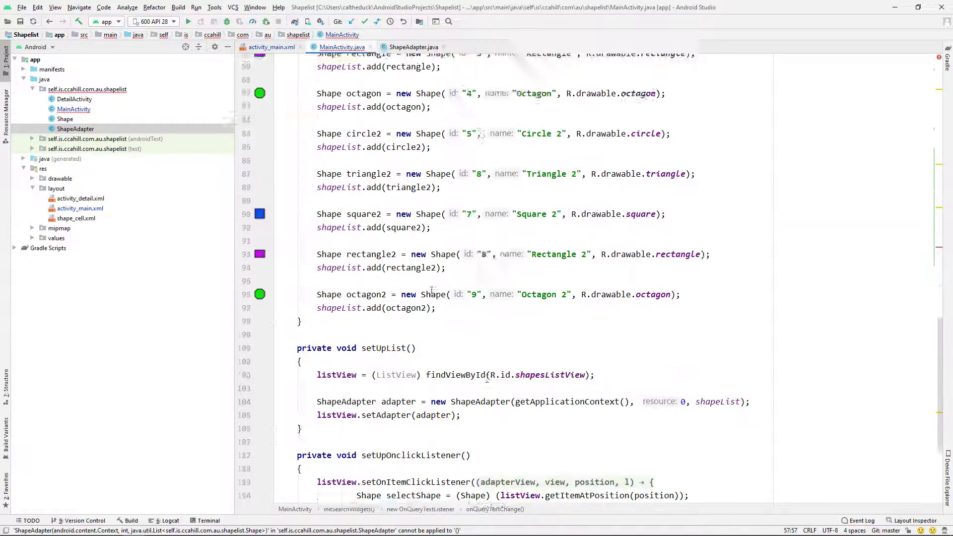
scroll("down", 3)
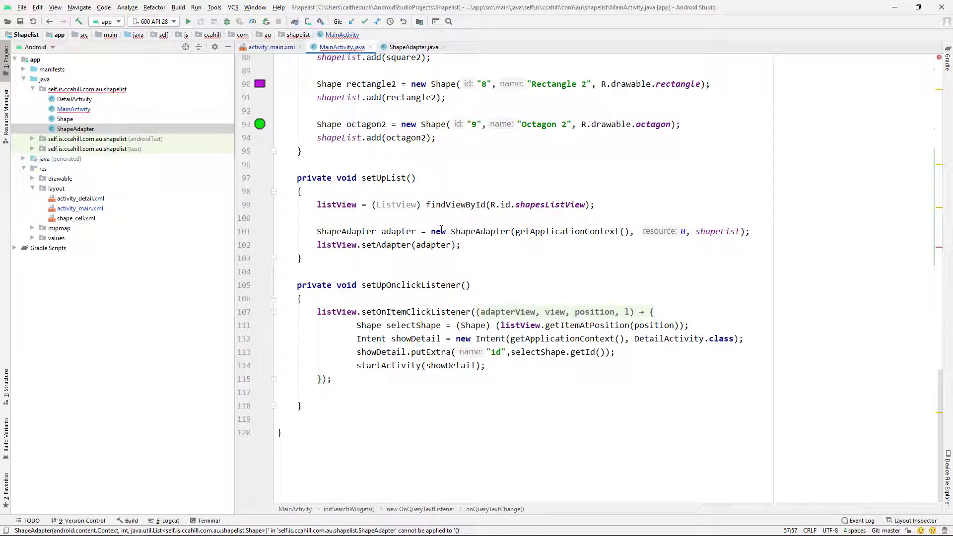
type("ge")
type("shapeList")
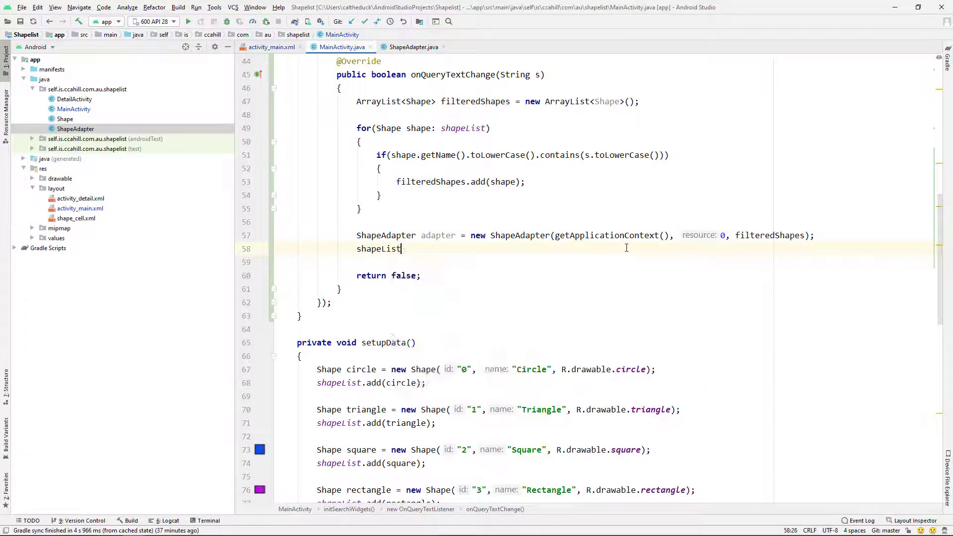
type(".setAdapter(adapter);")
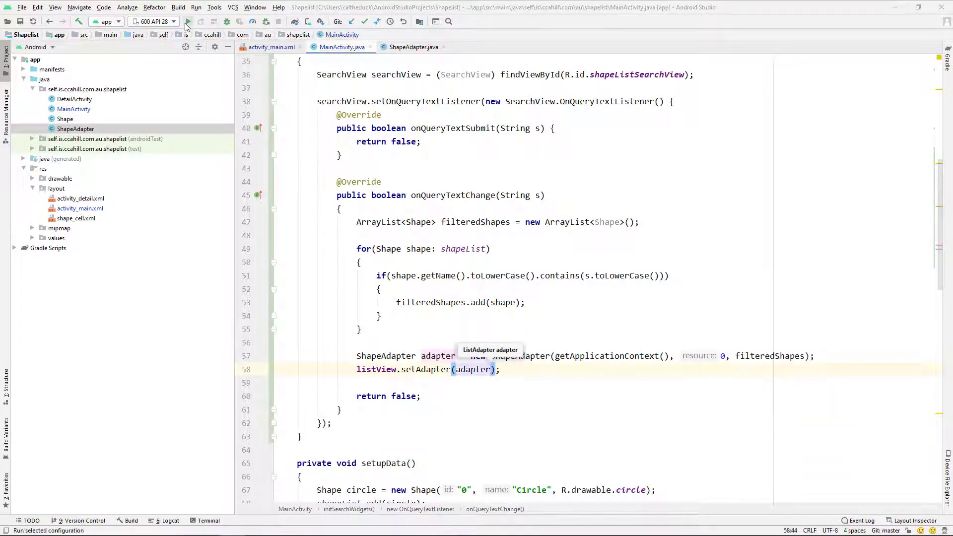
Run the app and search 'Tri', 'le' and 'sq', clearing between, to confirm name filtering
left_click(195, 21)
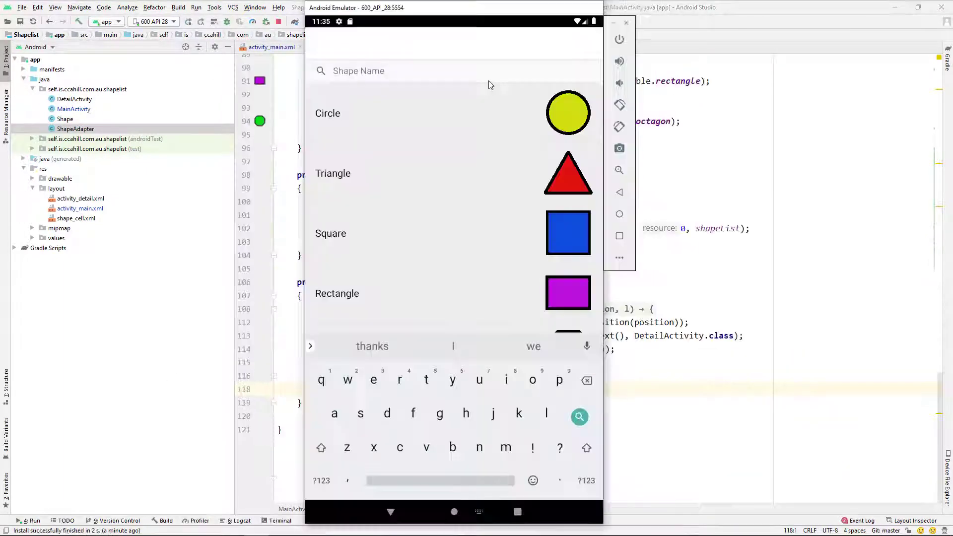
type("Tri")
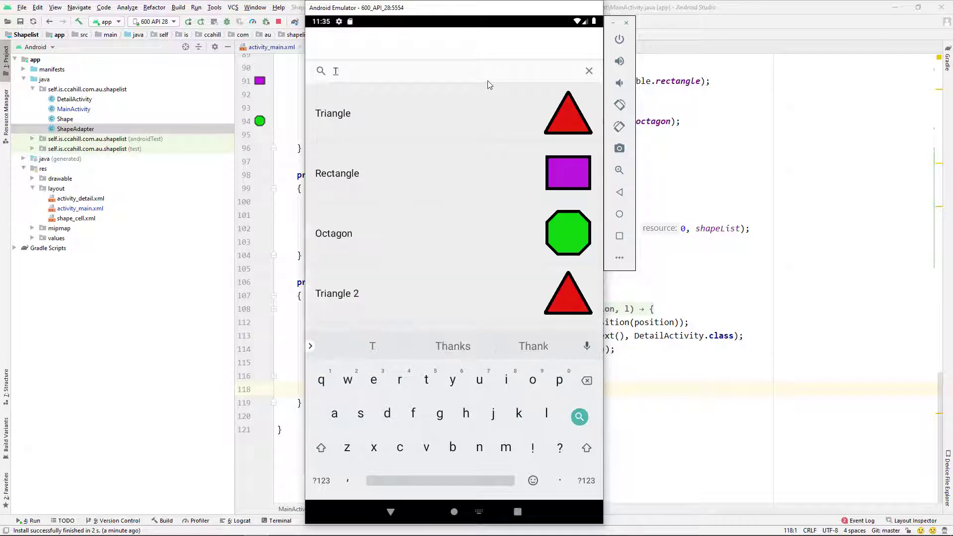
left_click(588, 70)
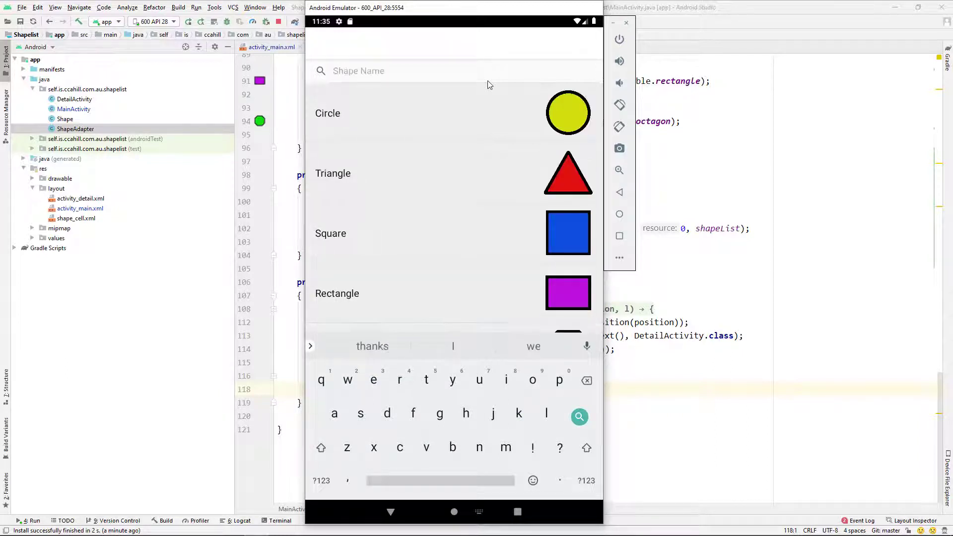
type("le")
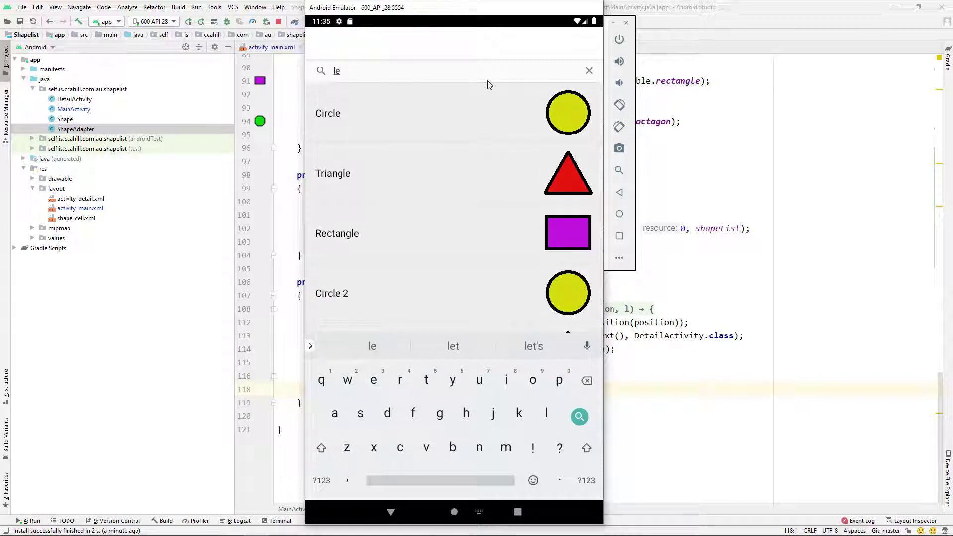
left_click(588, 70)
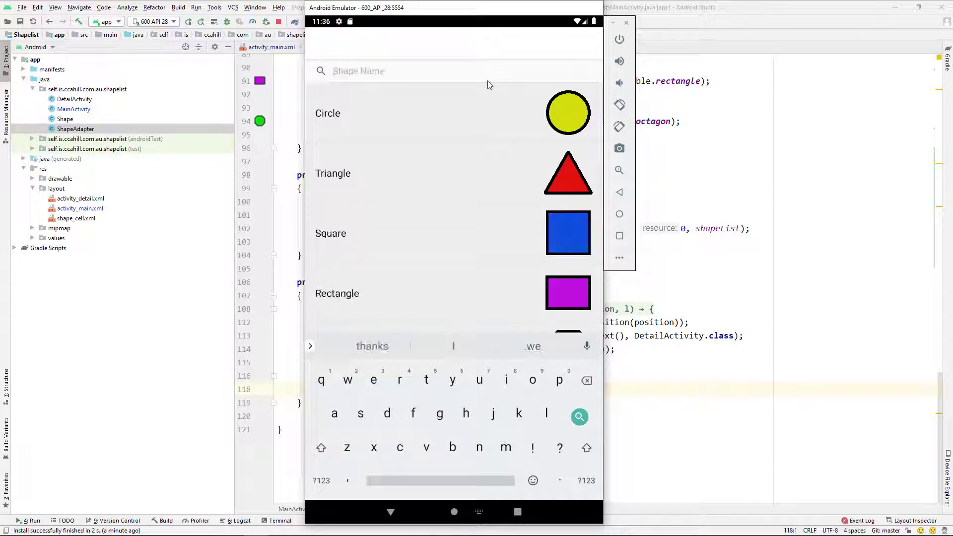
type("sq")
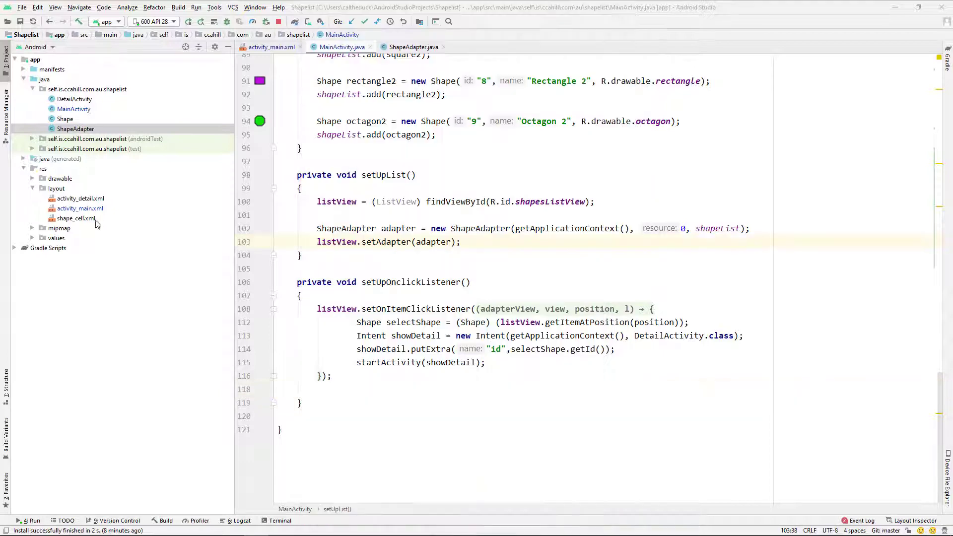
In activity_main.xml, add a Button with width 0dp, layout_weight 1 and text All
double_click(81, 208)
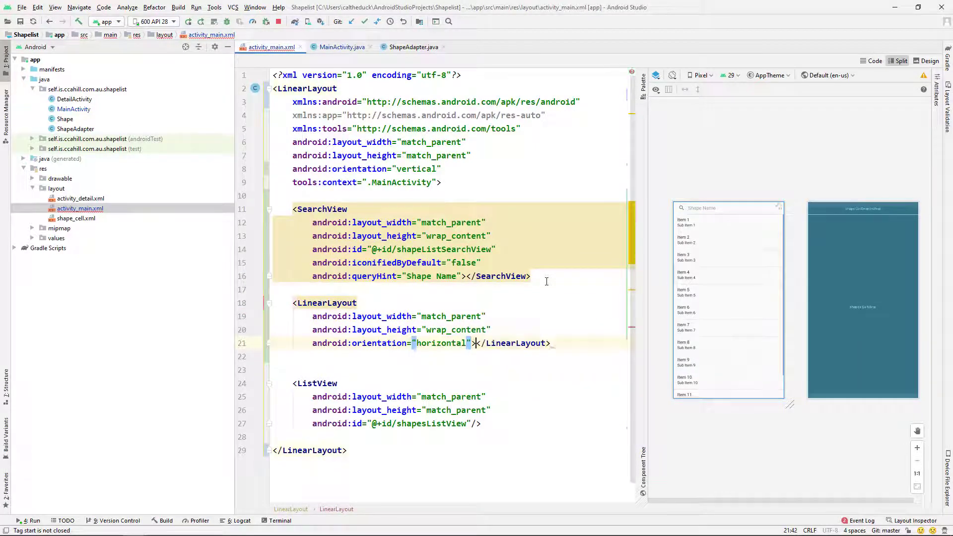
type("<Button")
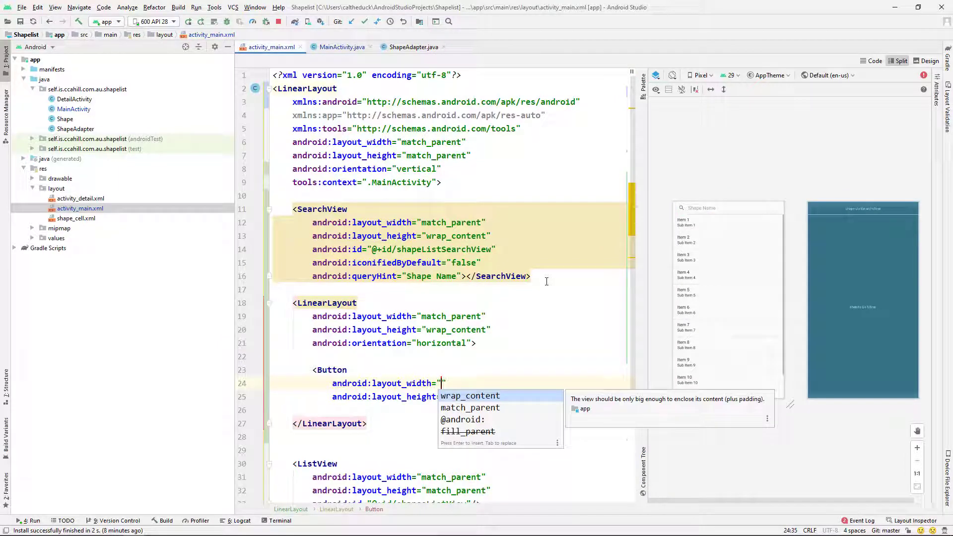
type("0dp")
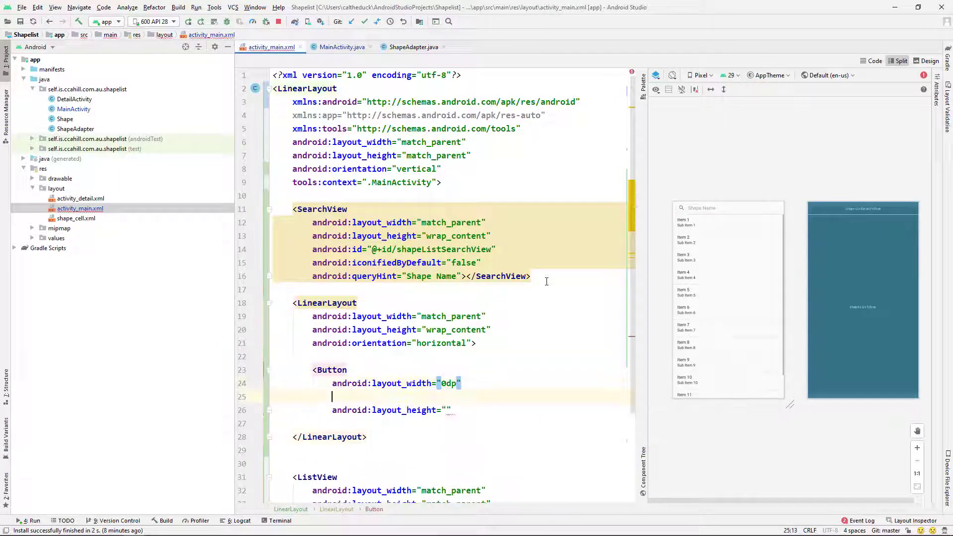
type("android:layout_weight=\"1\"")
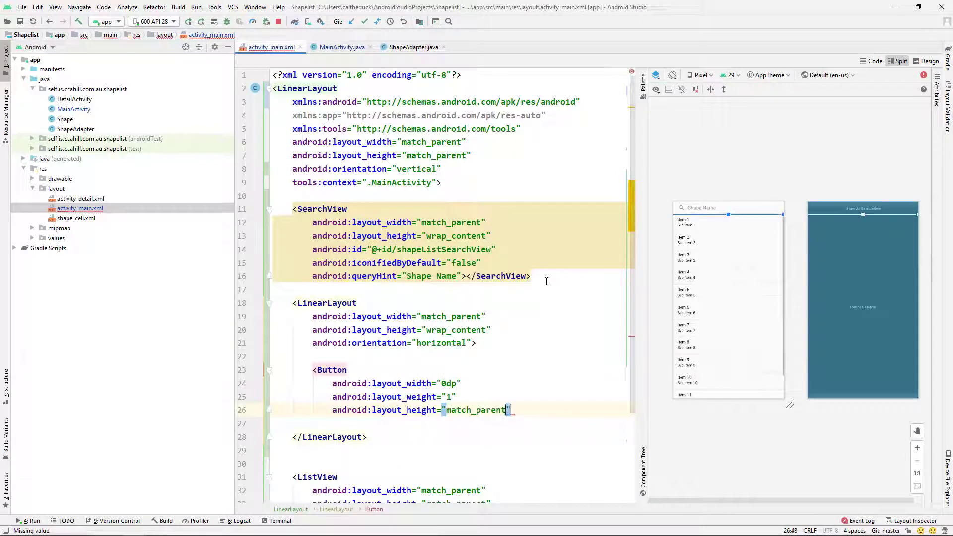
type("a")
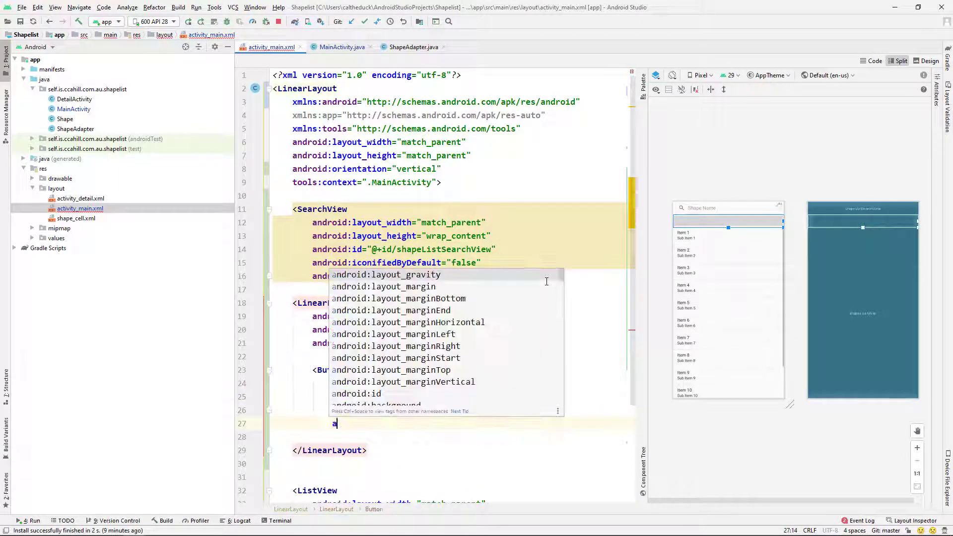
type("text=\"All")
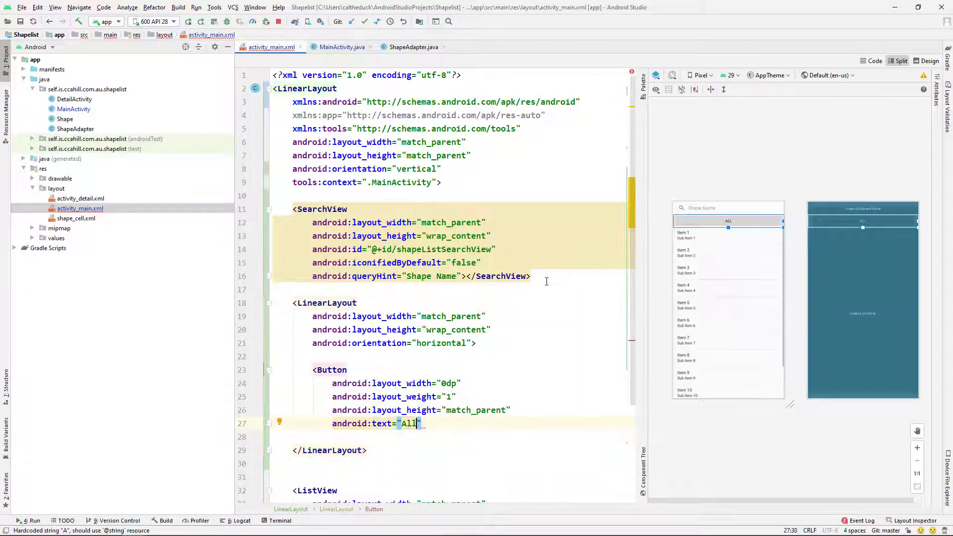
type("android:id=\"@+id/allbutton")
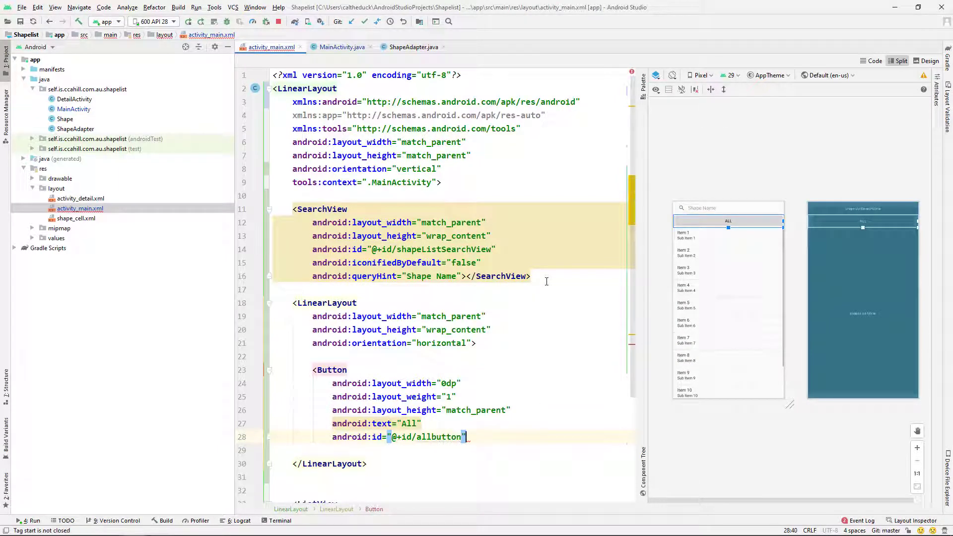
type(">")
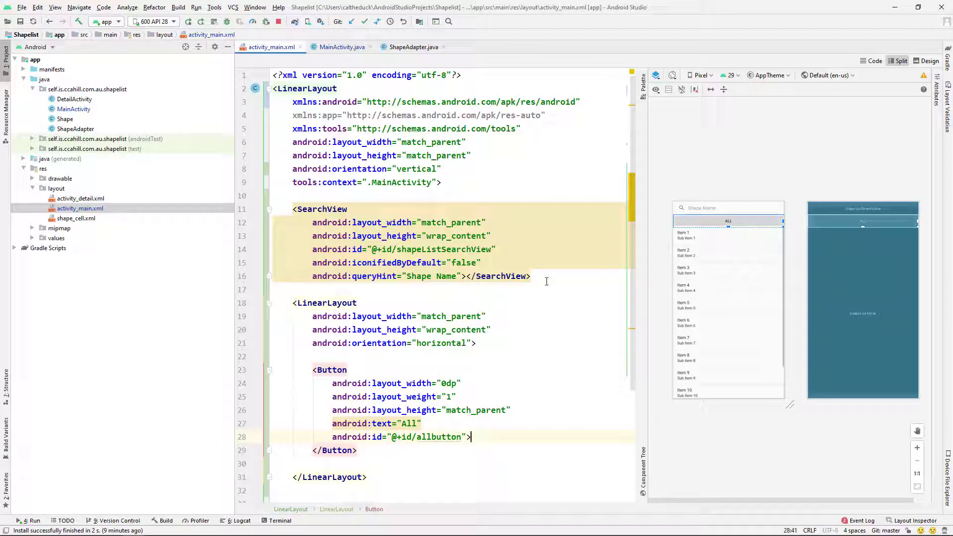
Give the button id allFilter, colorPrimary background and onClick allFilterTapped
type("allFilter")
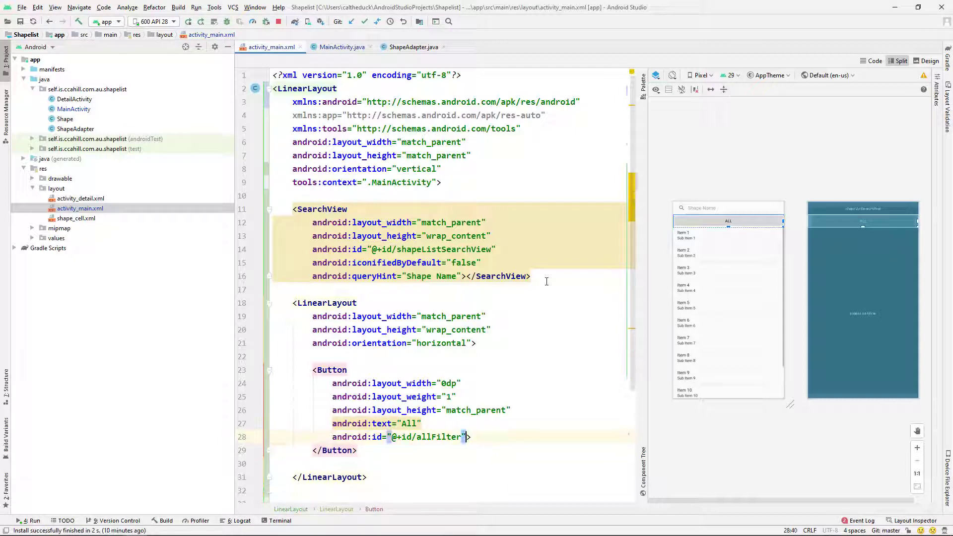
type("android:background=\"")
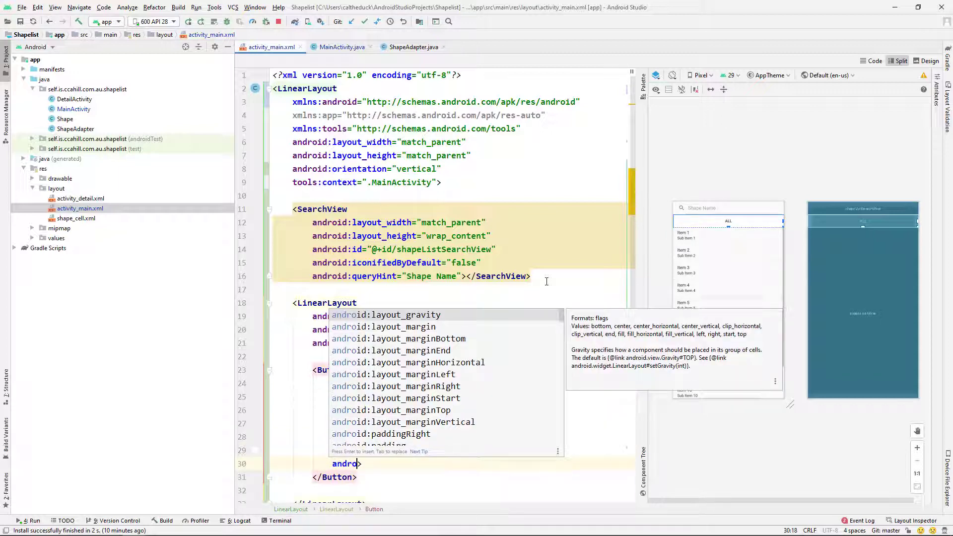
type("onClick=\"allFilterTapped\"")
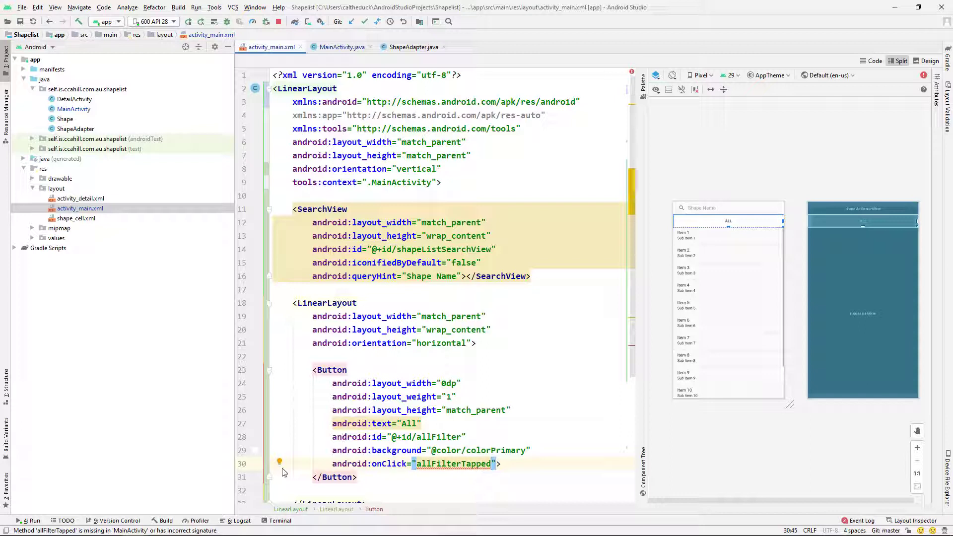
Use the quick-fix to create allFilterTapped(View) in MainActivity
left_click(281, 463)
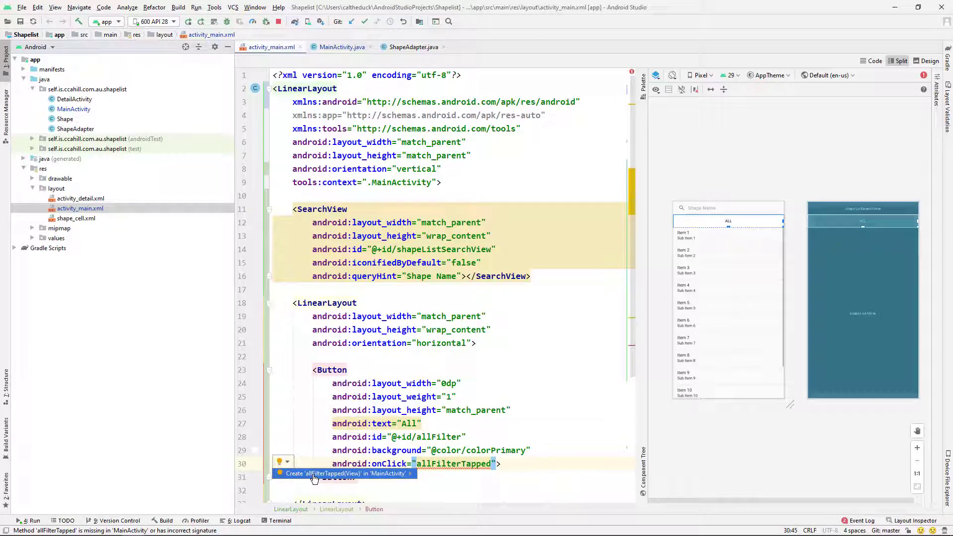
left_click(344, 474)
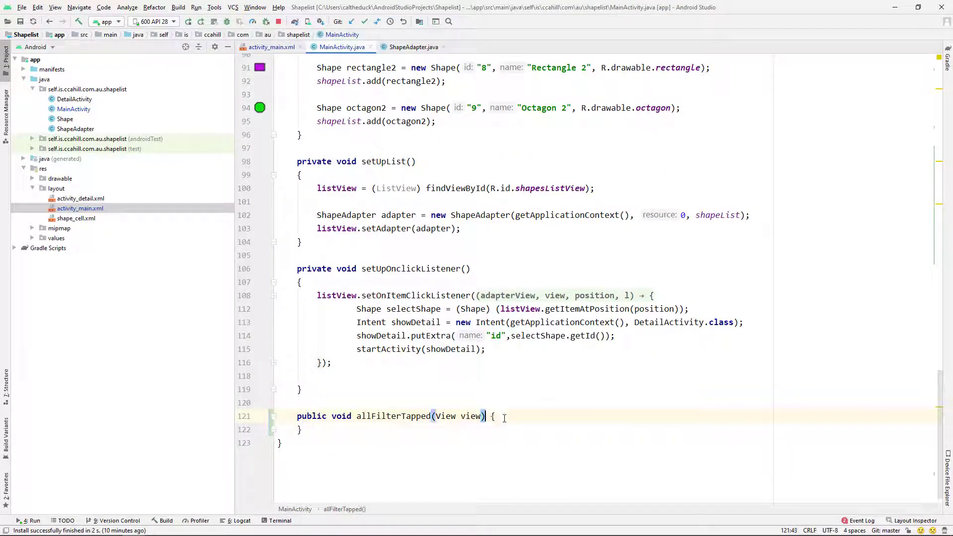
left_click(271, 47)
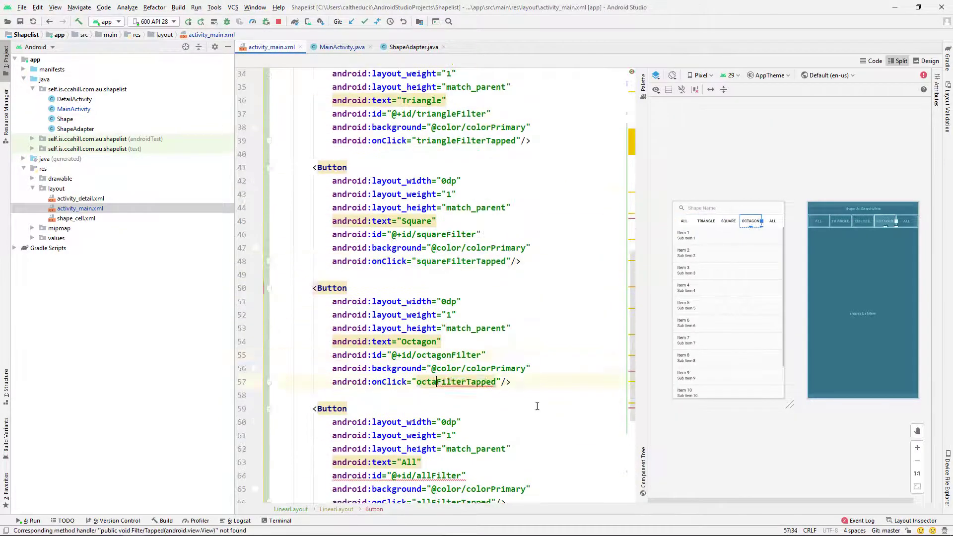
Review the two-row filter button layout in the XML, then go to MainActivity.java
scroll("down", 3)
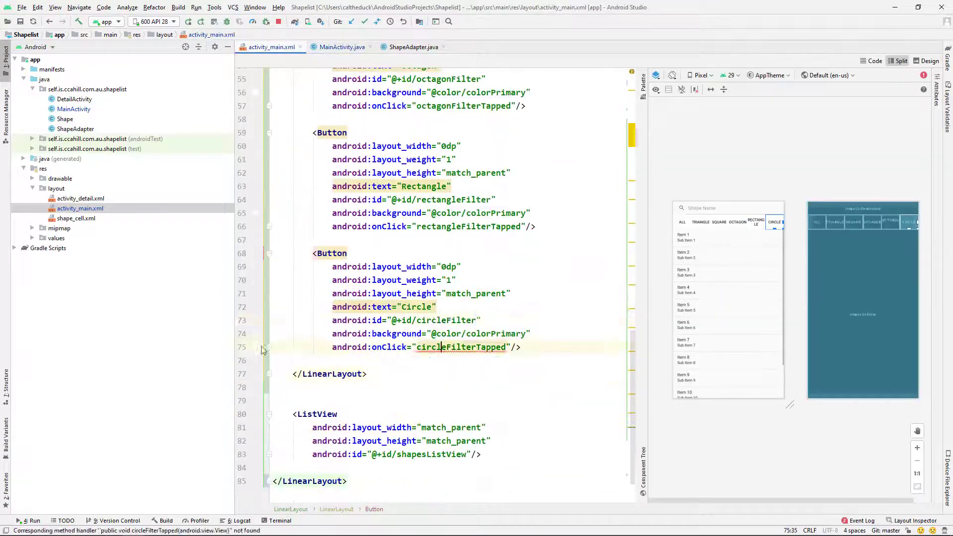
scroll("up", 3)
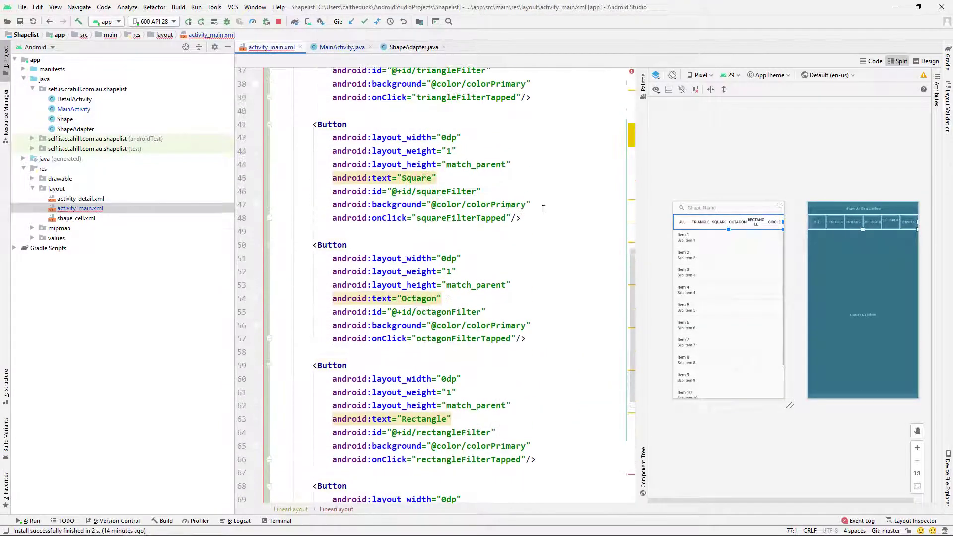
scroll("up", 3)
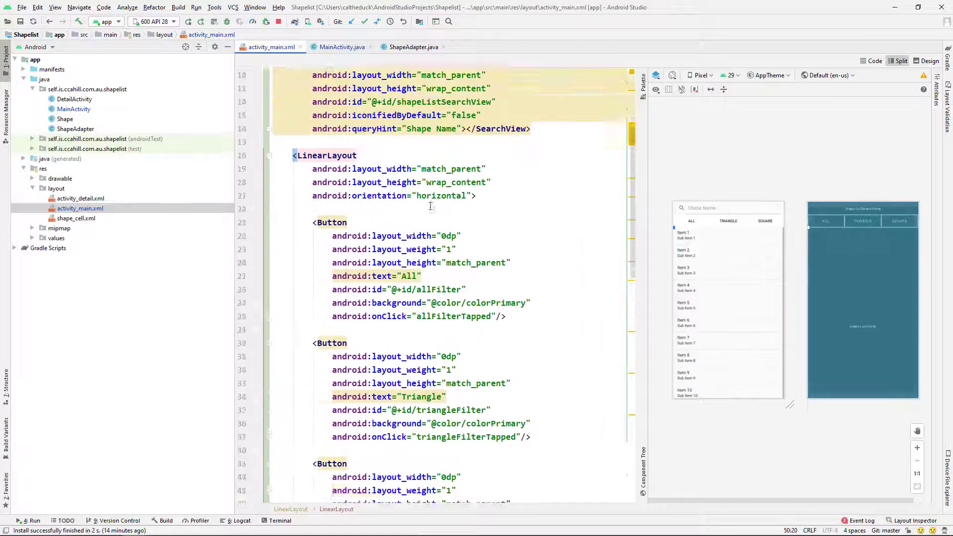
scroll("down", 3)
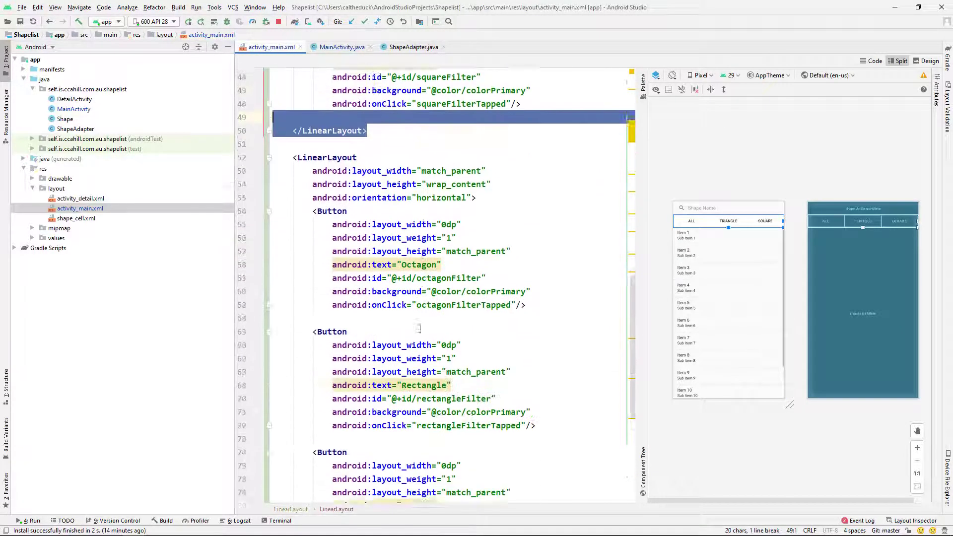
scroll("down", 3)
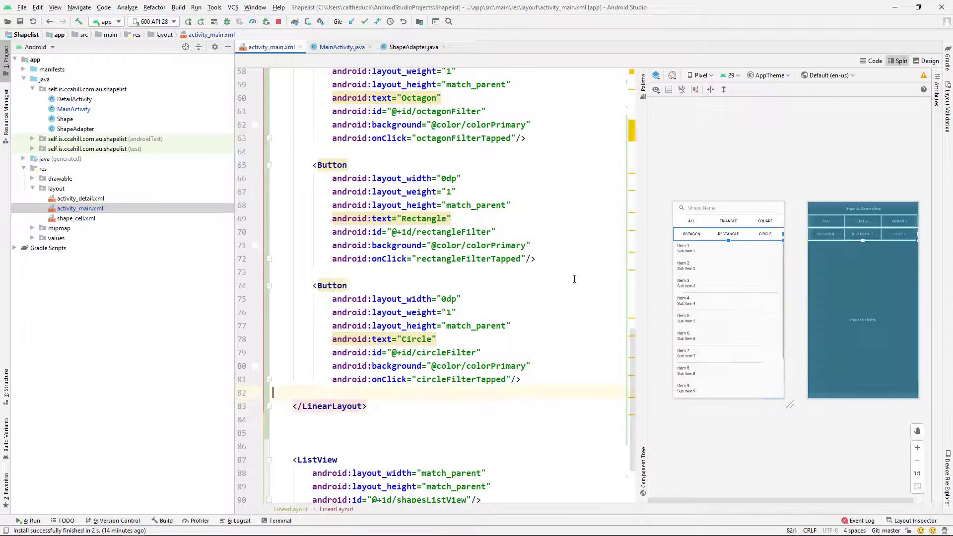
left_click(341, 46)
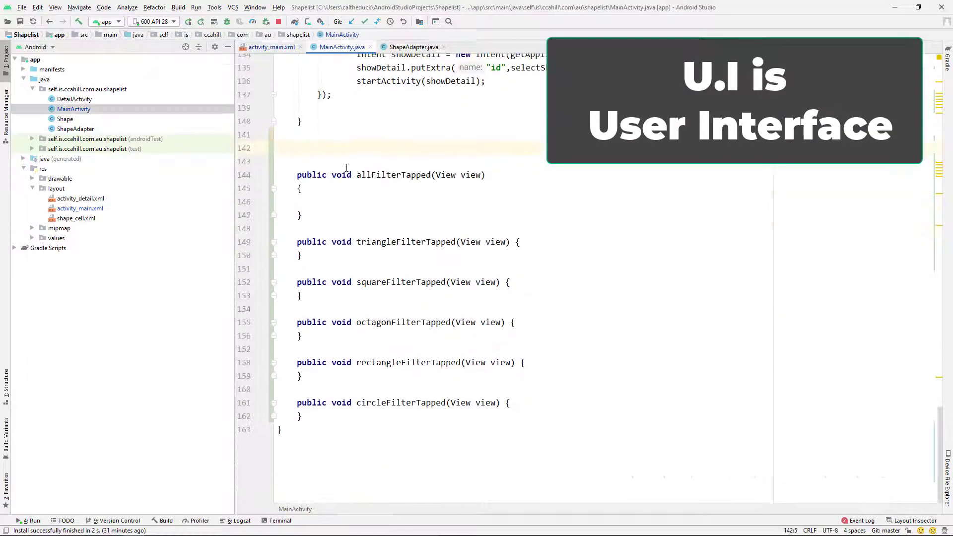
Write an empty private void filterList(String status) method in MainActivity
scroll("up", 3)
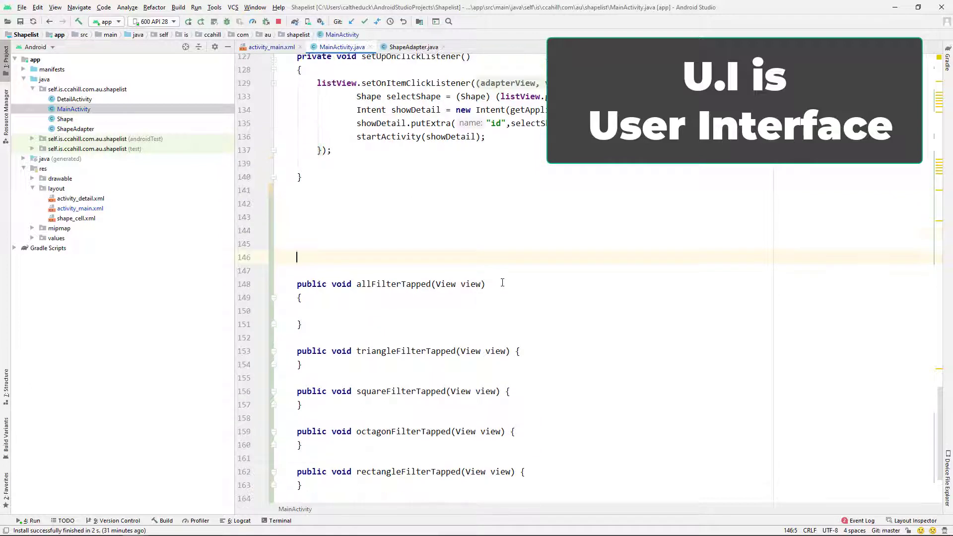
type("private")
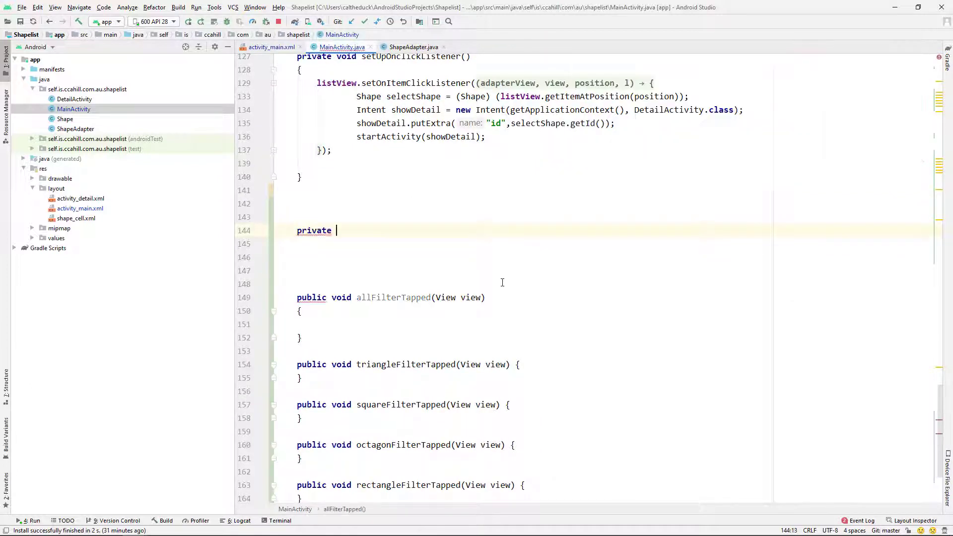
type("void fil")
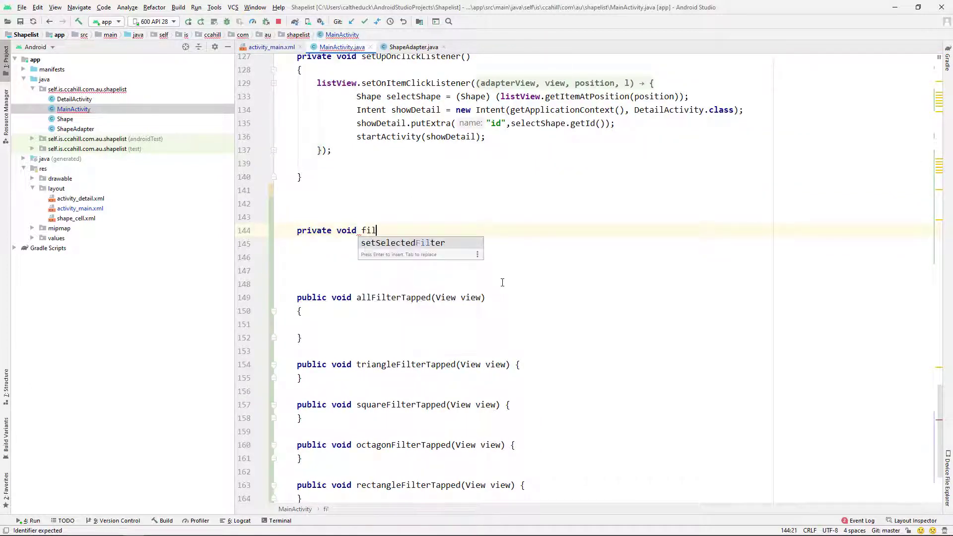
type("terList")
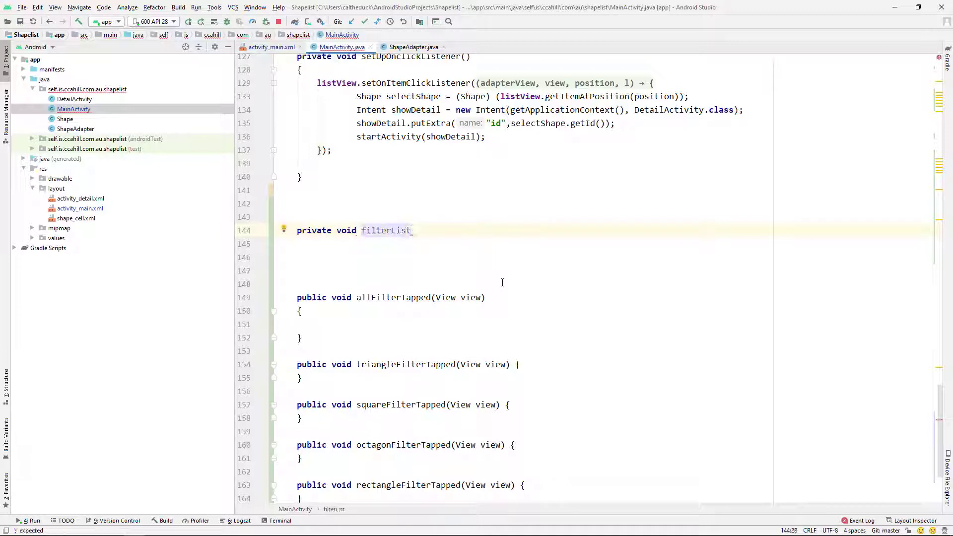
type("()")
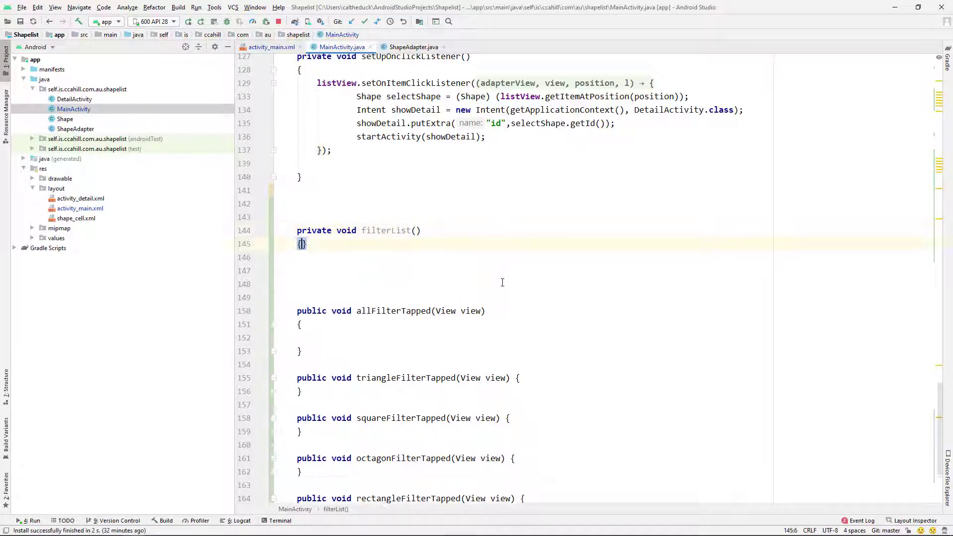
key("enter")
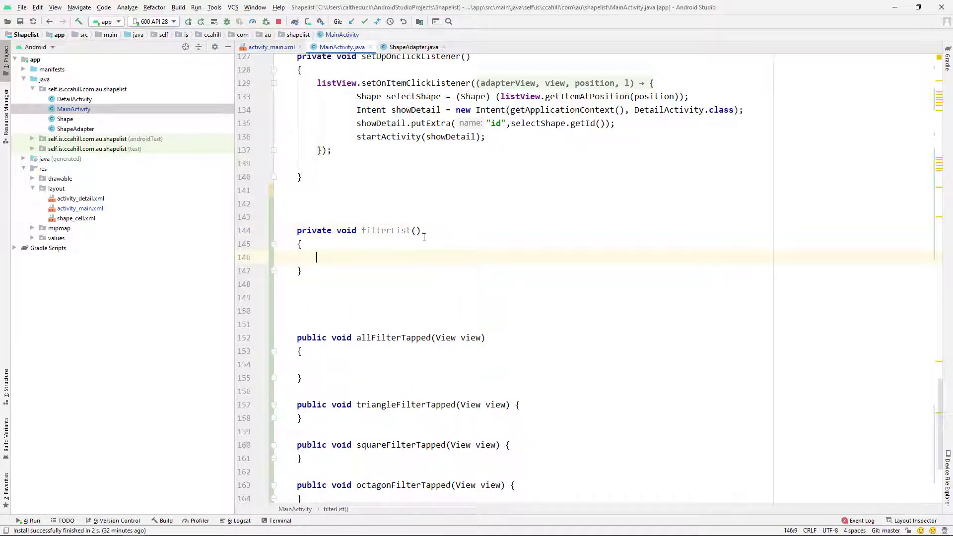
type("String s")
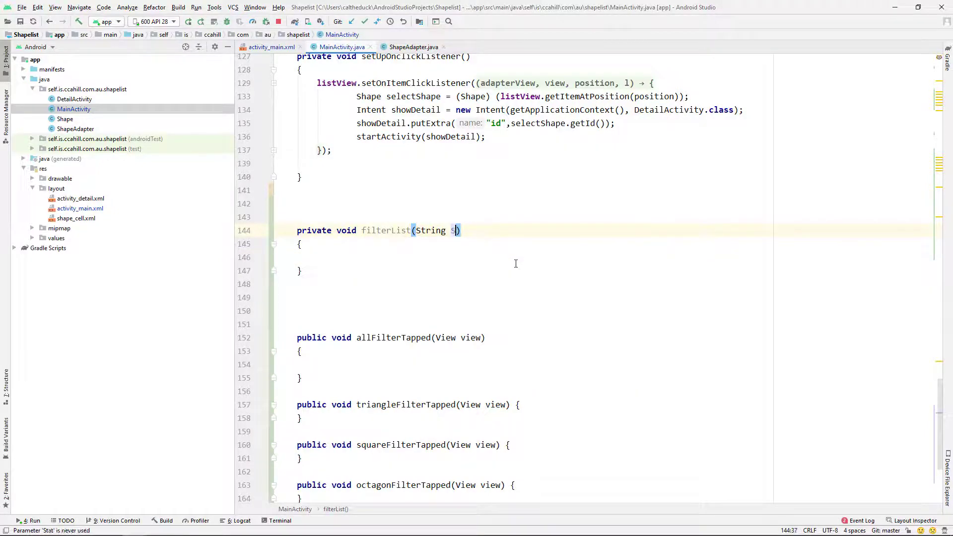
type("tatus")
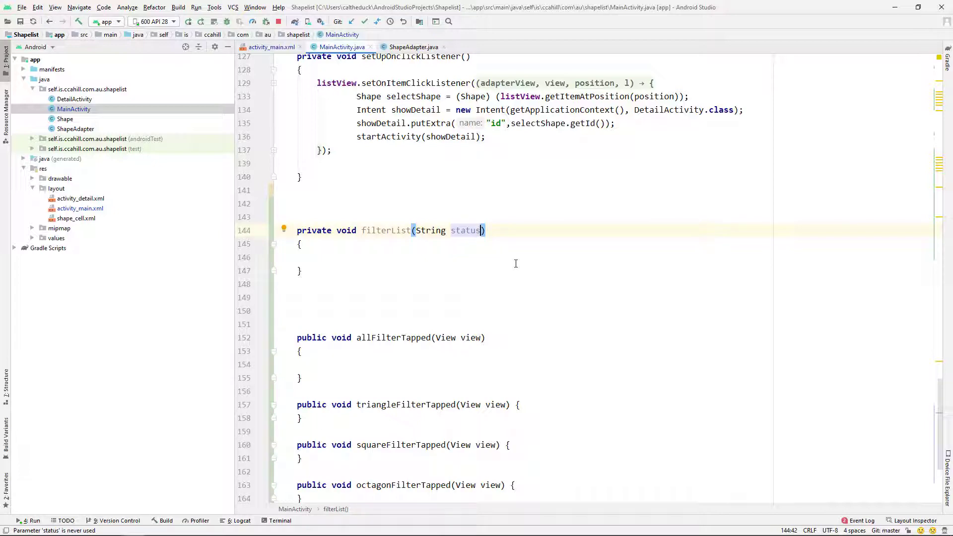
scroll("up", 3)
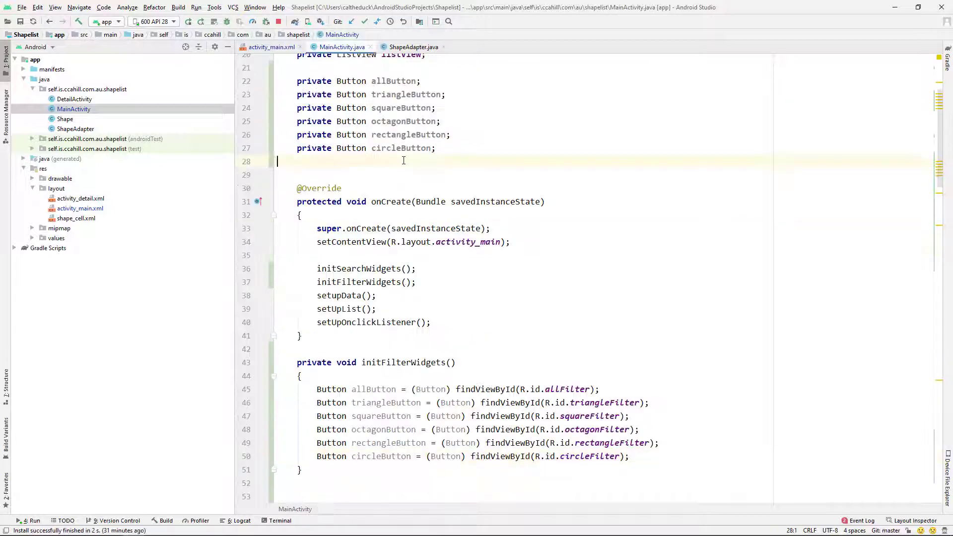
Declare a private String selectedFilter field initialised to "all" in MainActivity
type("private String")
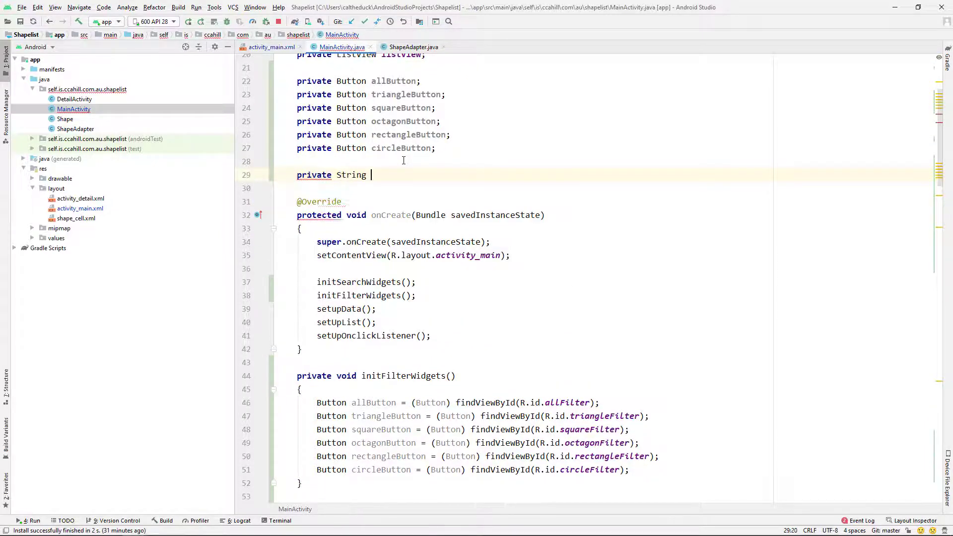
type("selectedFilter")
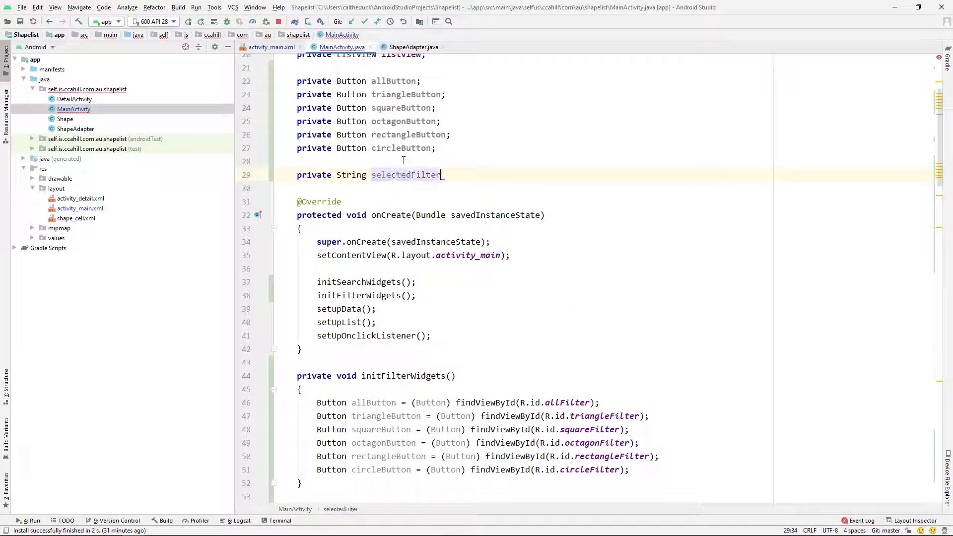
type("= \"all\";")
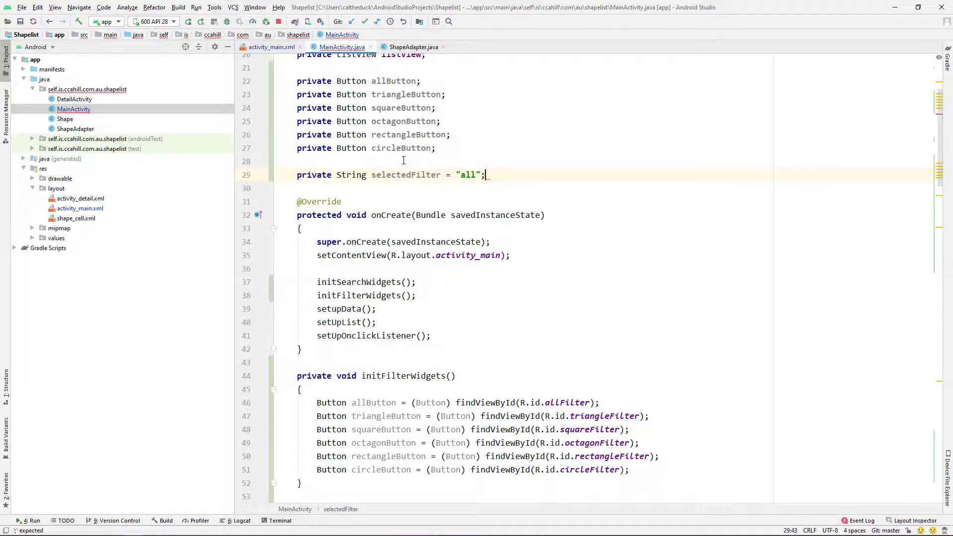
scroll("down", 3)
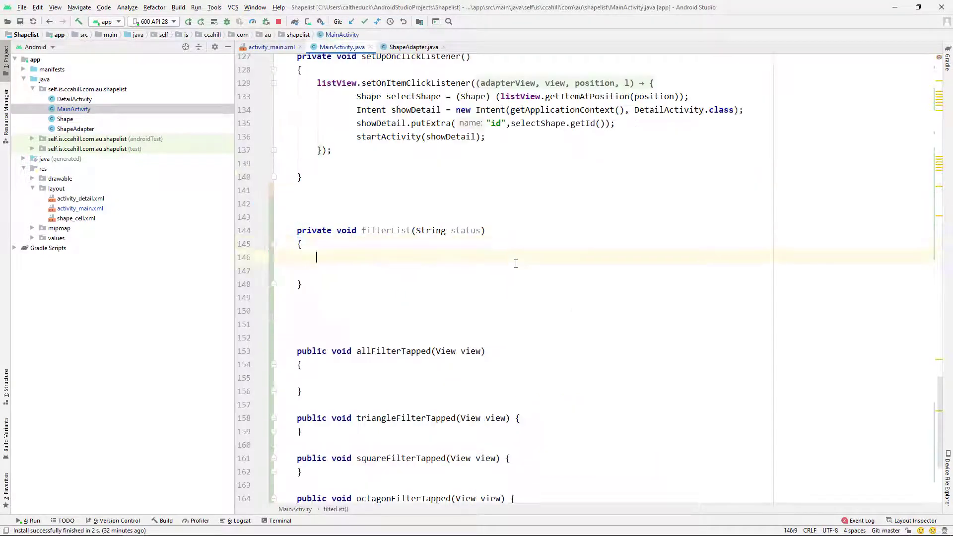
Store status in selectedFilter and start a filteredShapes ArrayList inside filterList
type("selectedFilter = _status;")
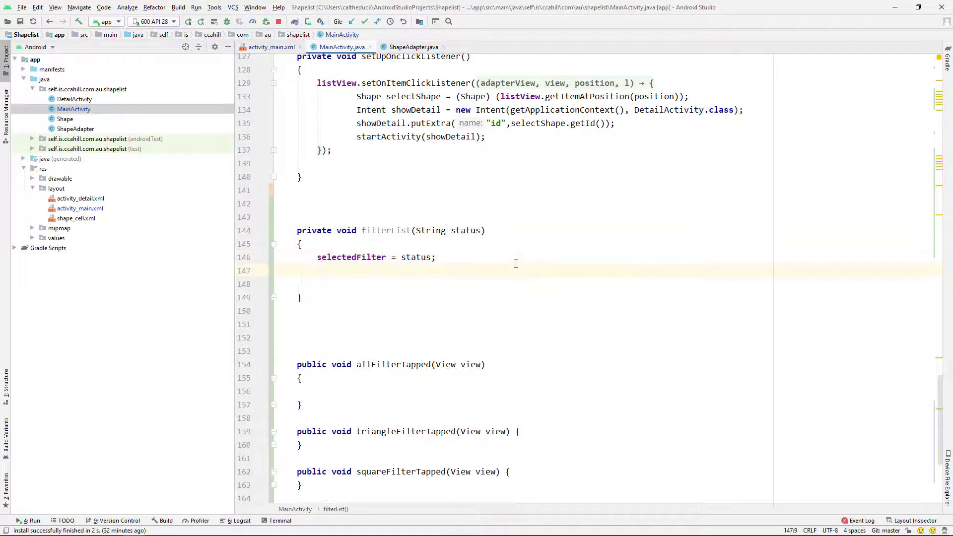
type("ArrayList")
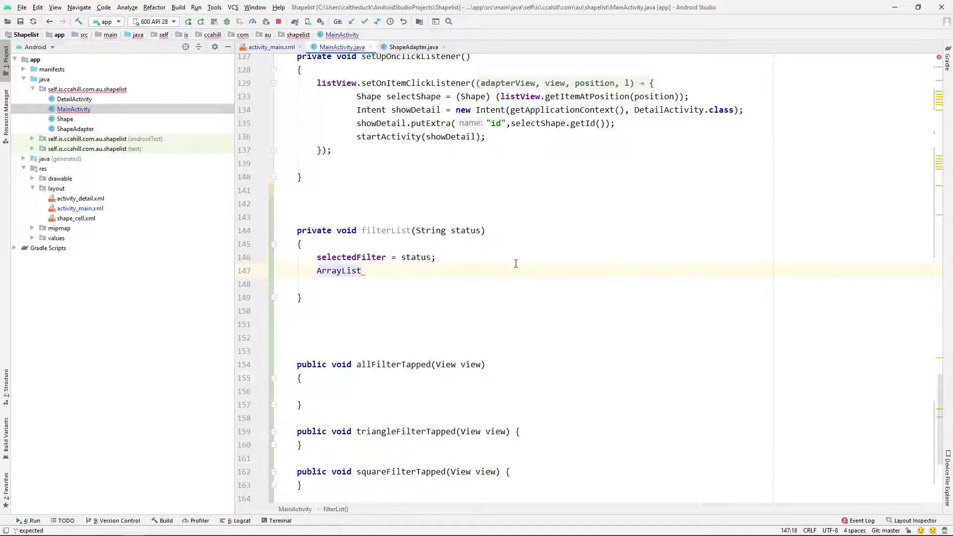
scroll("up", 3)
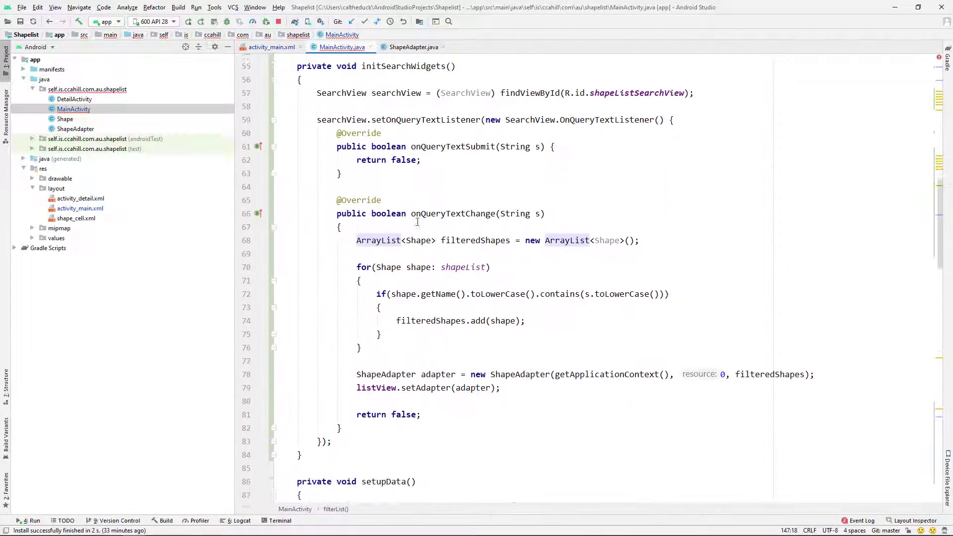
scroll("down", 3)
type("ArrayList<Shape> filteredShapes = new ArrayList<Shape>();")
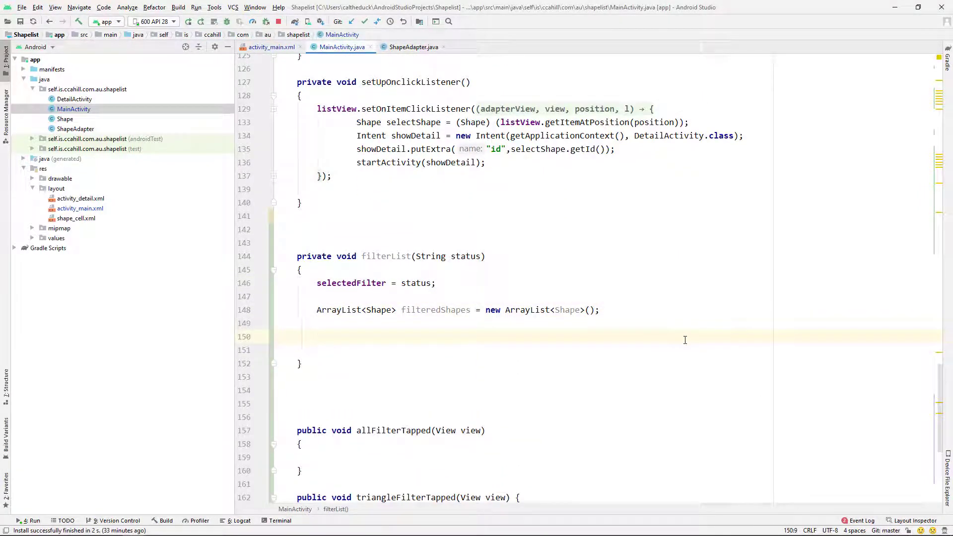
Loop over shapeList checking whether each shape's lowercase name contains status
type("for(Shape shap")
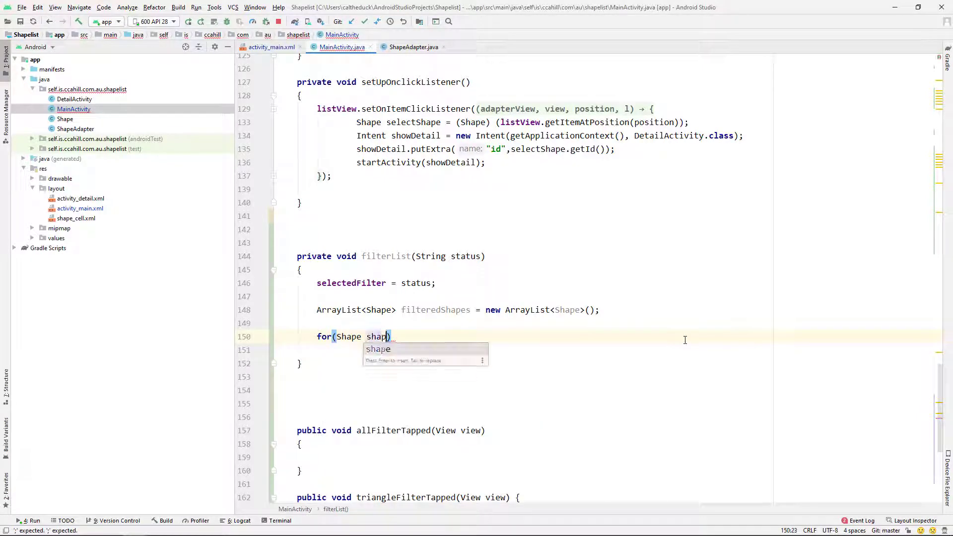
type("e:")
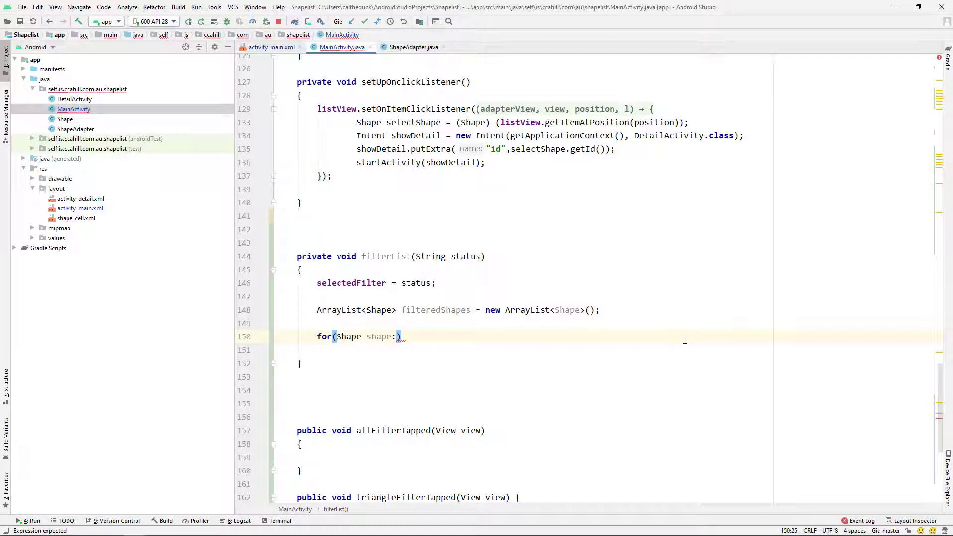
type("shapeList")
type("if(")
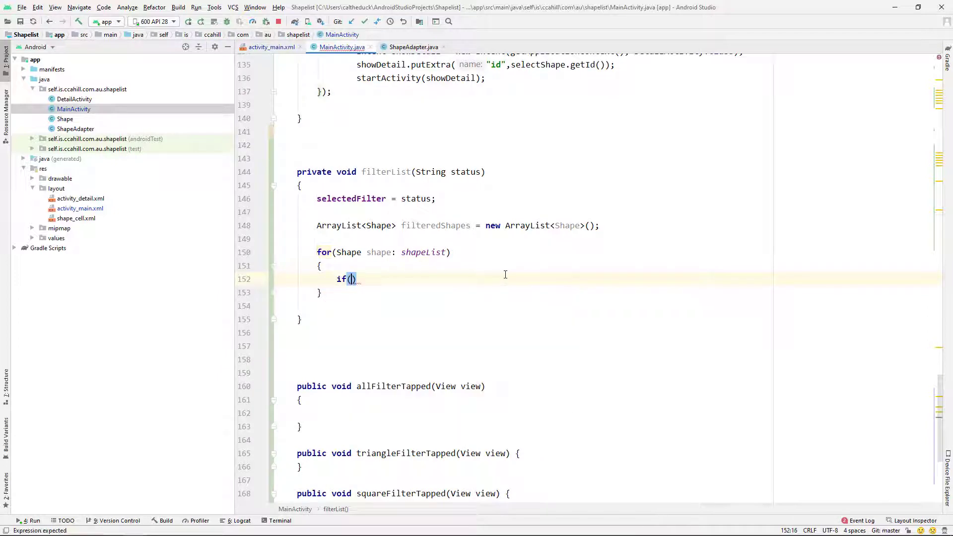
type("shape.getName()")
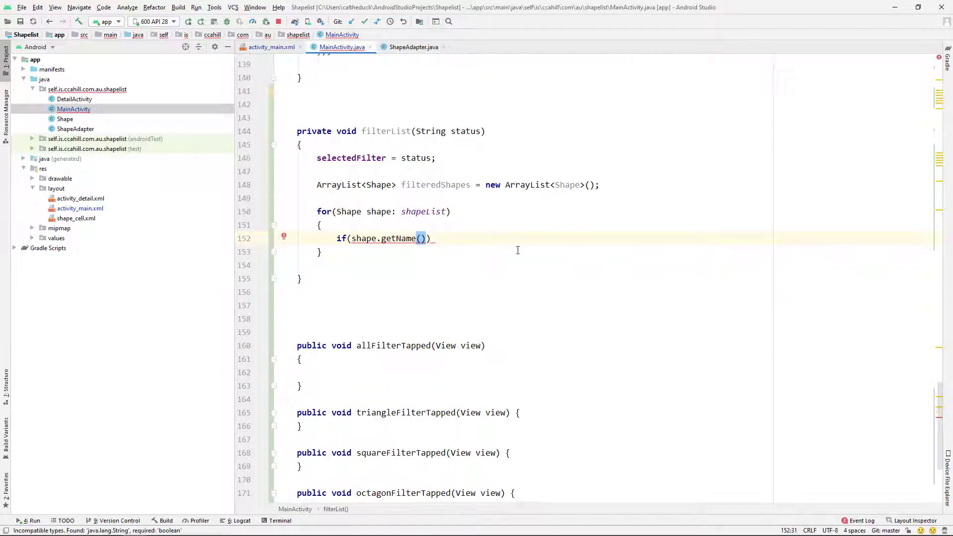
type(".toLowerCase().contains(")
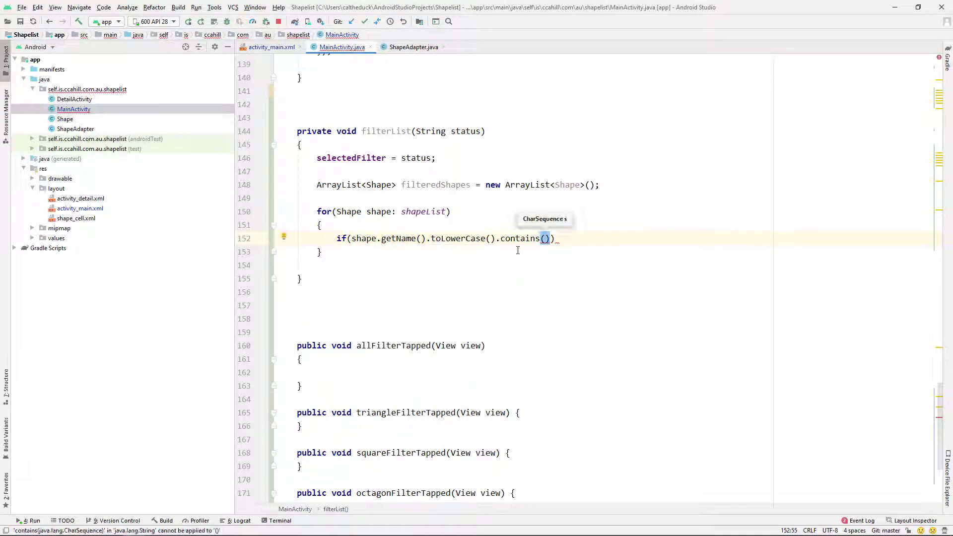
type("status")
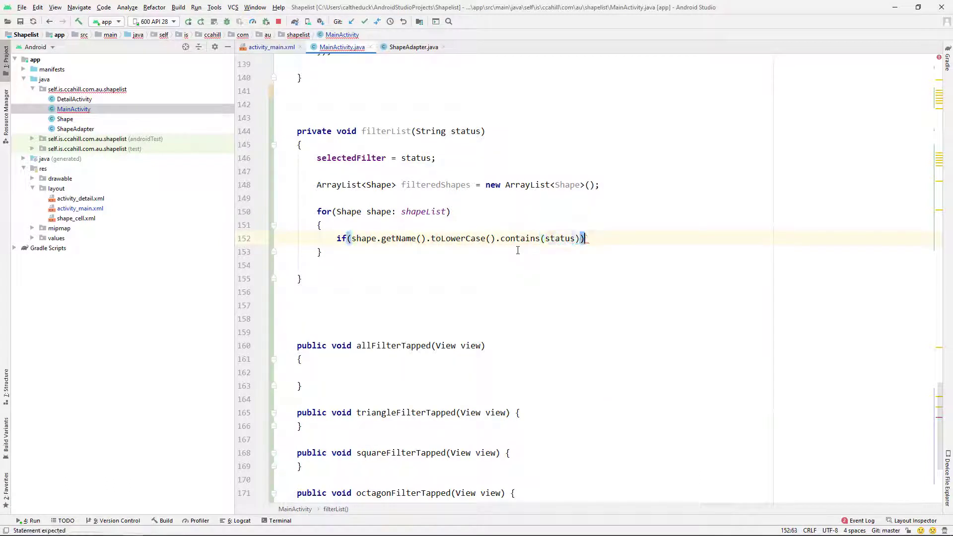
key("Enter")
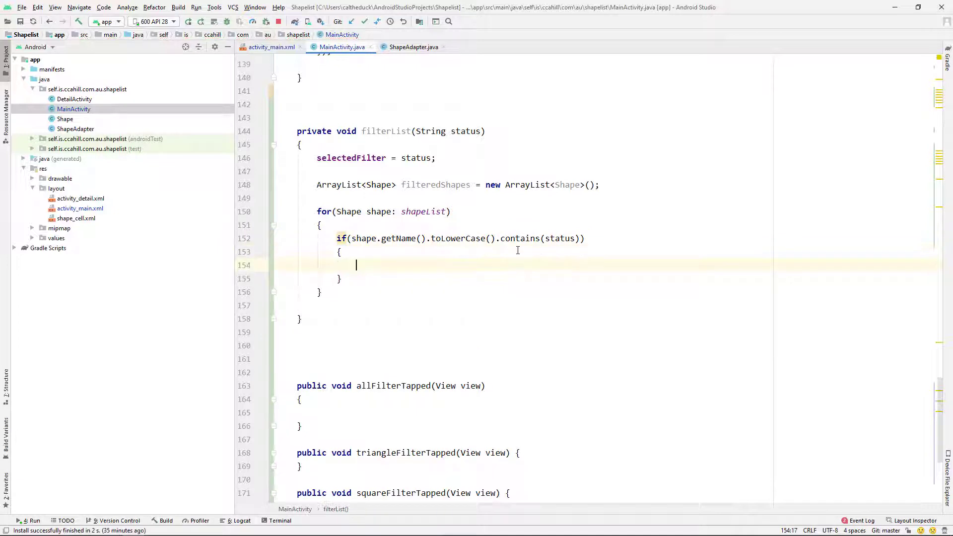
Add each matching shape to filteredShapes inside the if block
type("f")
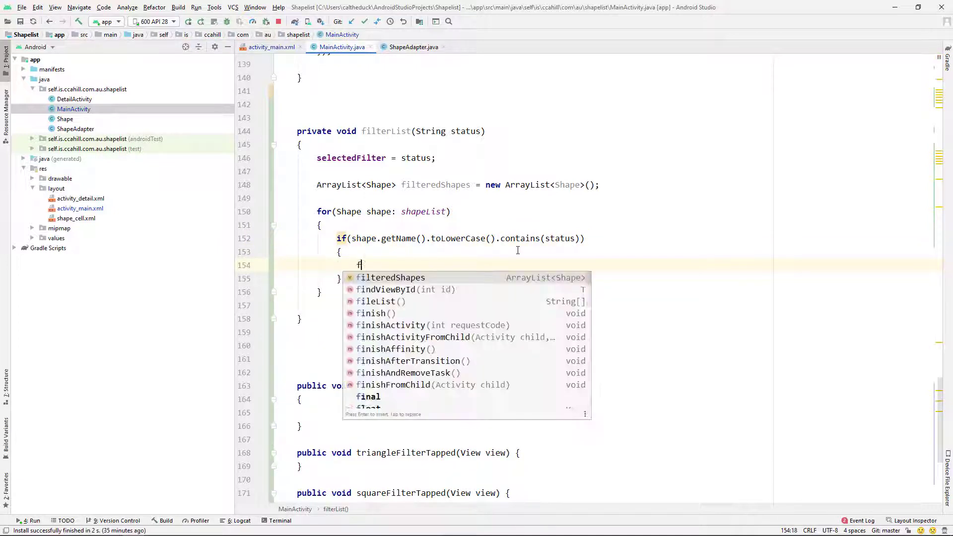
type("ilteredShapes.add(")
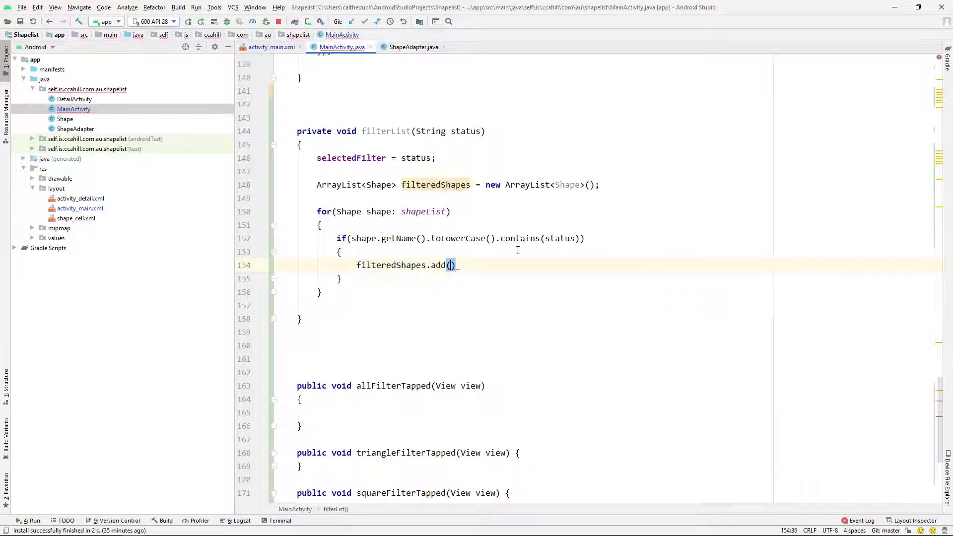
type("shape")
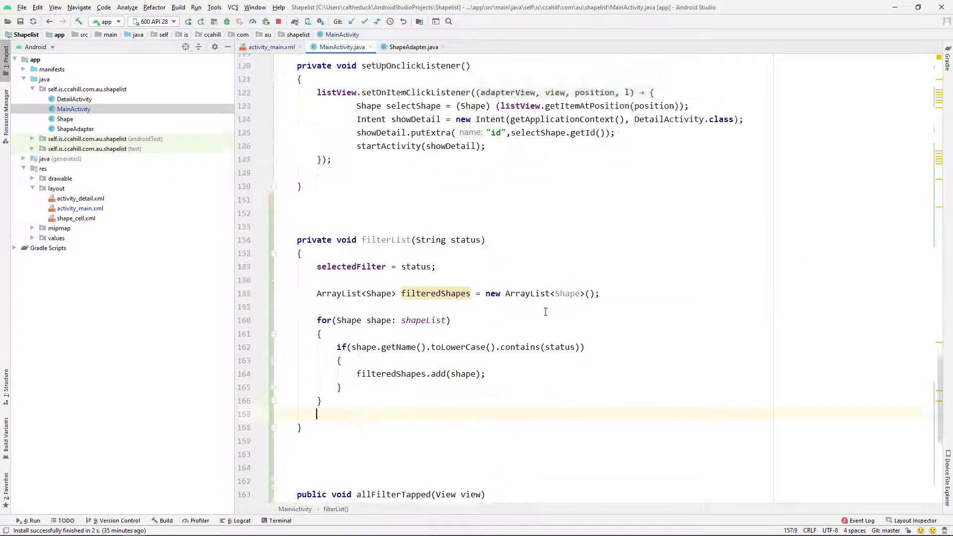
Copy the ShapeAdapter/setAdapter lines into filterList and allFilterTapped, using shapeList for all
scroll("up", 3)
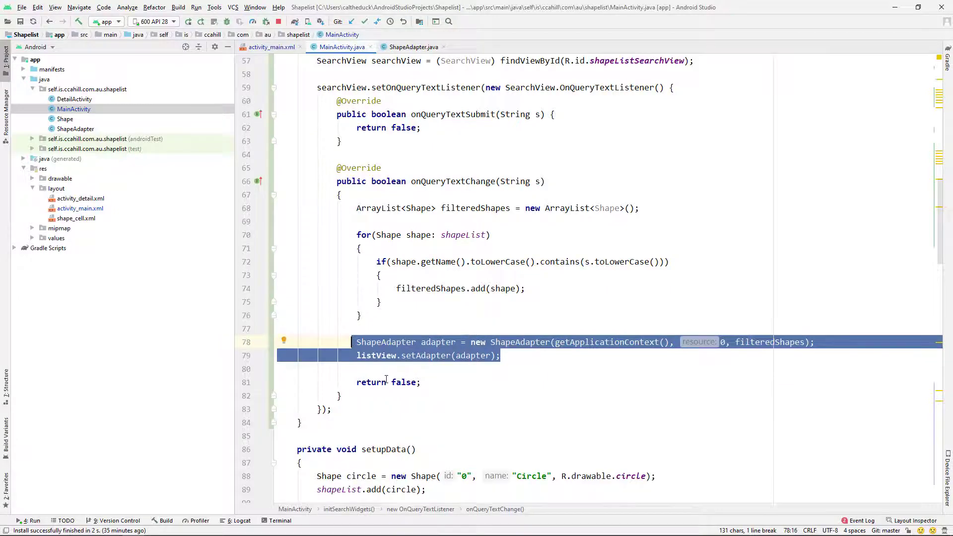
scroll("down", 3)
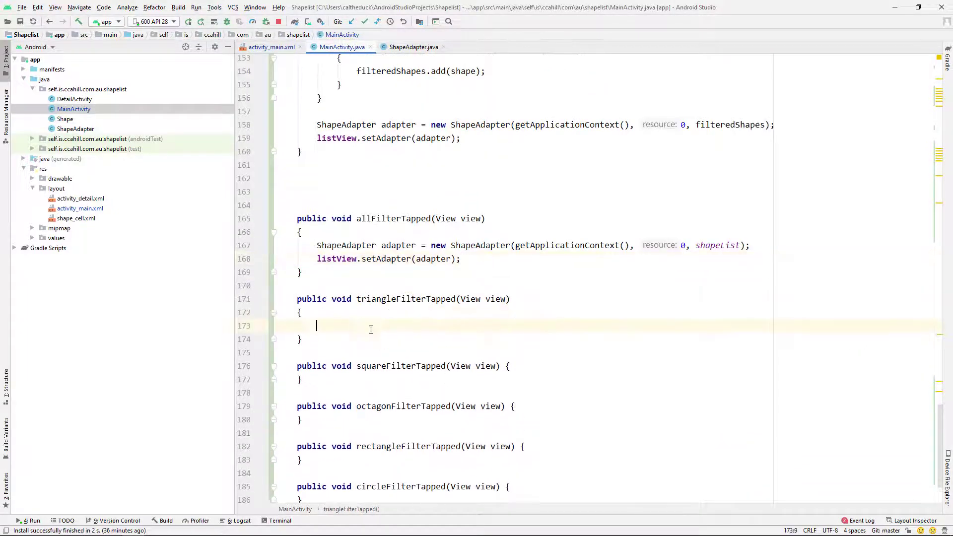
mouse_move(419, 346)
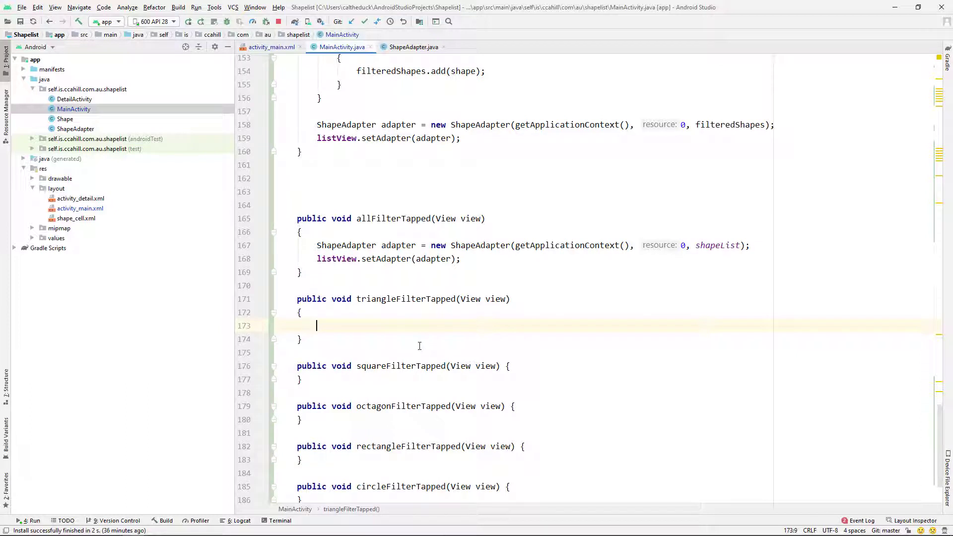
Call filterList("triangle") in triangleFilterTapped and set selectedFilter = "all" in allFilterTapped
type("filterList(\"\");")
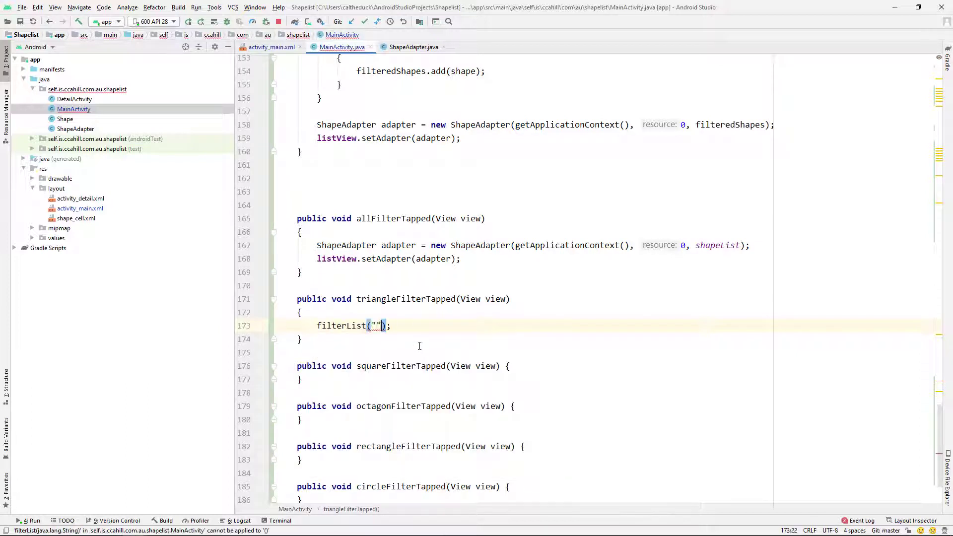
type("triangle")
type("selectedFilter =")
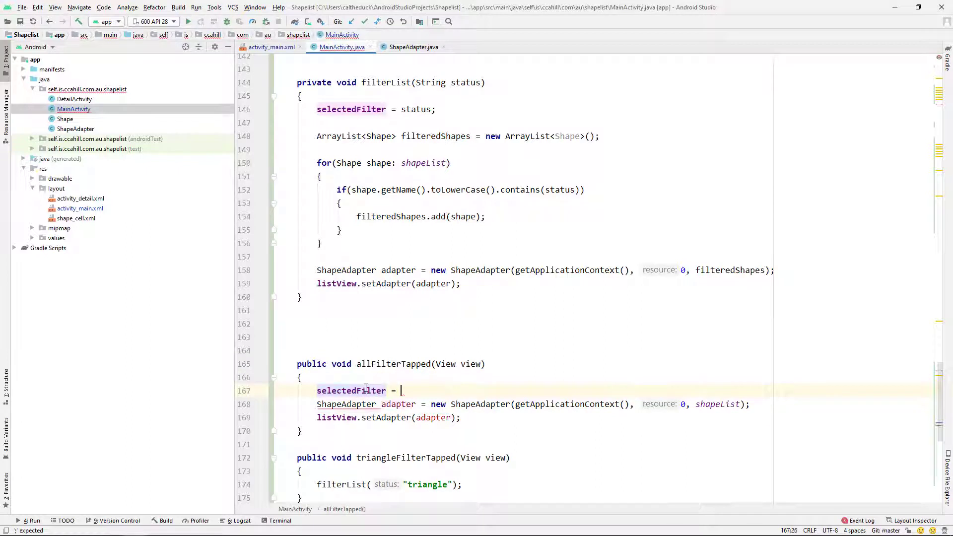
type("\"all\";")
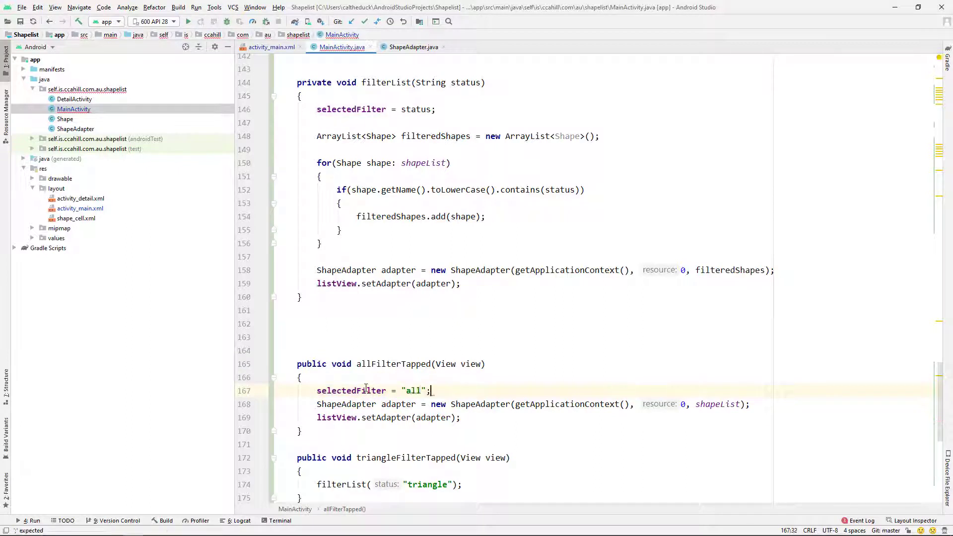
Tap TRIANGLE, OCTAGON, SQUARE, CIRCLE, ALL, TRIANGLE in the emulator and search for 2
left_click(188, 21)
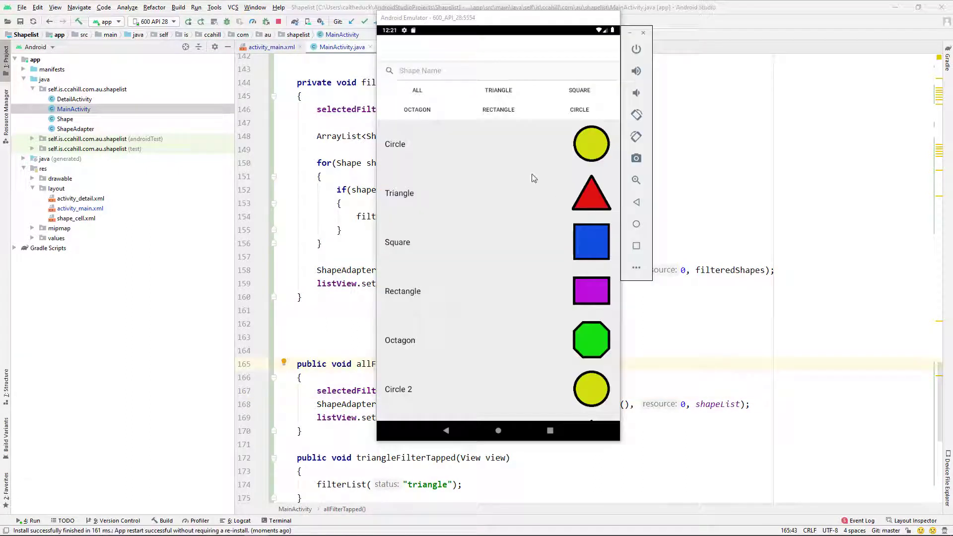
mouse_move(505, 100)
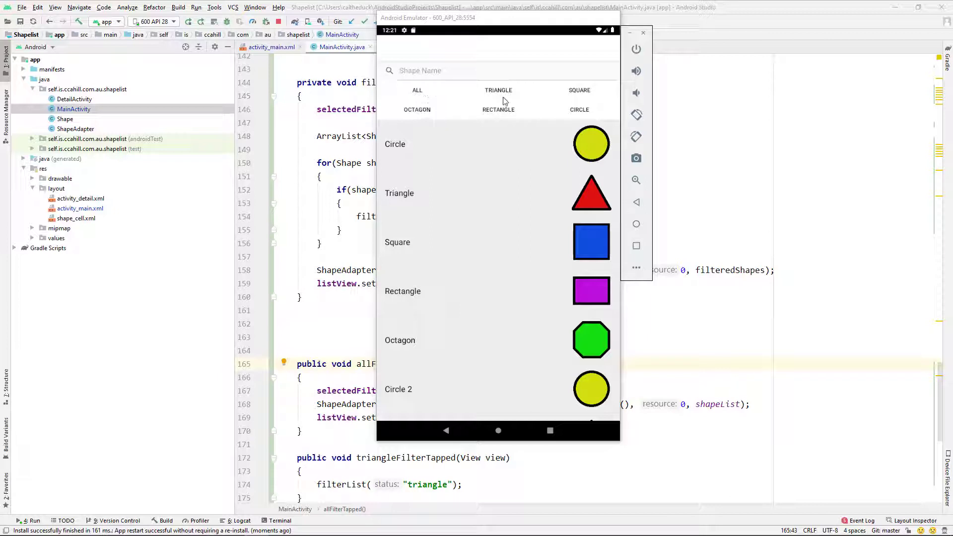
left_click(498, 90)
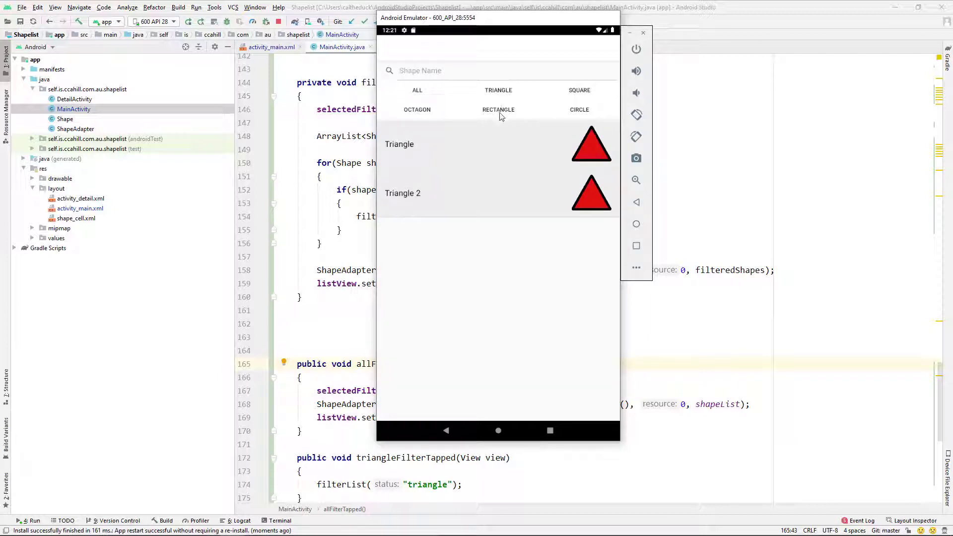
left_click(417, 109)
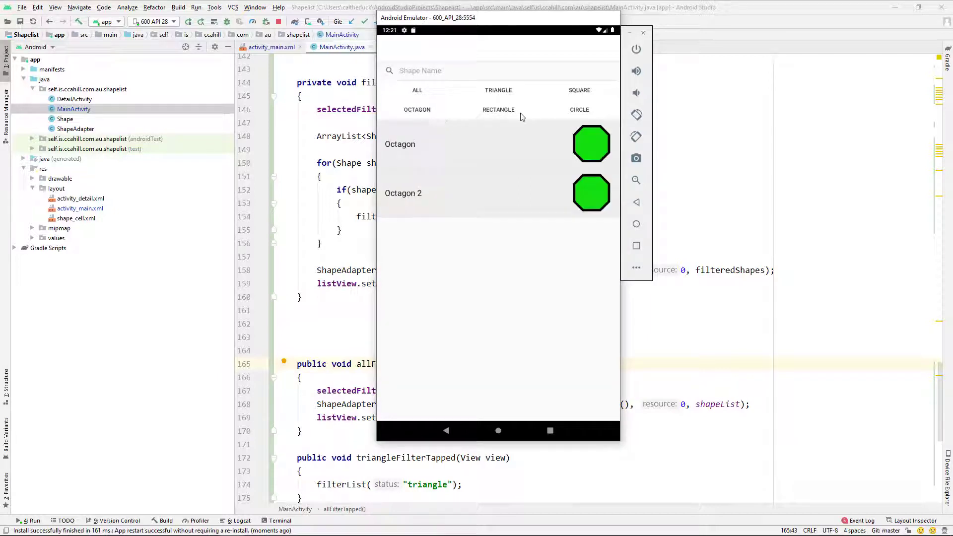
left_click(579, 90)
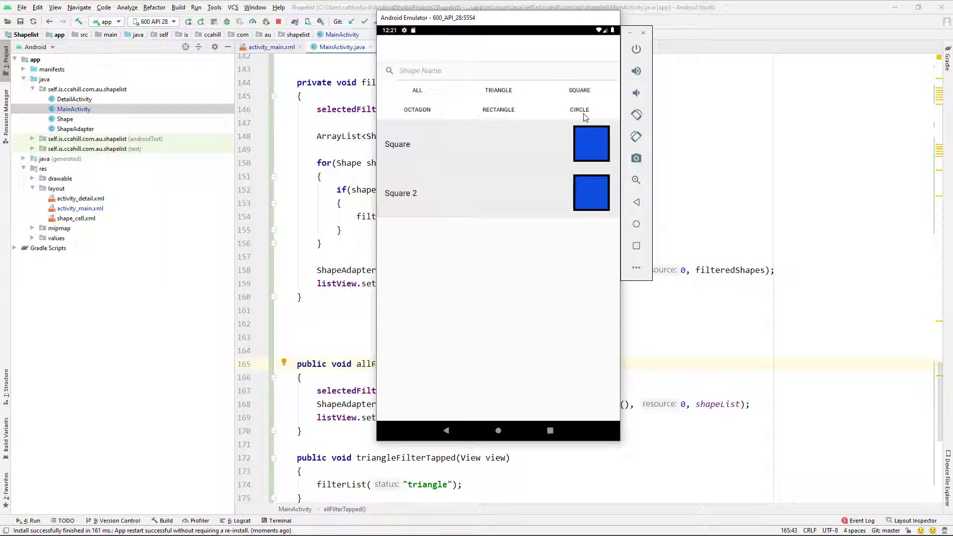
left_click(579, 110)
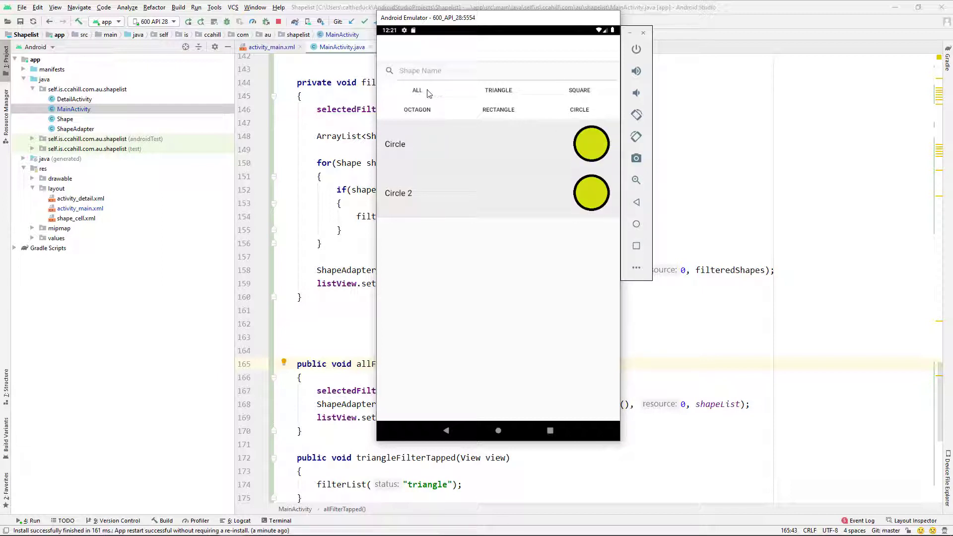
left_click(417, 90)
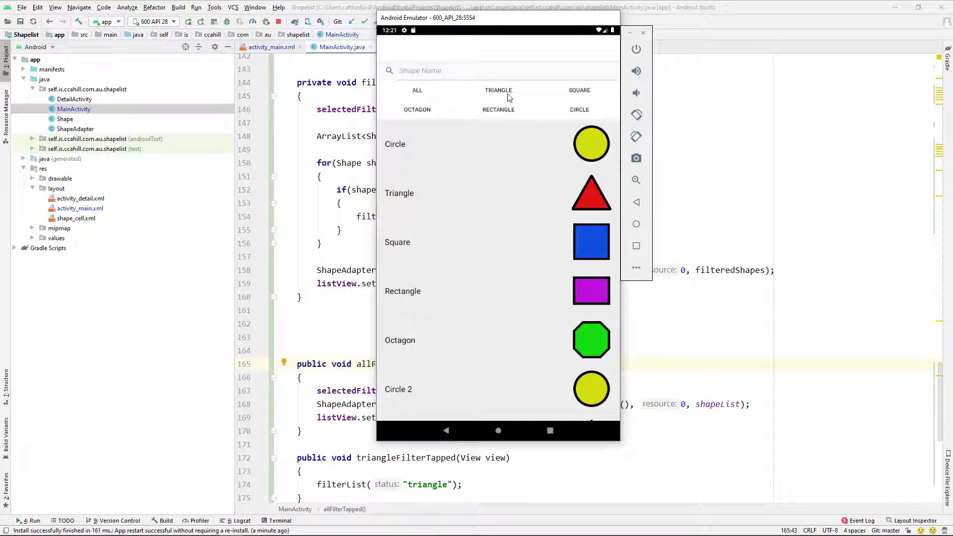
left_click(498, 90)
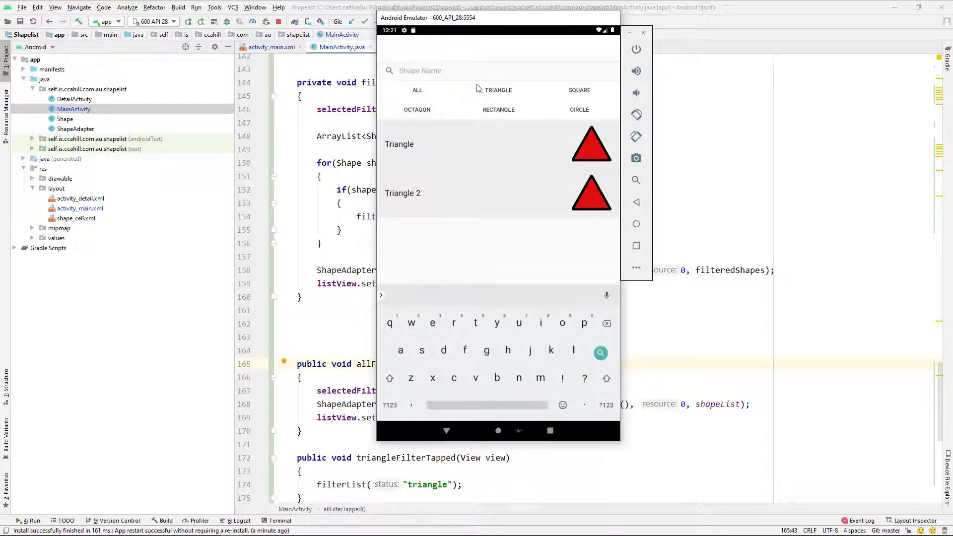
type("2")
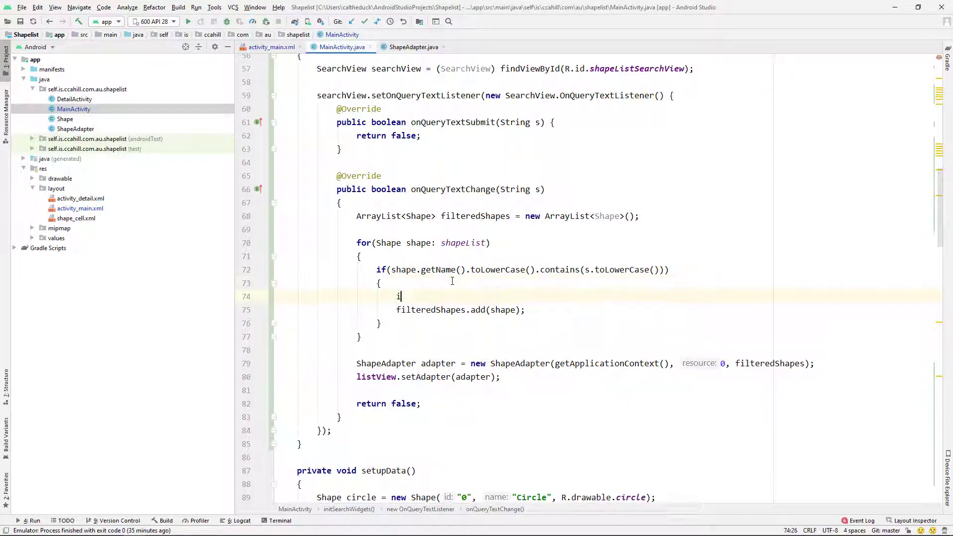
Wrap filteredShapes.add in onQueryTextChange with a selectedFilter.equals("all") check and a name-contains else branch
type("if(selectedFilter.equals(\"all")
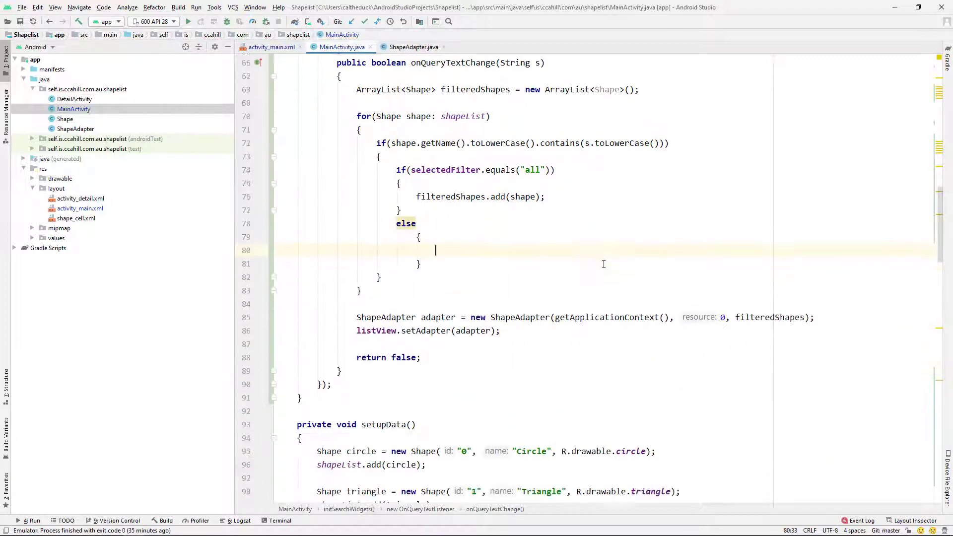
type("if(shape.getName().toLowerCase().contains(selectedFilter)){")
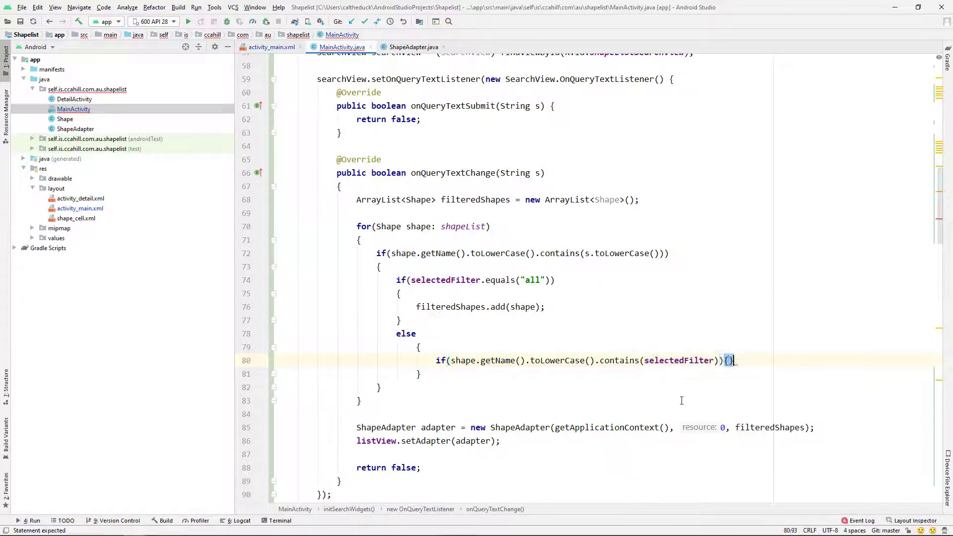
type("filteredShapes.add(")
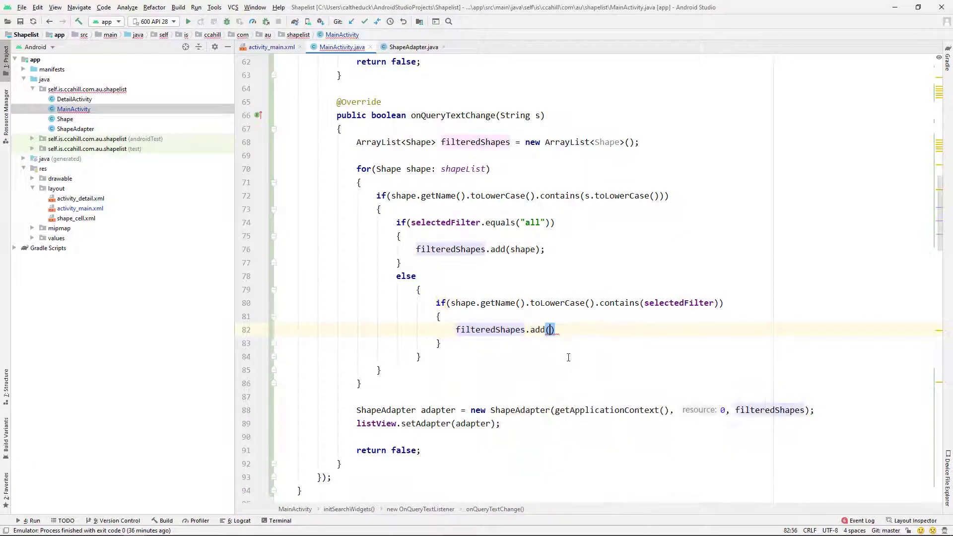
type("shape);")
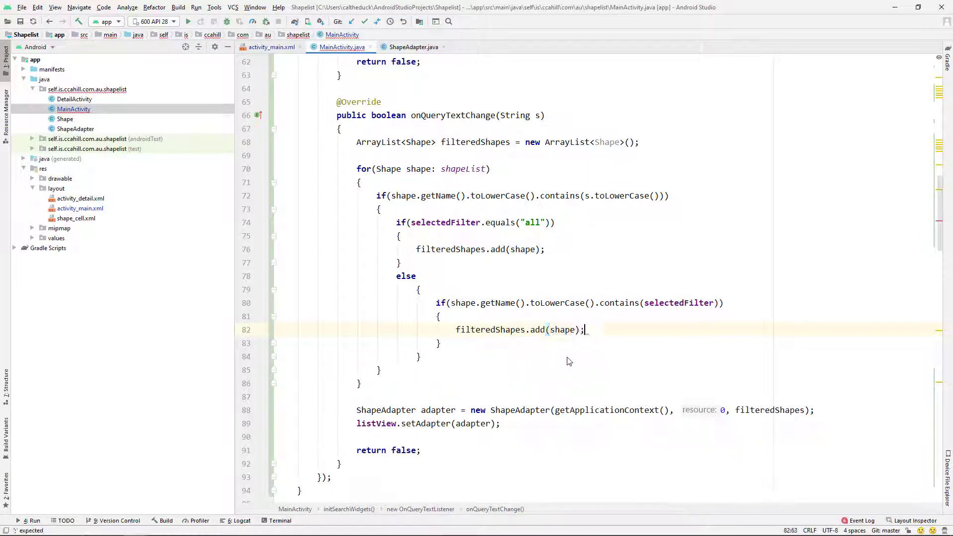
Declare private String currentSearchText = "" and assign it from s in onQueryTextChange
scroll("up", 3)
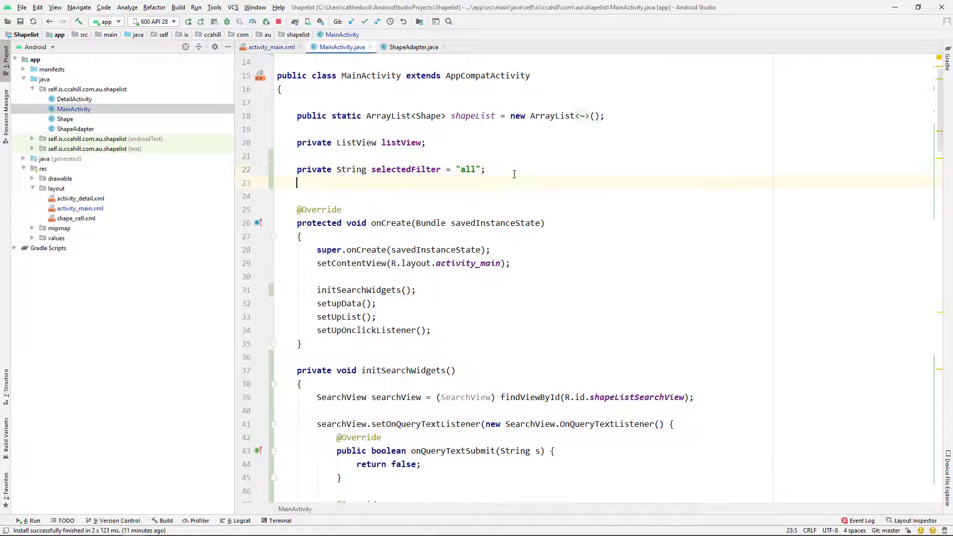
type("private String curre")
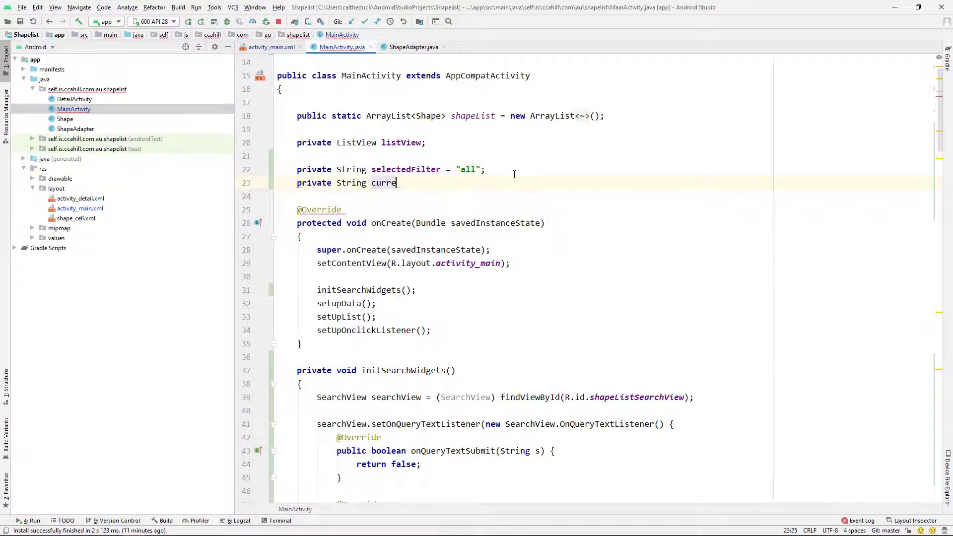
type("ntSearchText =")
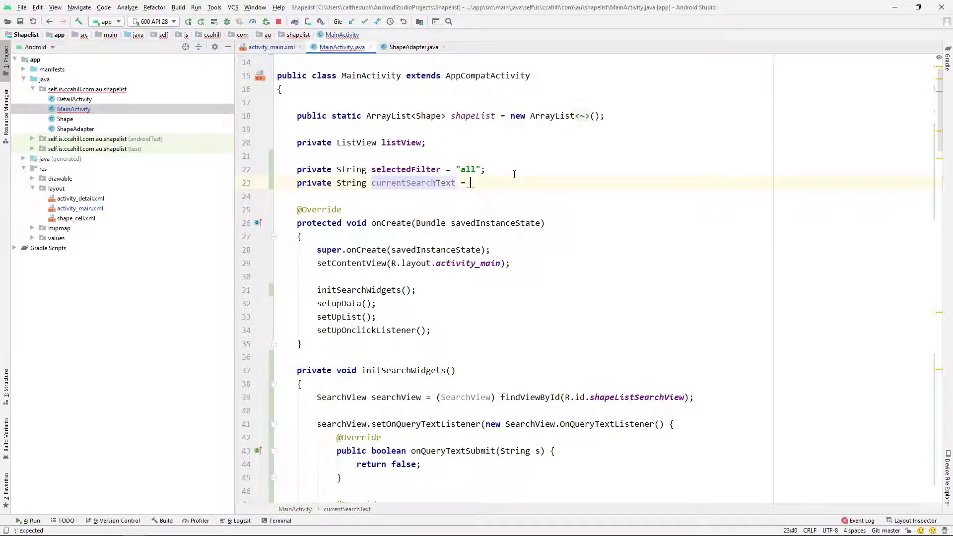
scroll("down", 3)
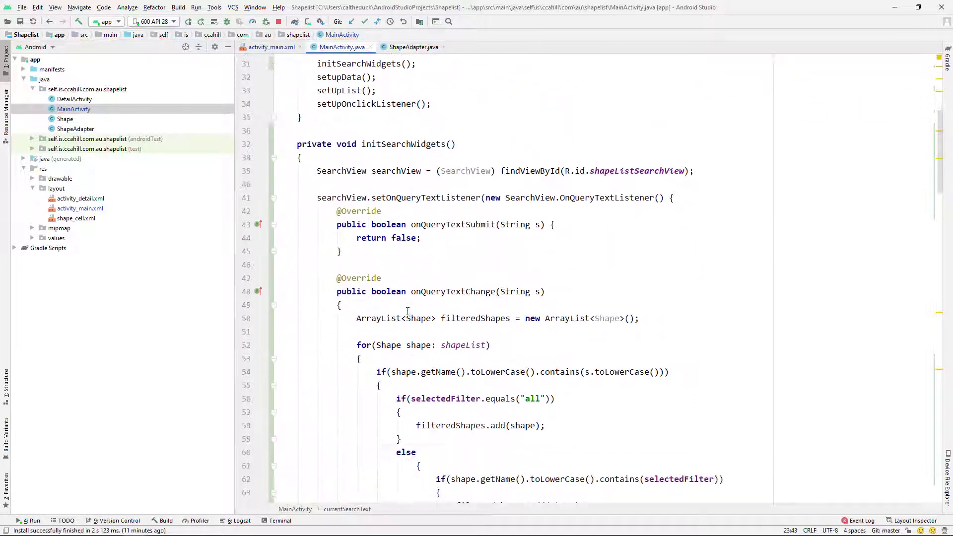
type("currentSearchText = s;")
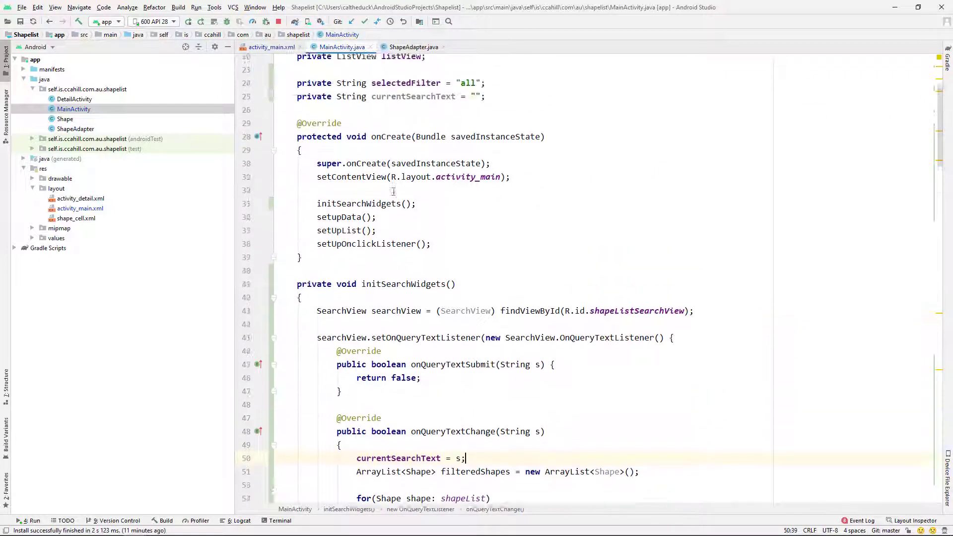
scroll("down", 3)
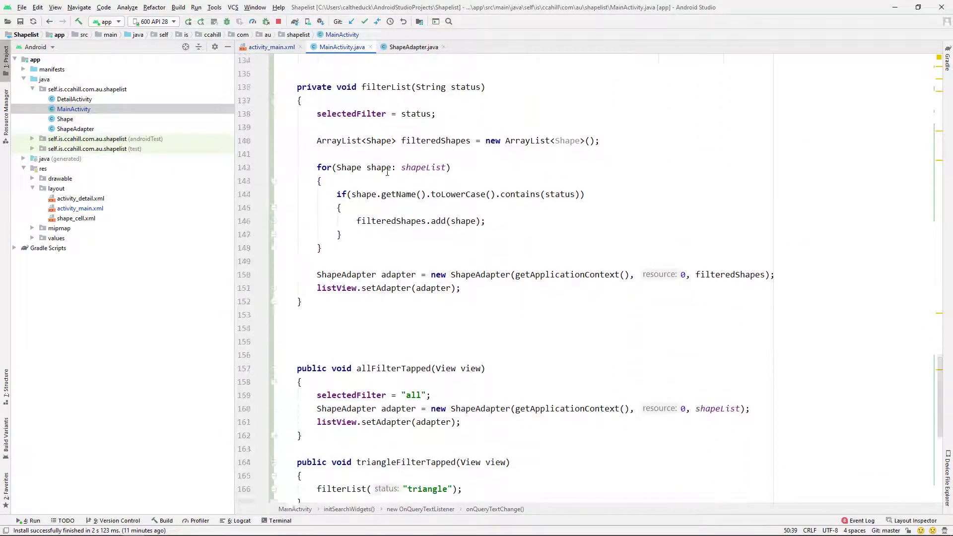
Wrap filteredShapes.add in filterList with an if on currentSearchText being empty and begin an else if
scroll("up", 3)
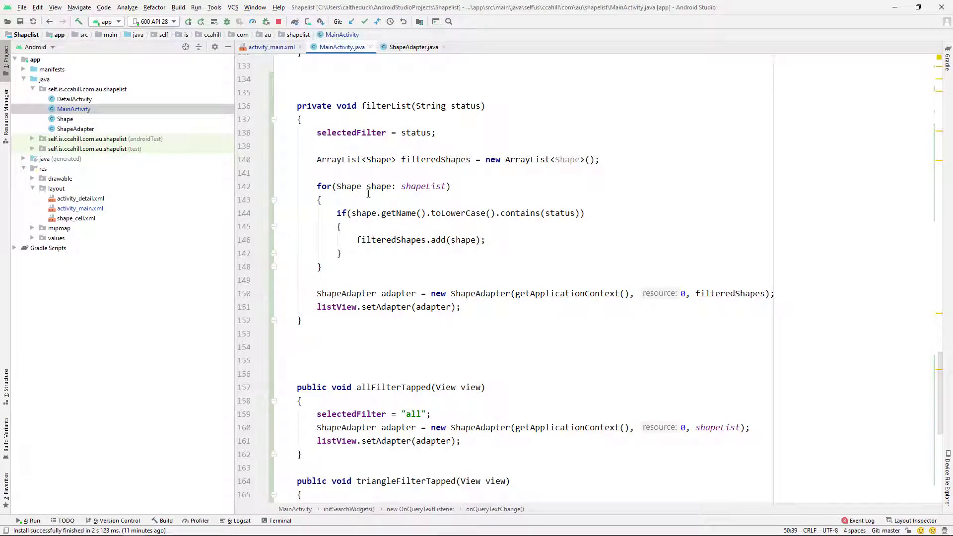
type("if")
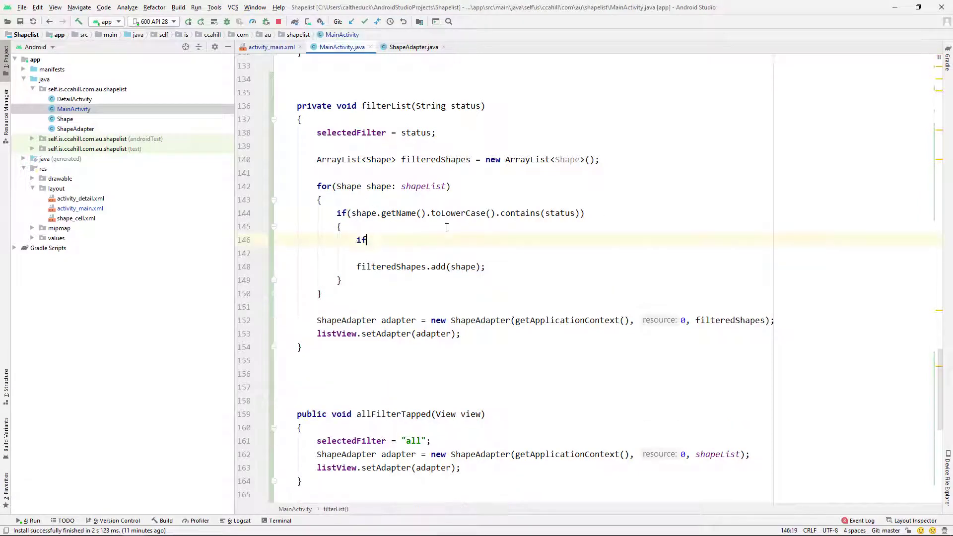
type("(s")
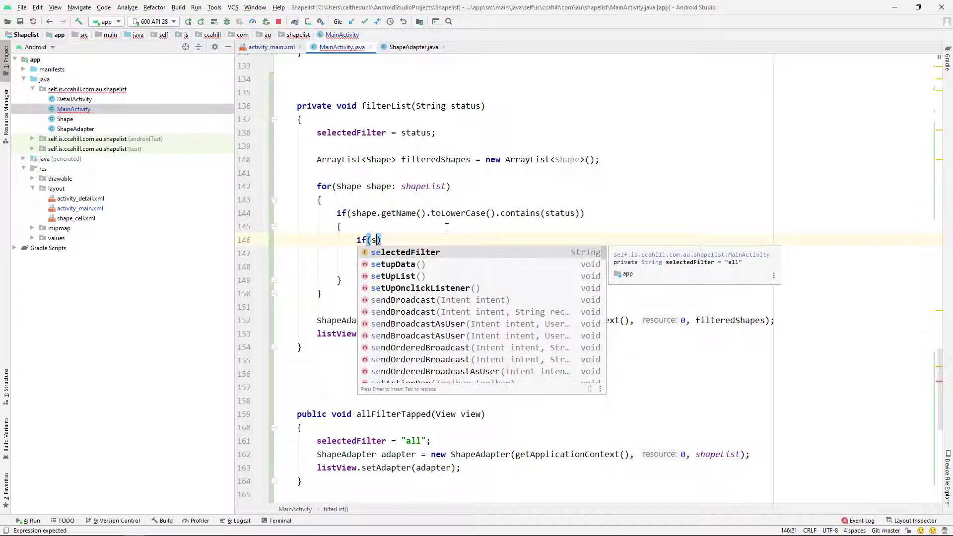
type("currentSearchText !=")
type("{")
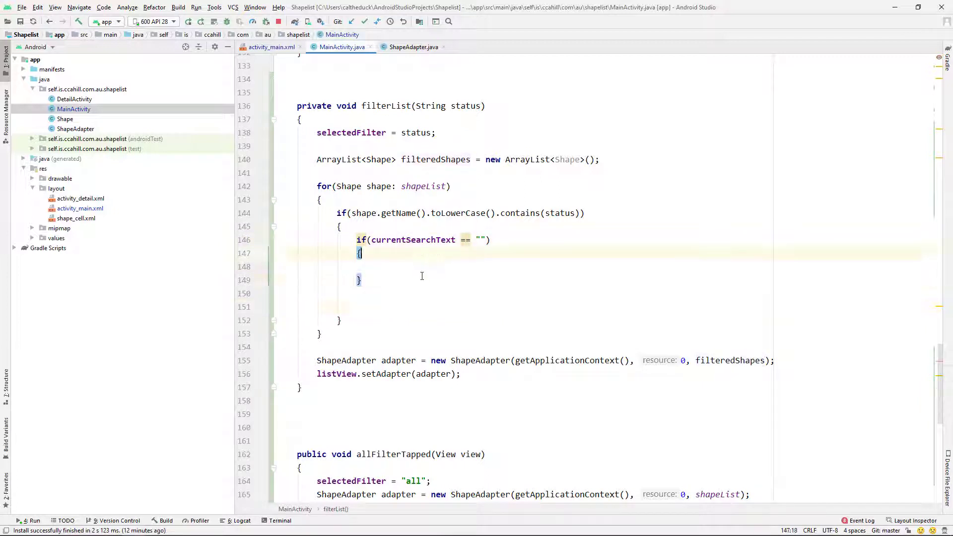
type("filteredShapes.add(shape);")
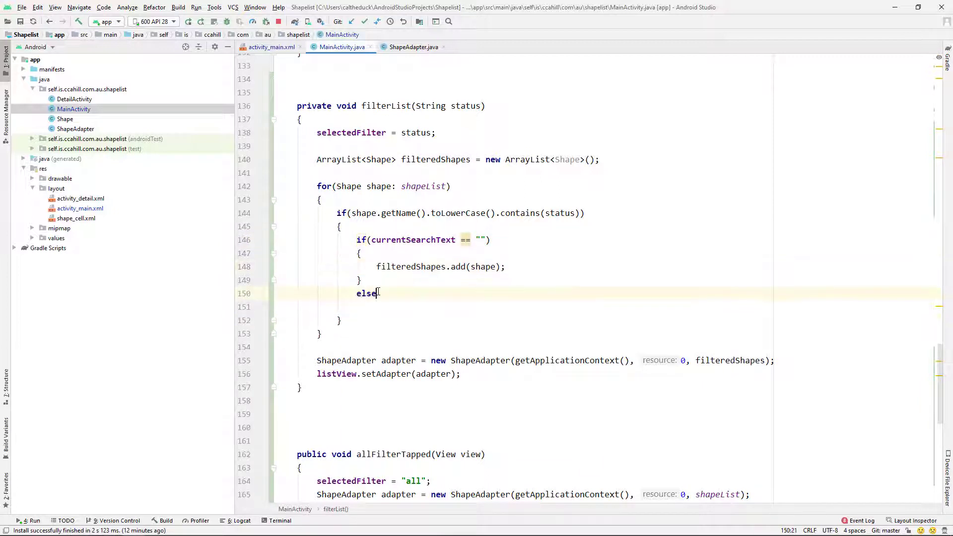
type("if")
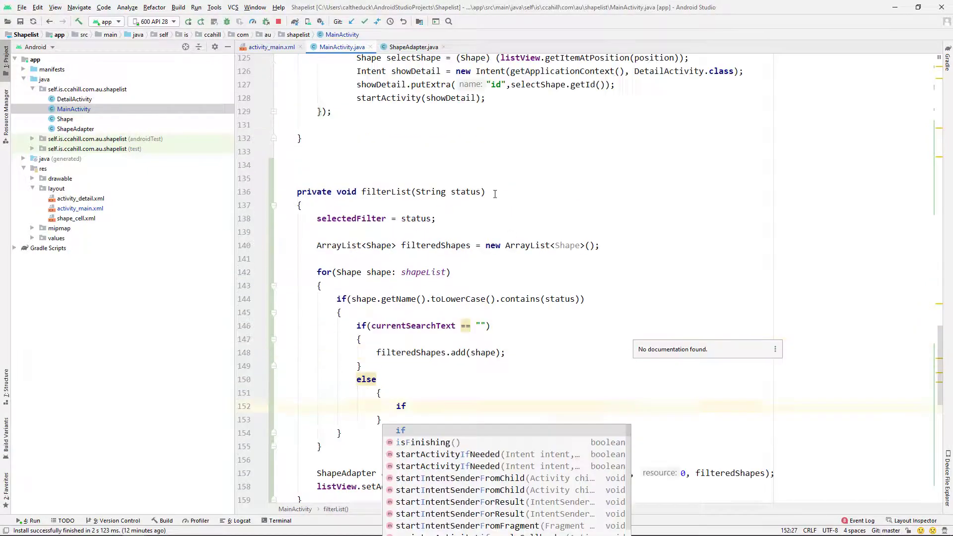
Reuse the getName().toLowerCase().contains(s.toLowerCase()) condition from onQueryTextChange for the else branch
scroll("up", 3)
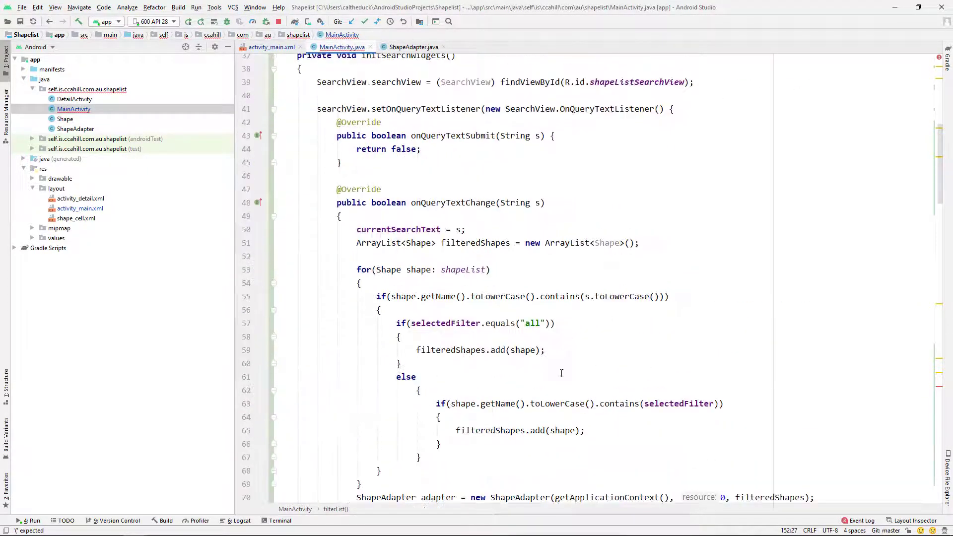
scroll("down", 3)
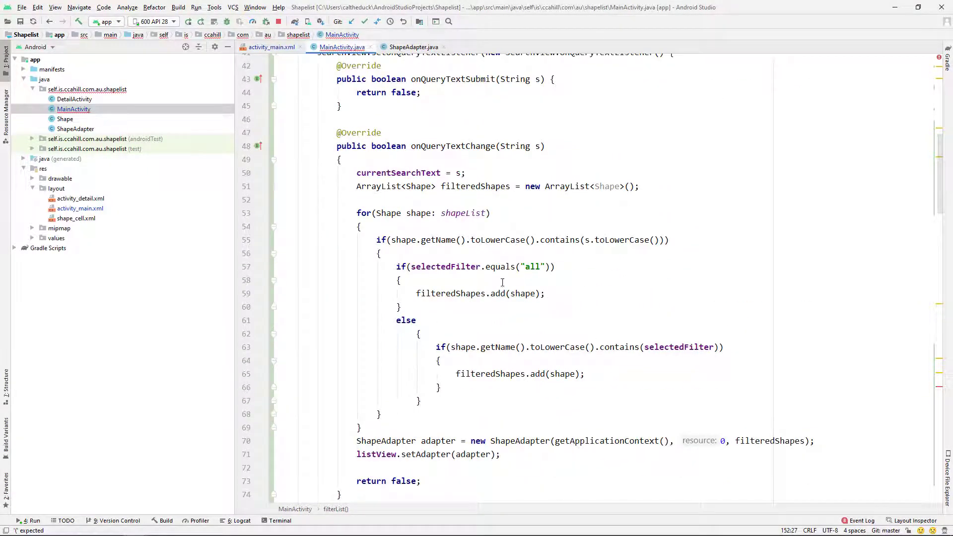
double_click(529, 240)
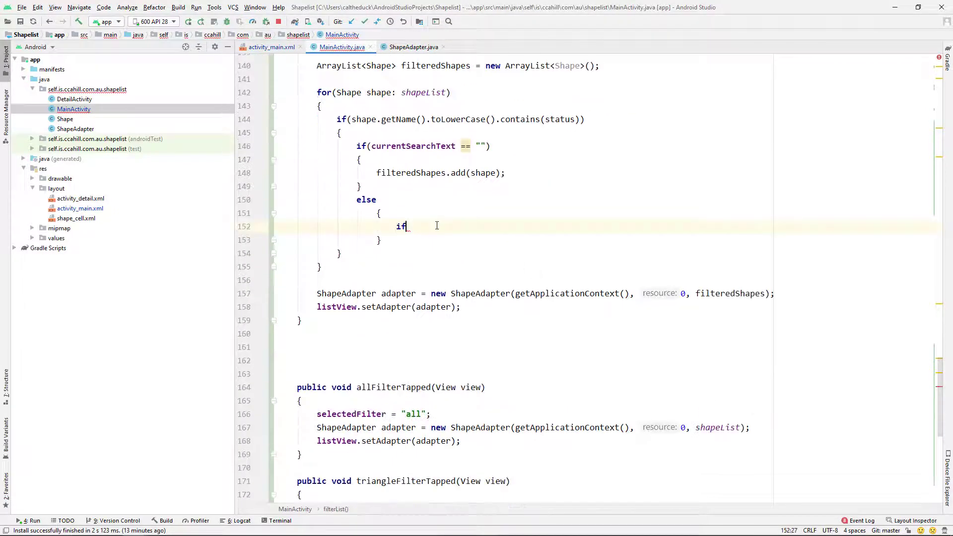
type("(shape.getName().toLowerCase().contains(s.toLowerCase()))")
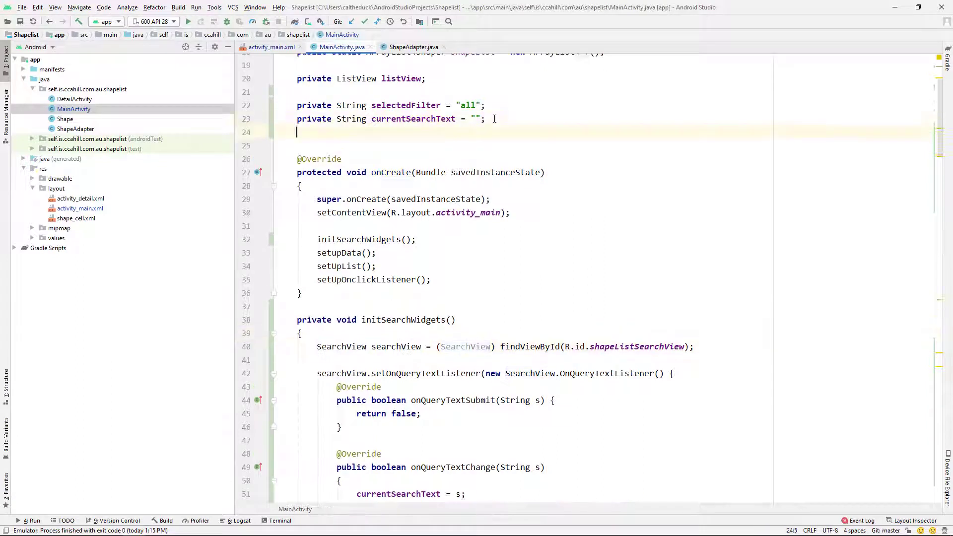
Add a private SearchView searchView field and call searchView.setQuery("", false) in allFilterTapped
type("private SearchView searchView;")
type("searchView.set")
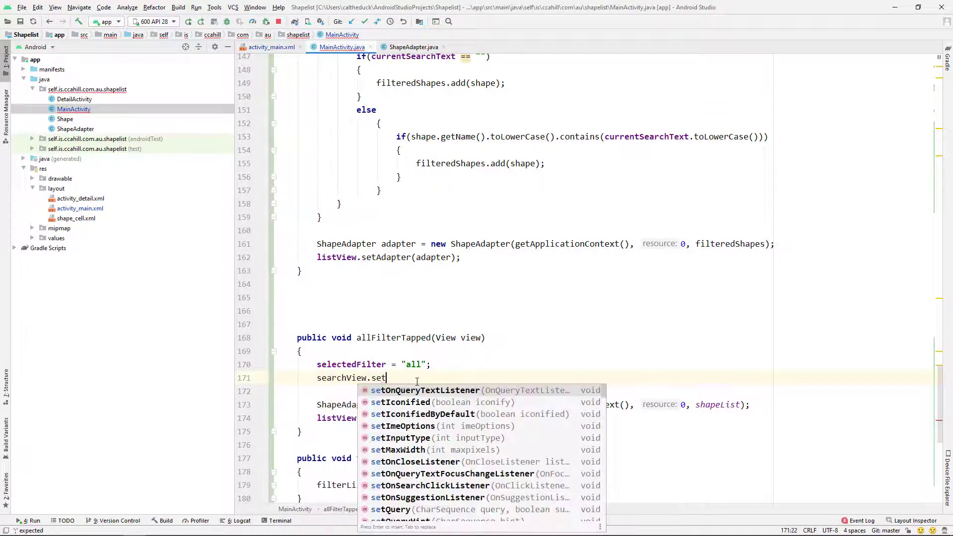
left_click(402, 509)
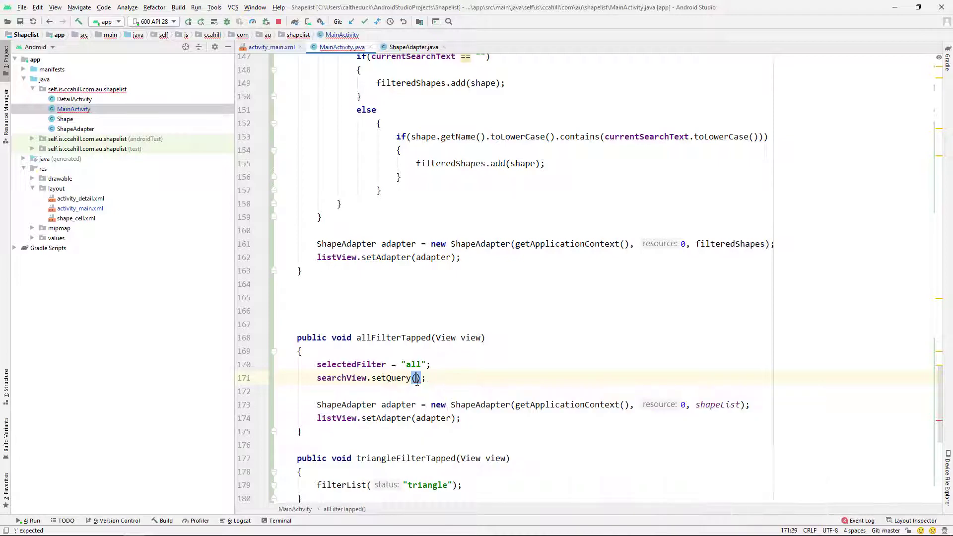
type("\"\", fa")
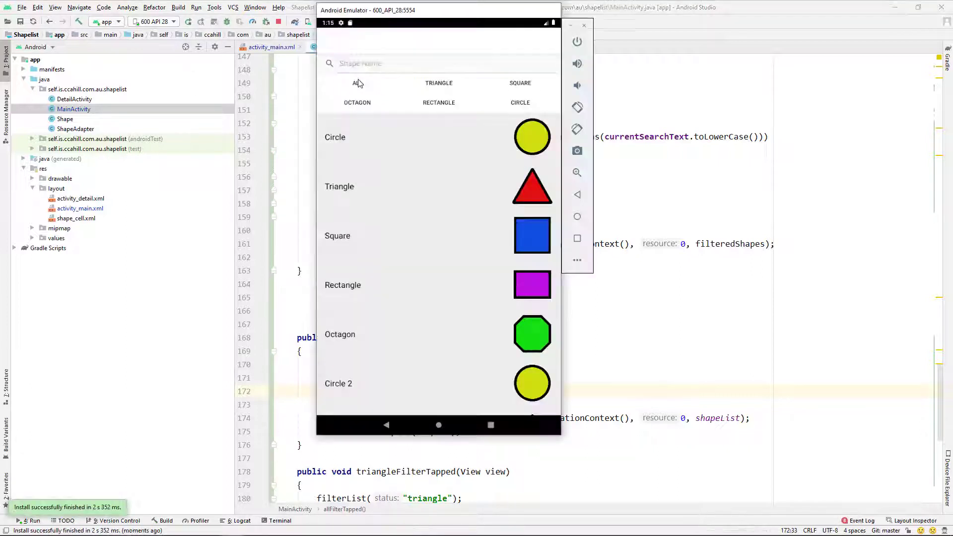
Tap TRIANGLE, CIRCLE, ALL, OCTAGON, ALL, TRIANGLE in the emulator and search 2 to check combined filtering
left_click(438, 83)
type("2")
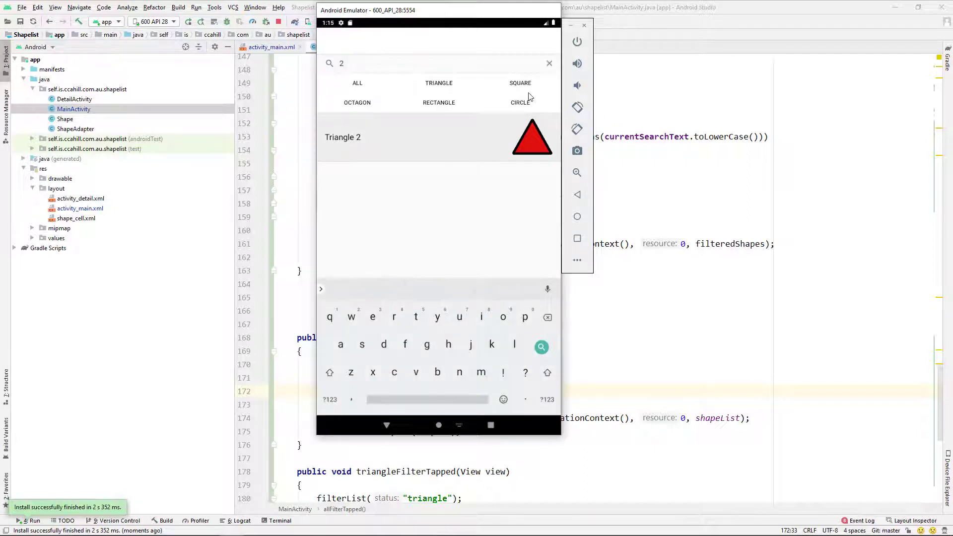
left_click(520, 102)
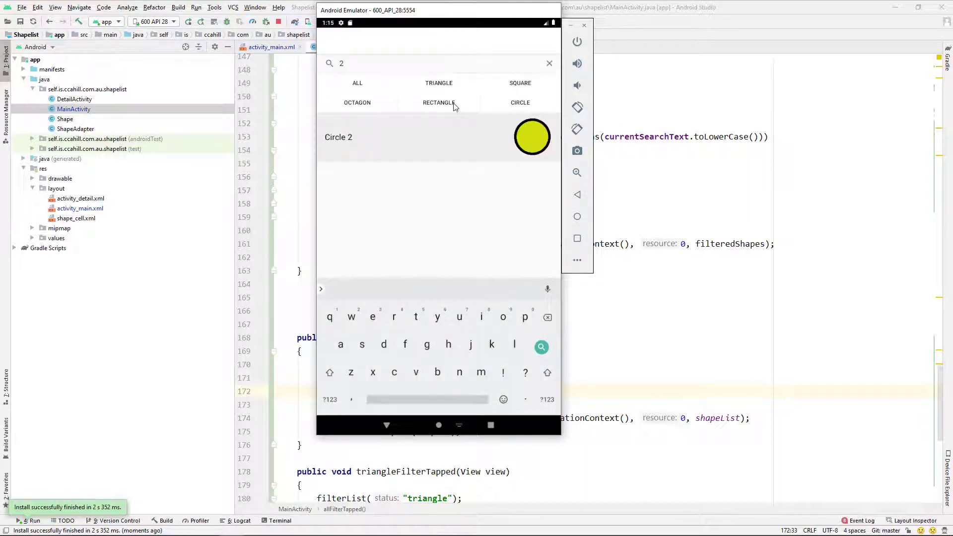
left_click(549, 63)
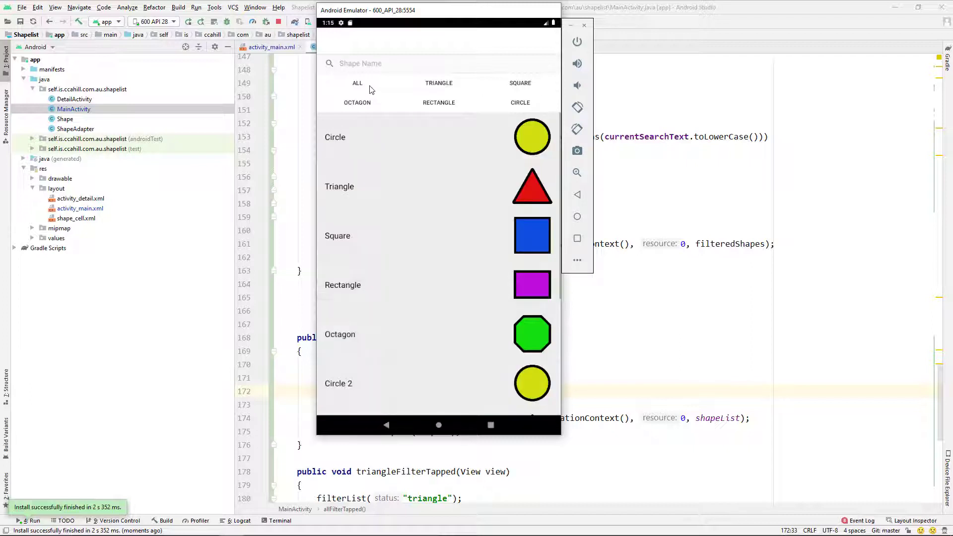
mouse_move(376, 92)
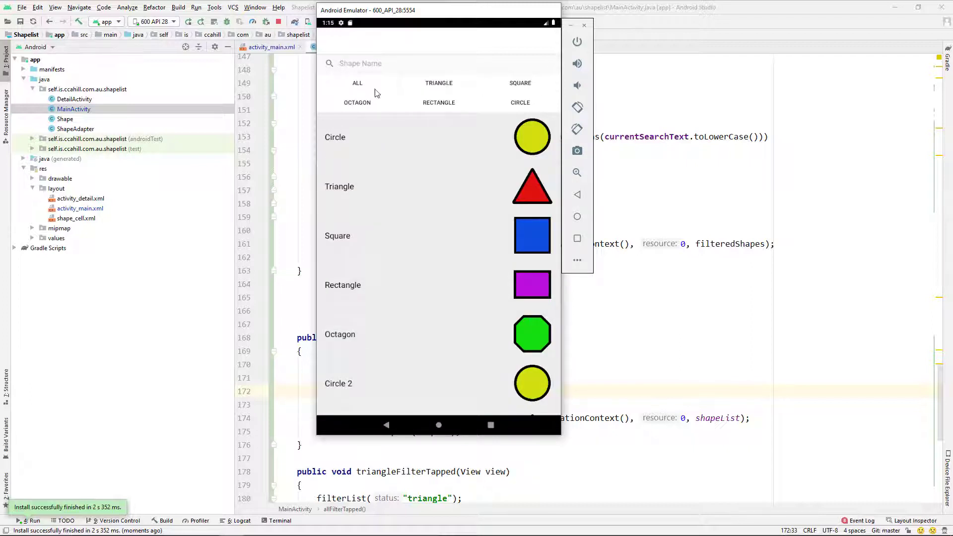
left_click(357, 103)
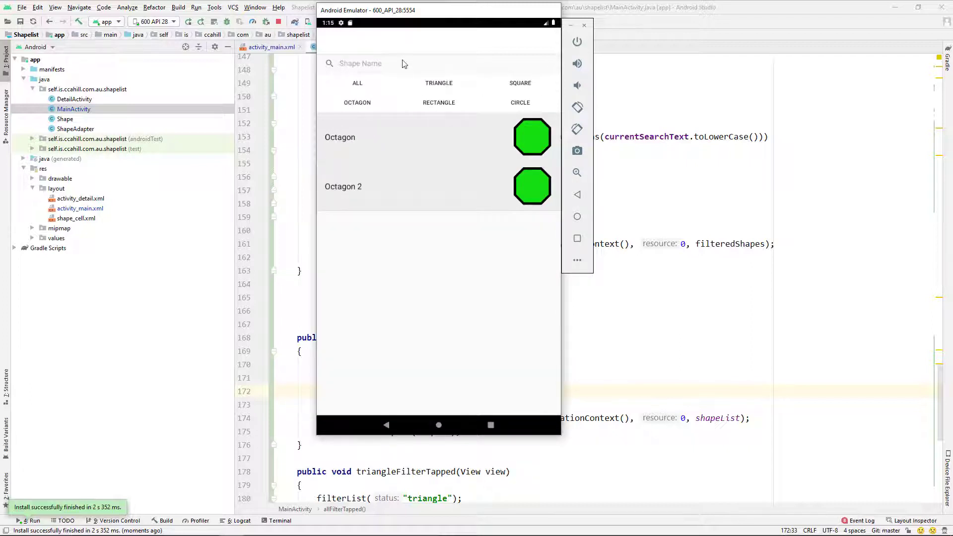
left_click(361, 63)
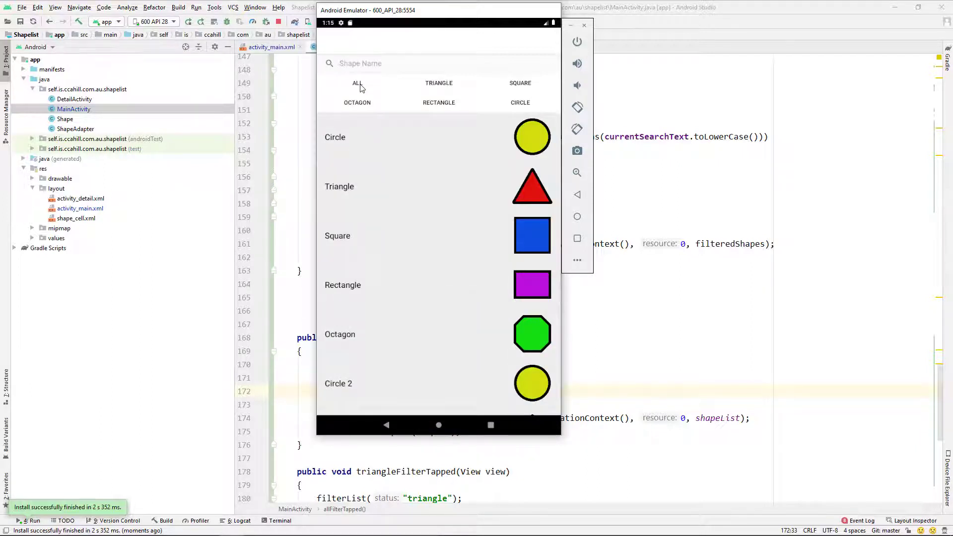
scroll("down", 3)
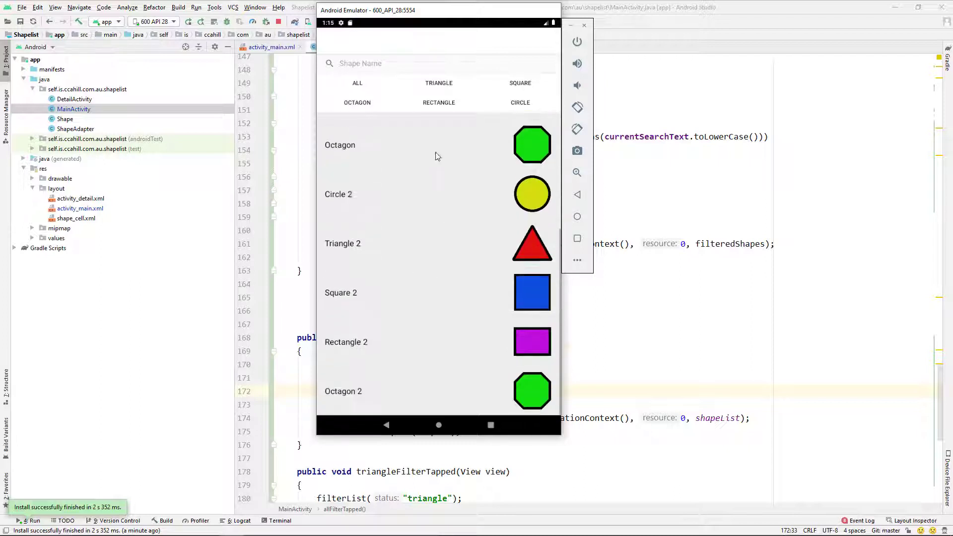
left_click(438, 83)
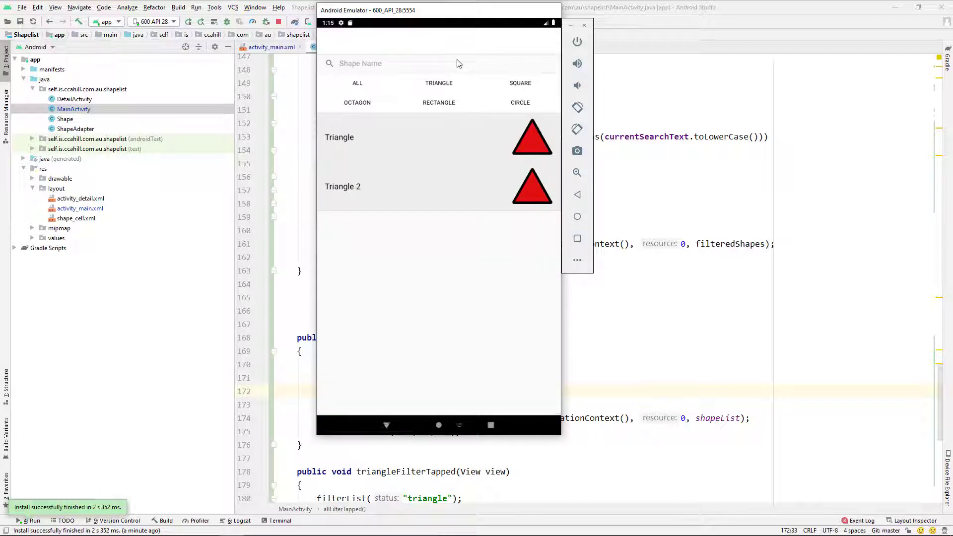
type("2")
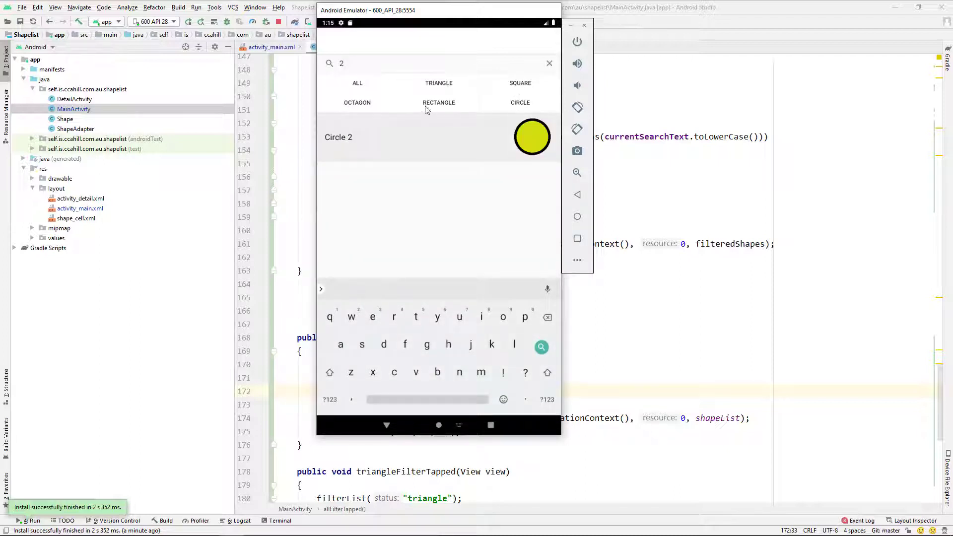